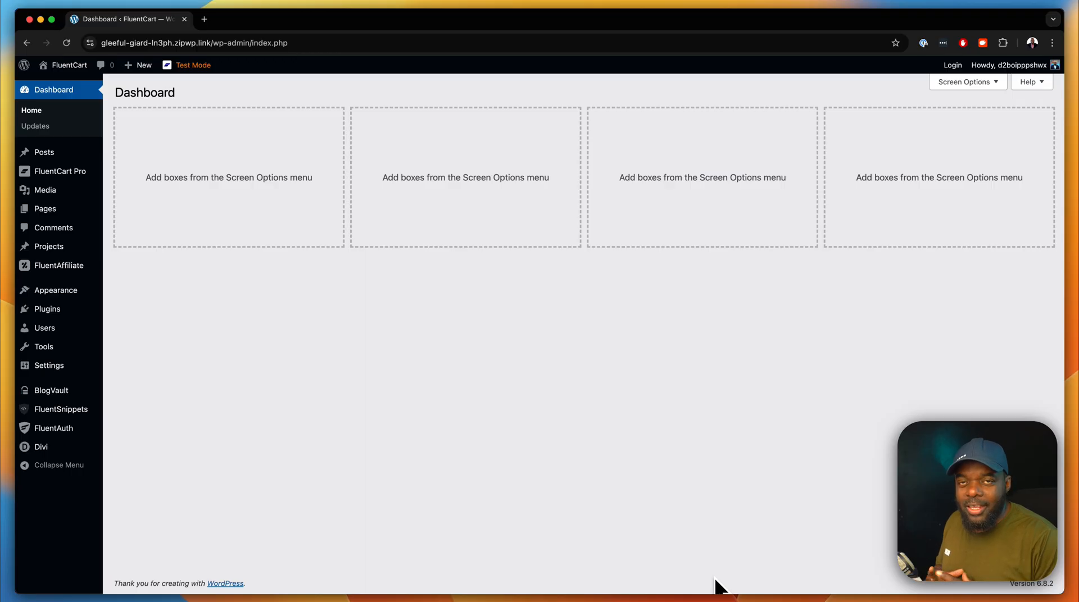
pyautogui.moveTo(692, 560)
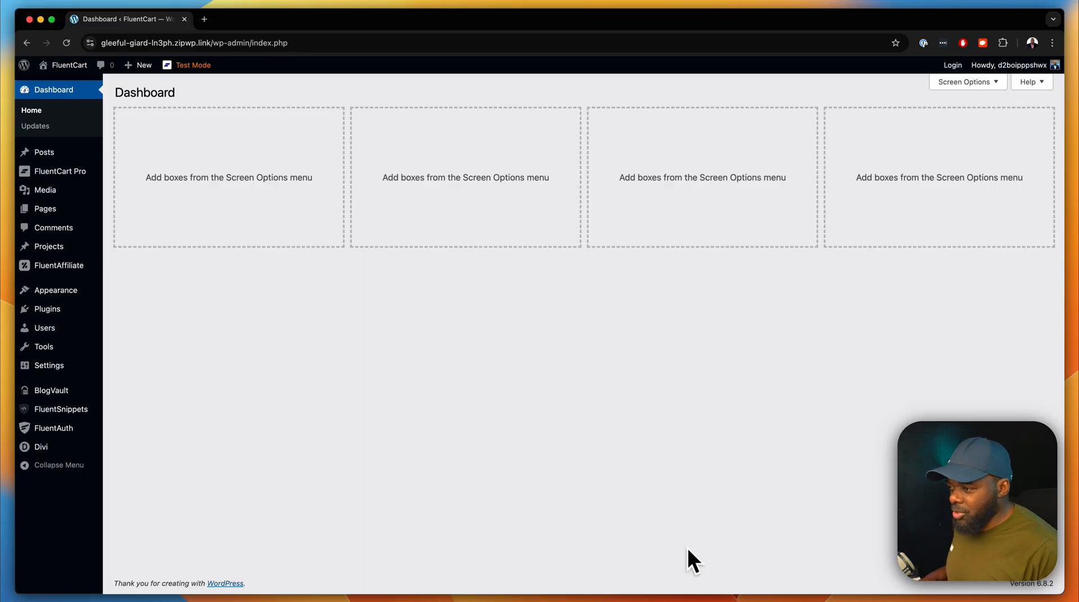
pyautogui.moveTo(46, 208)
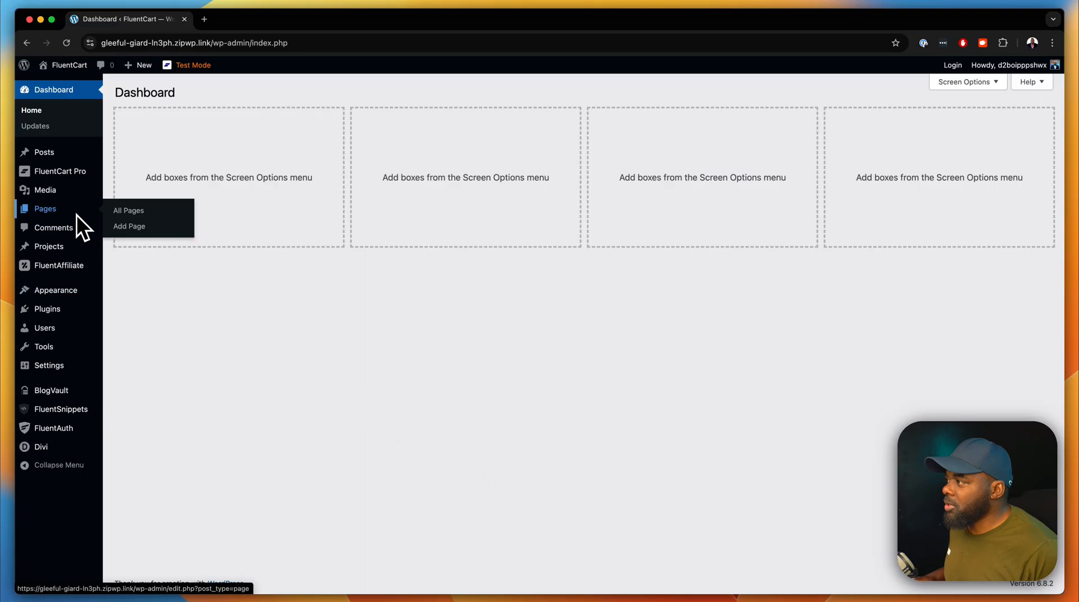
pyautogui.moveTo(129, 226)
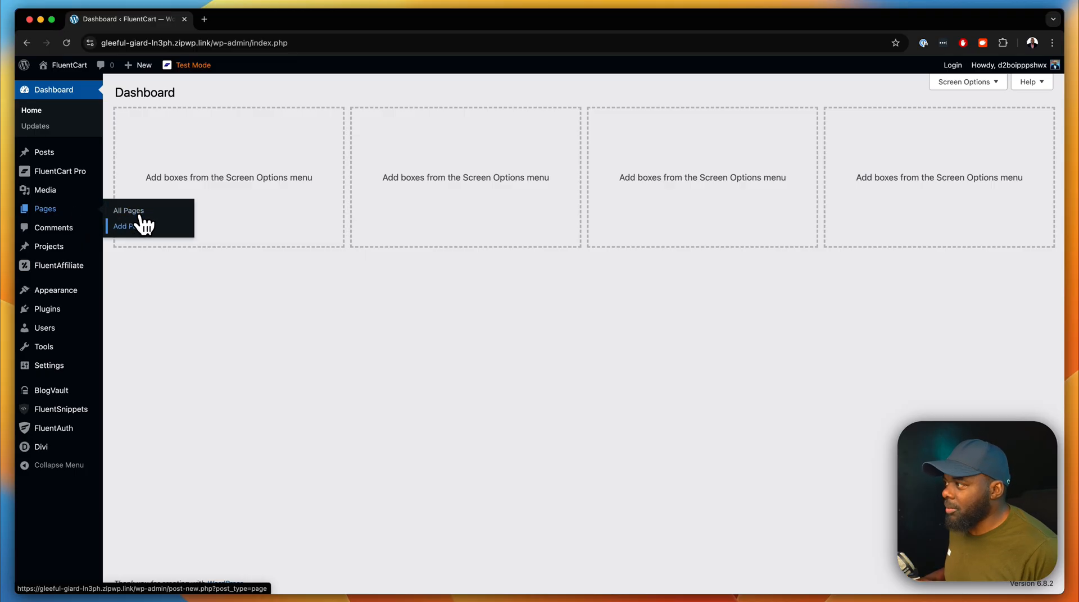
# Step: Add a new WordPress page titled 'Test'
pyautogui.click(124, 226)
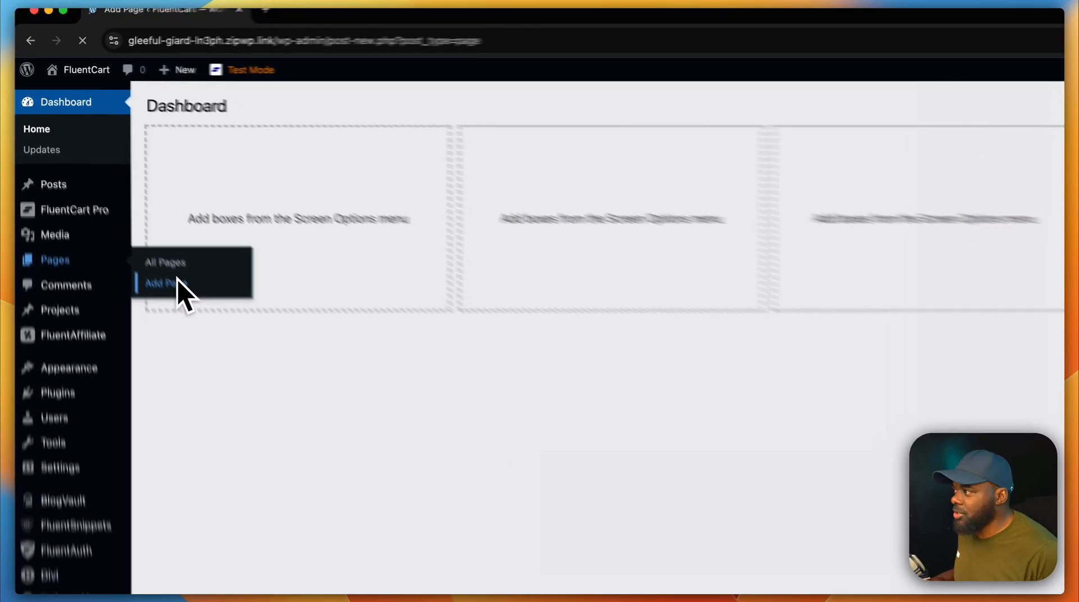
pyautogui.click(163, 283)
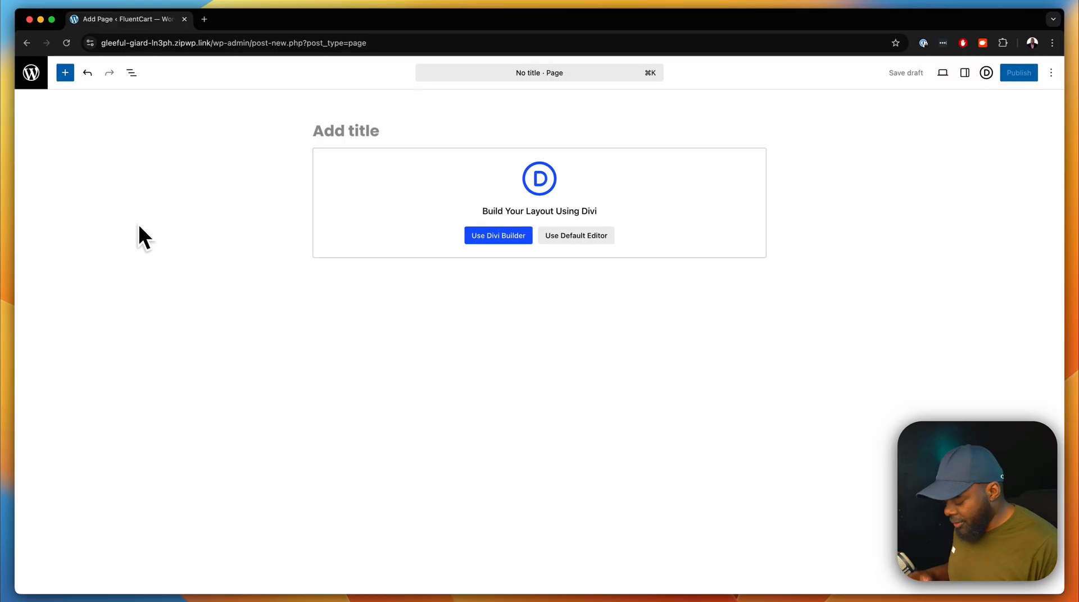
pyautogui.write('Test')
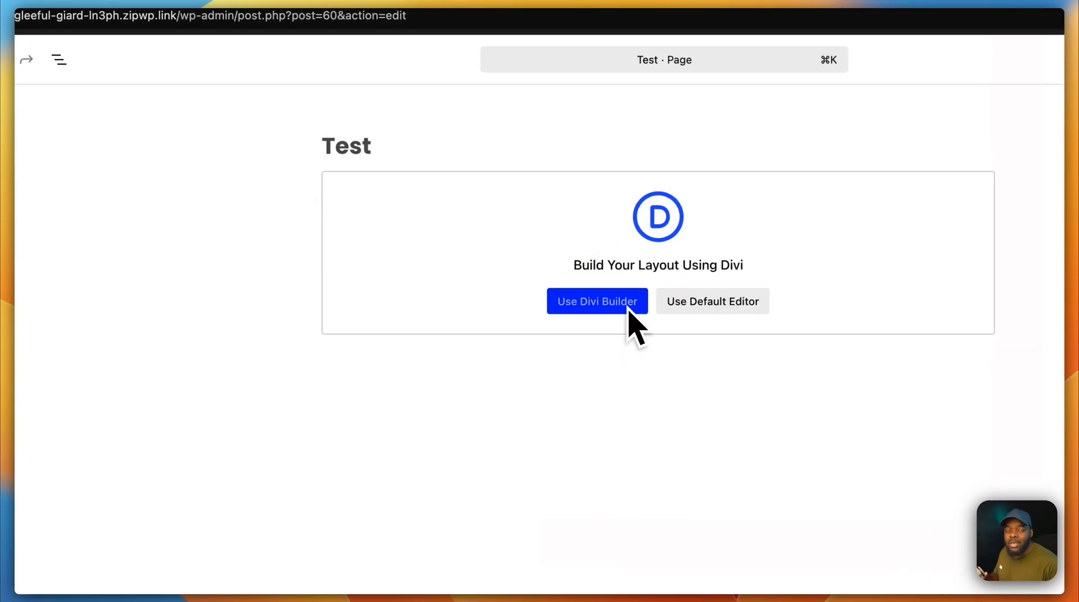
# Step: Open the Test page in the Divi visual builder with a from-scratch layout
pyautogui.click(595, 301)
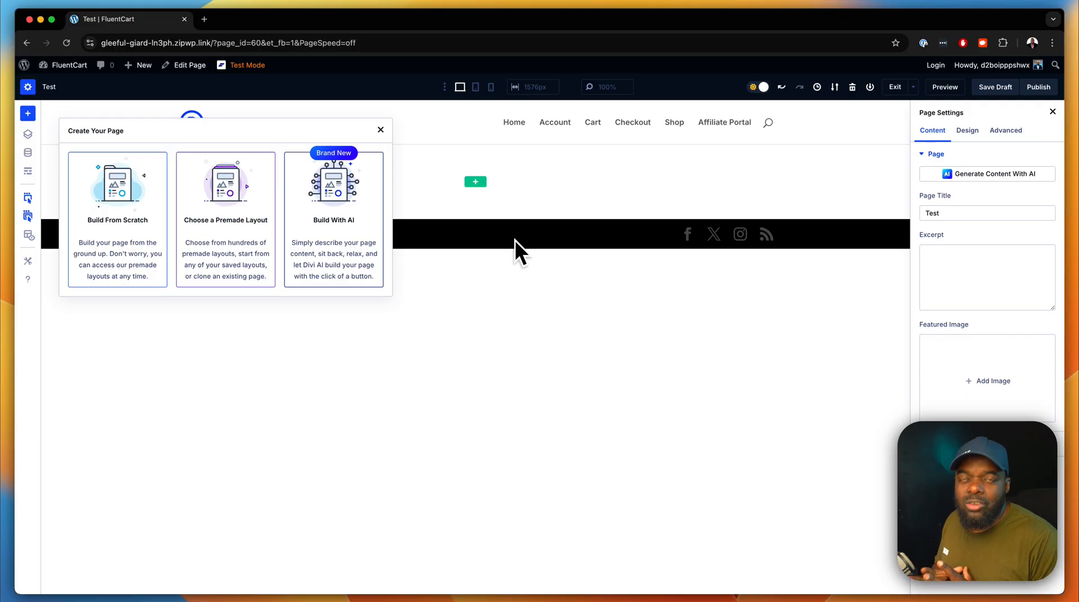
pyautogui.click(380, 130)
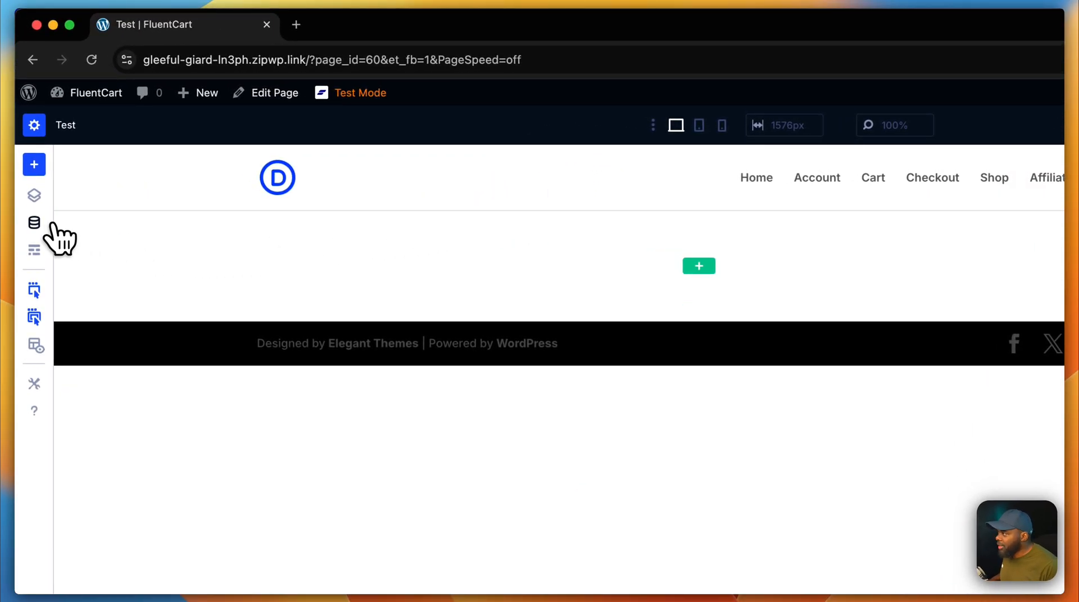
# Step: Set the global Headings font variable to Playfair Display and save the variables
pyautogui.click(34, 222)
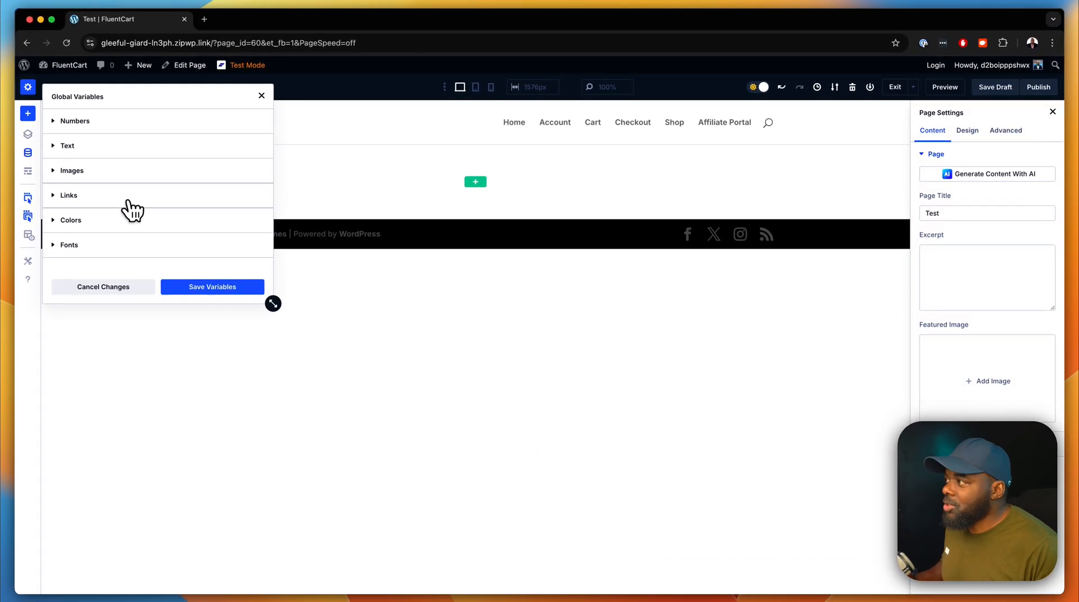
pyautogui.moveTo(121, 250)
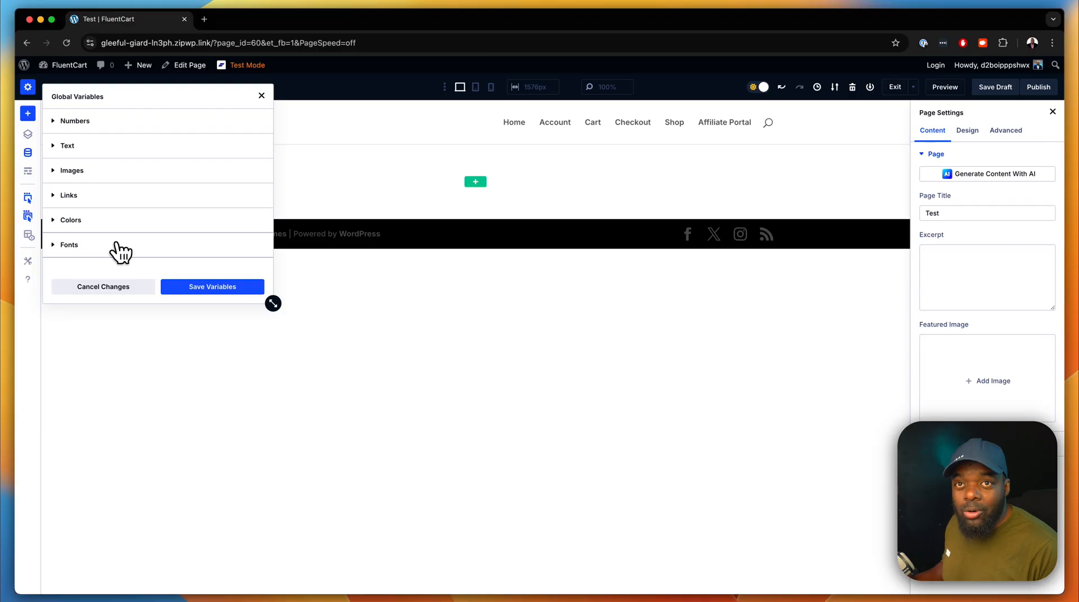
pyautogui.click(69, 244)
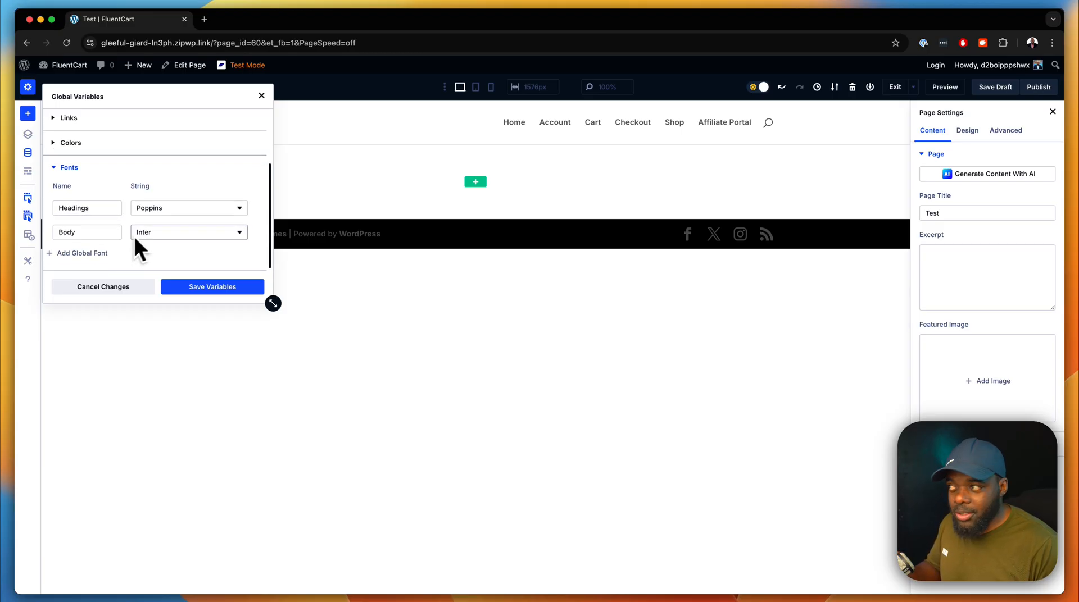
pyautogui.click(186, 233)
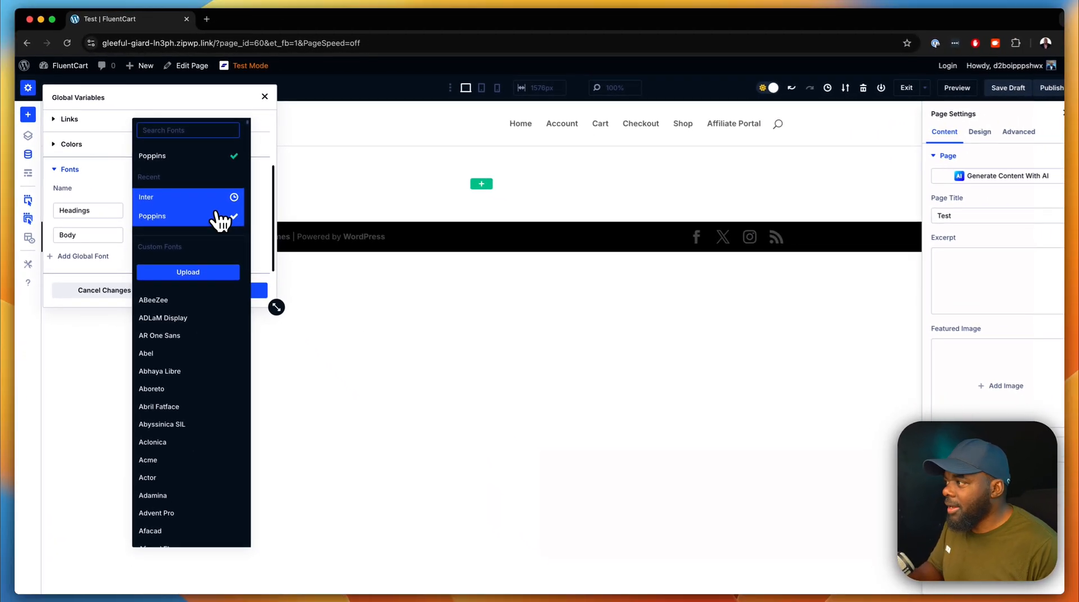
pyautogui.write('playfair')
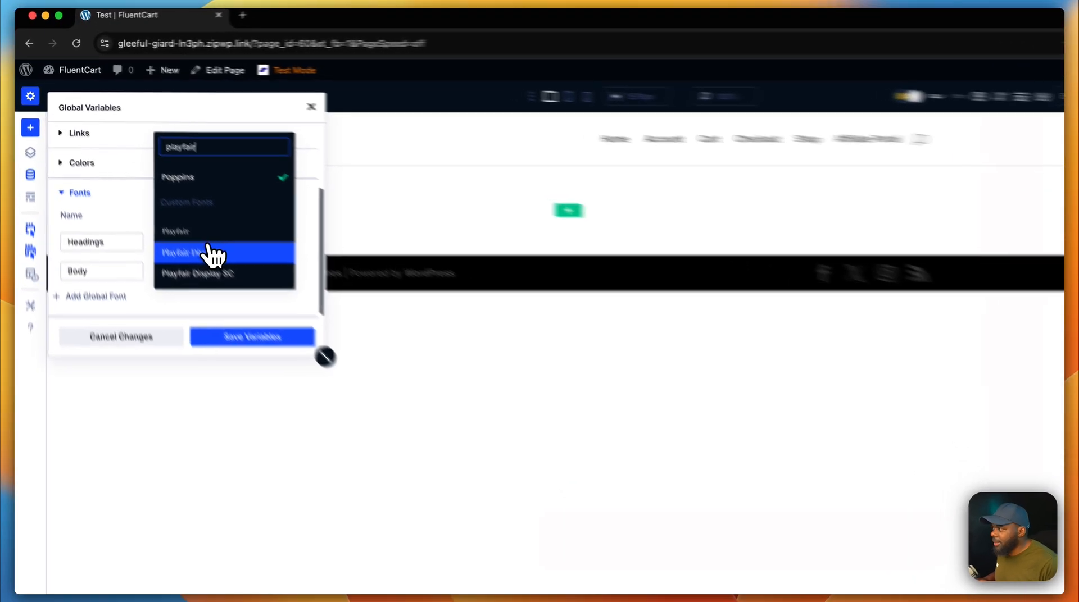
pyautogui.click(224, 252)
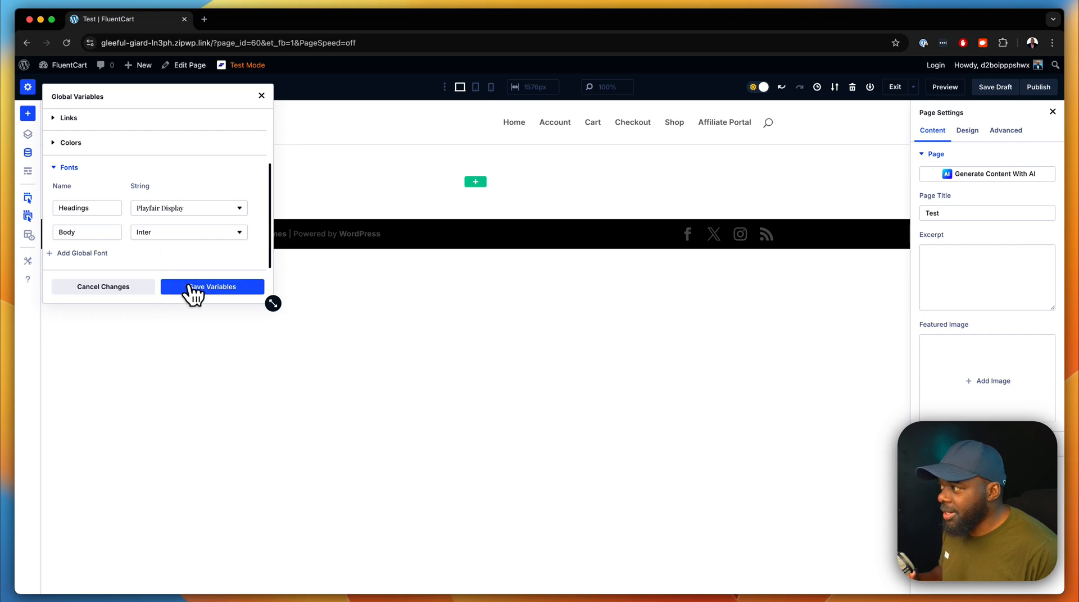
pyautogui.click(212, 287)
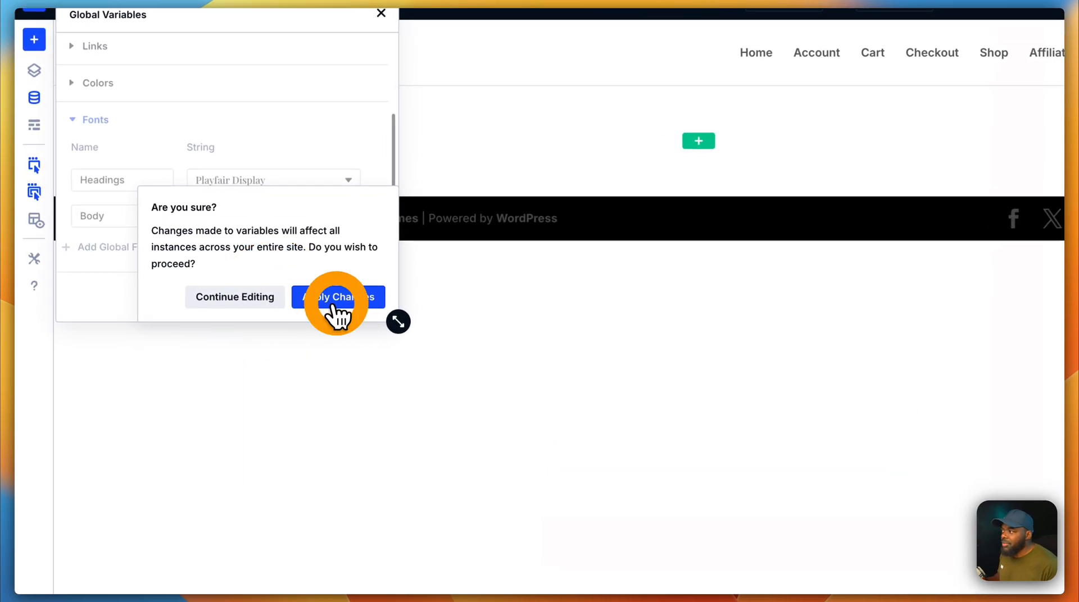
# Step: Apply the Playfair Display Headings font change site-wide
pyautogui.click(337, 297)
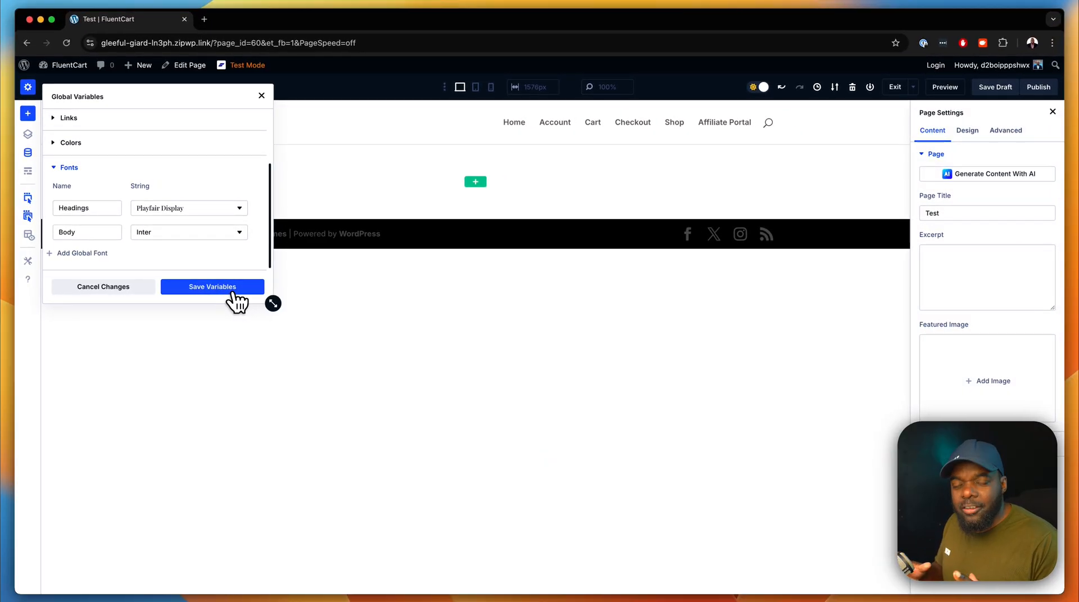
pyautogui.moveTo(220, 210)
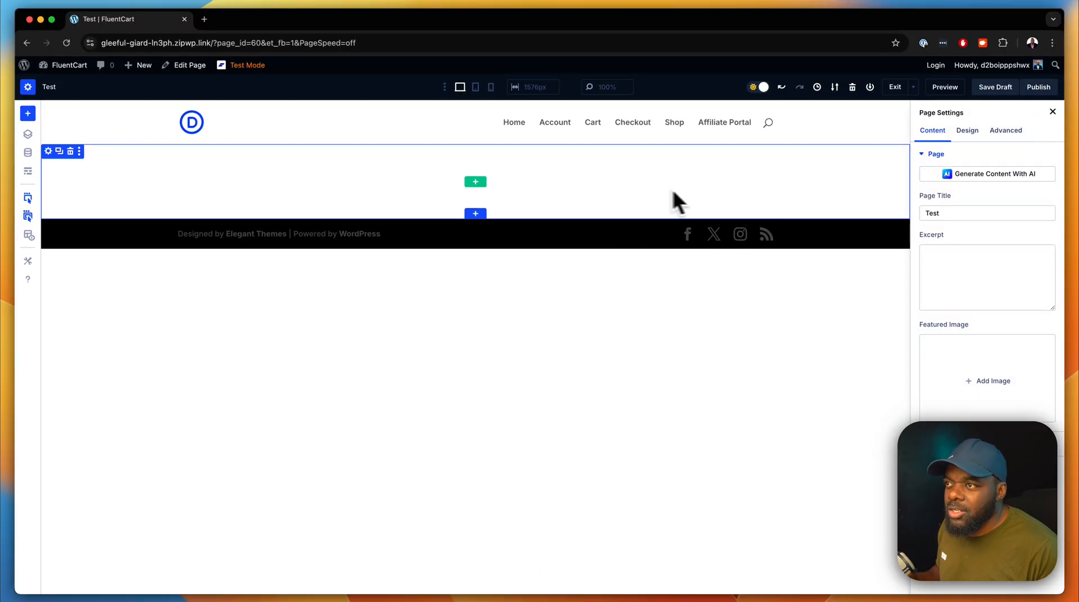
# Step: Insert a Text module into the empty section and open its settings
pyautogui.click(475, 181)
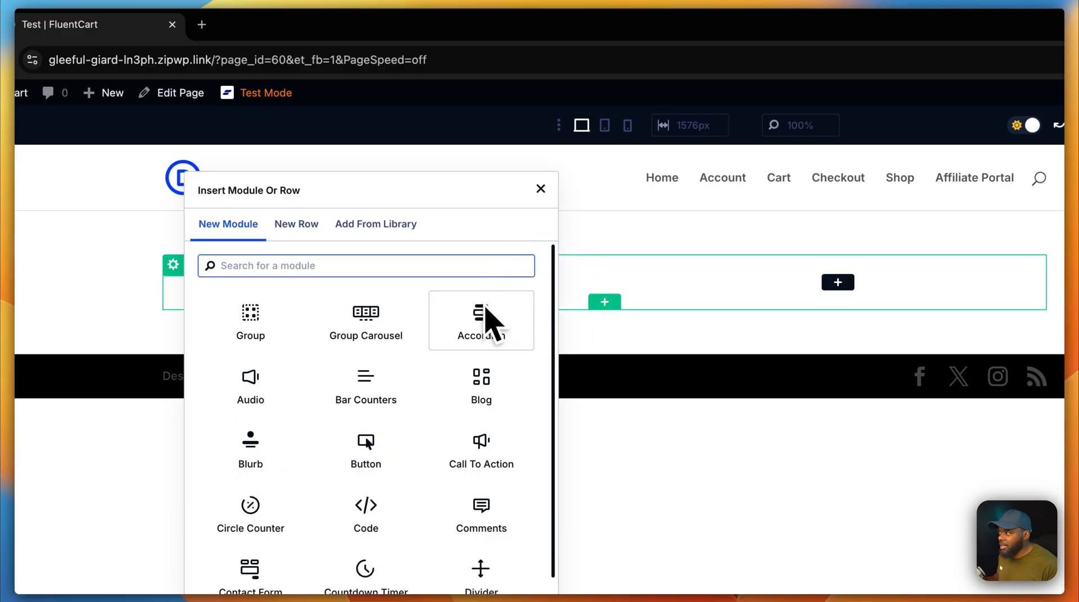
pyautogui.write('text')
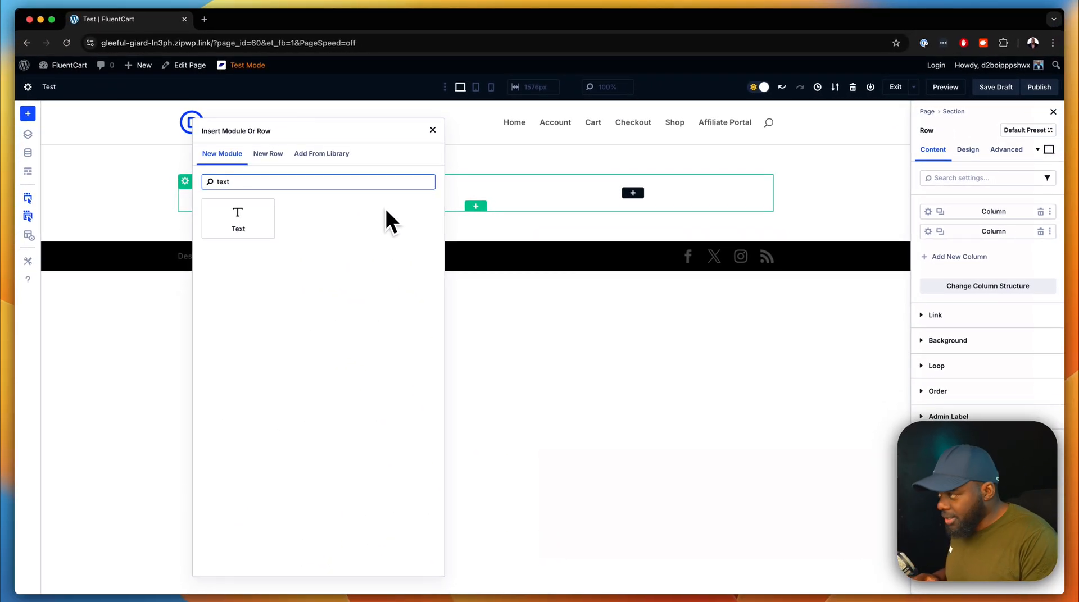
pyautogui.click(239, 220)
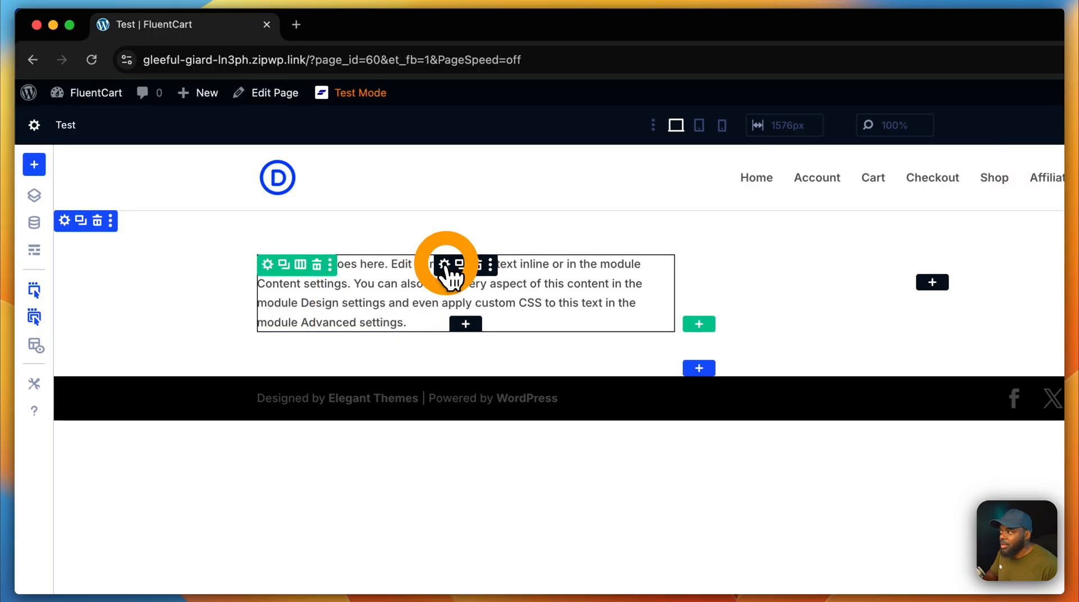
pyautogui.click(445, 266)
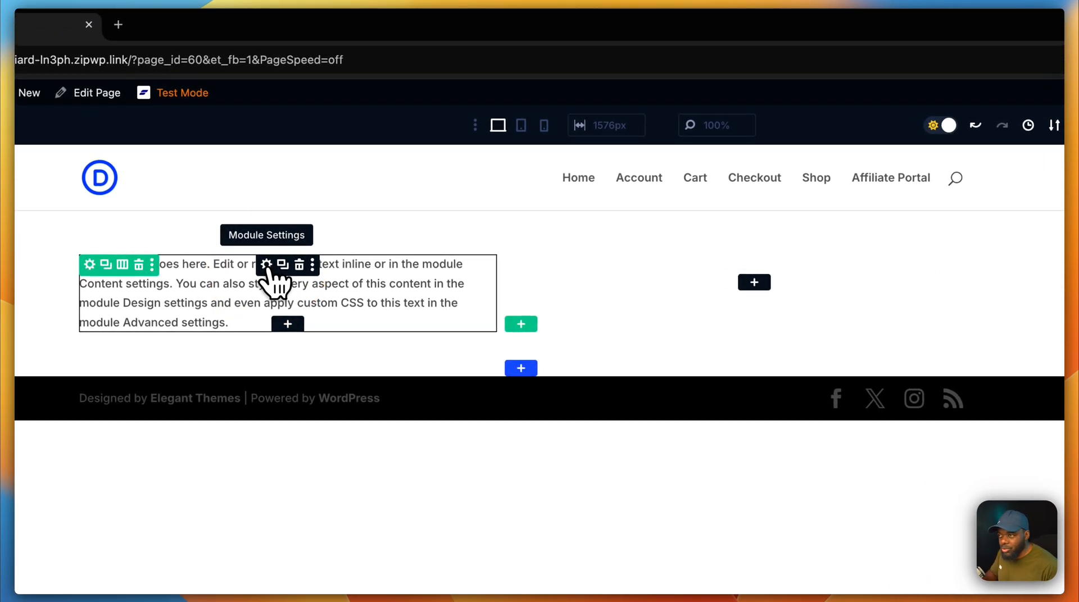
# Step: Open the Text module's Design > Text options and browse the Text Font list
pyautogui.click(276, 265)
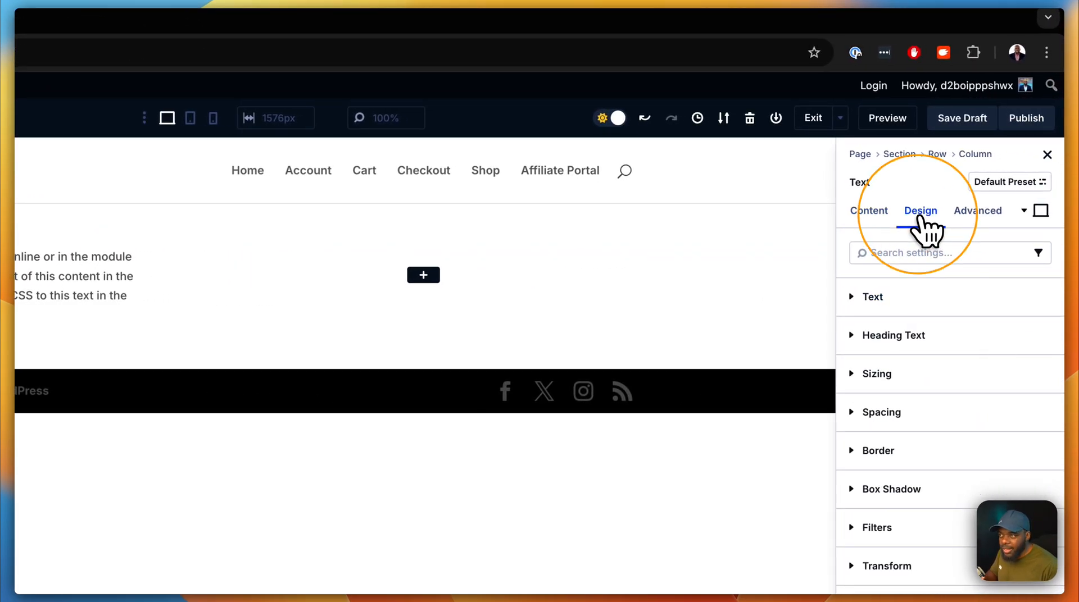
pyautogui.click(871, 296)
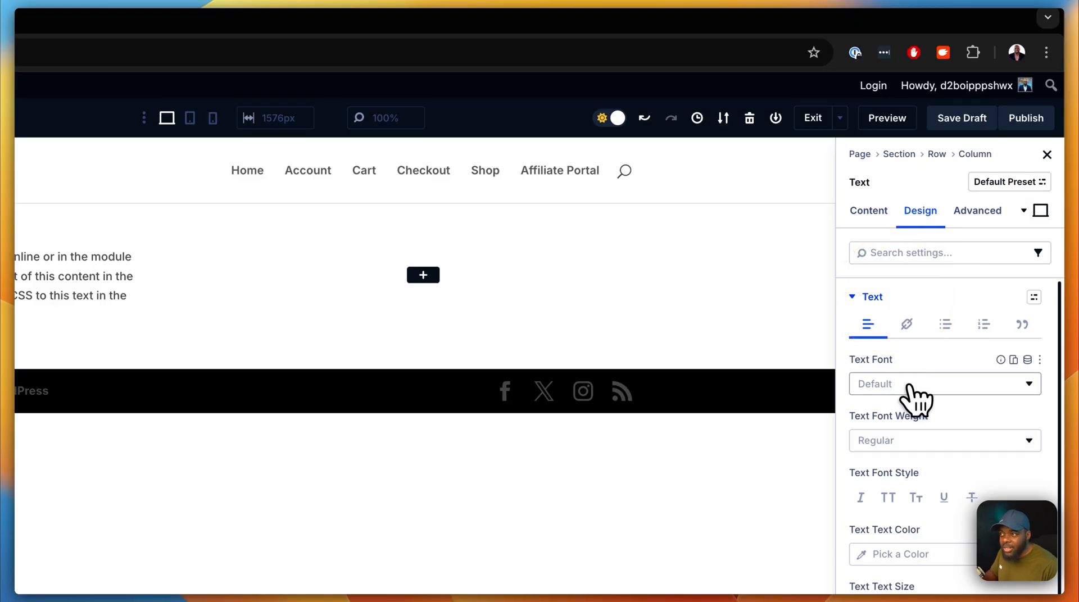
pyautogui.click(944, 385)
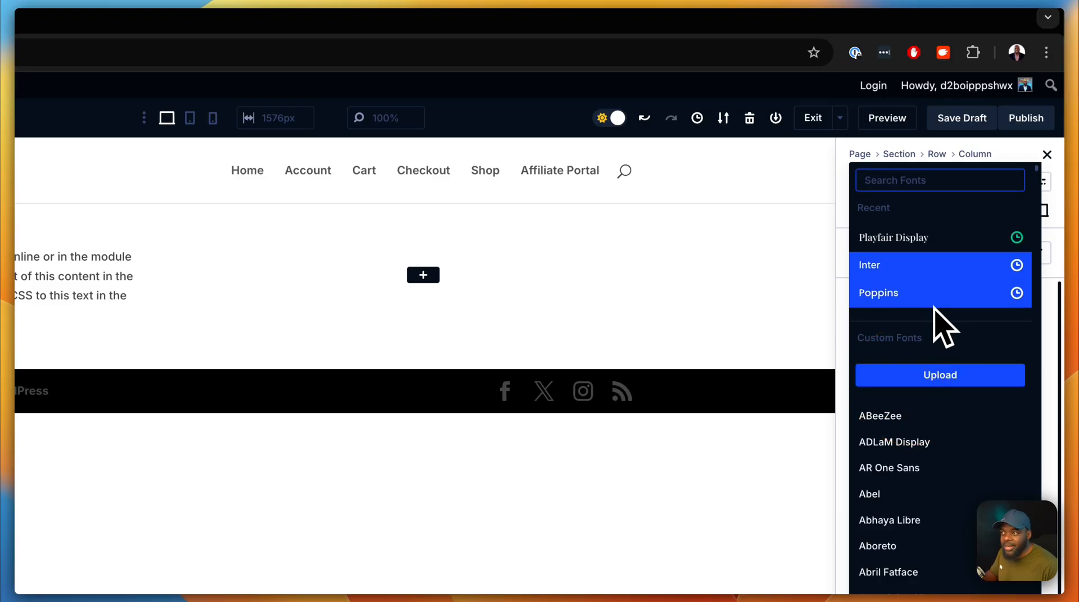
pyautogui.scroll(-3)
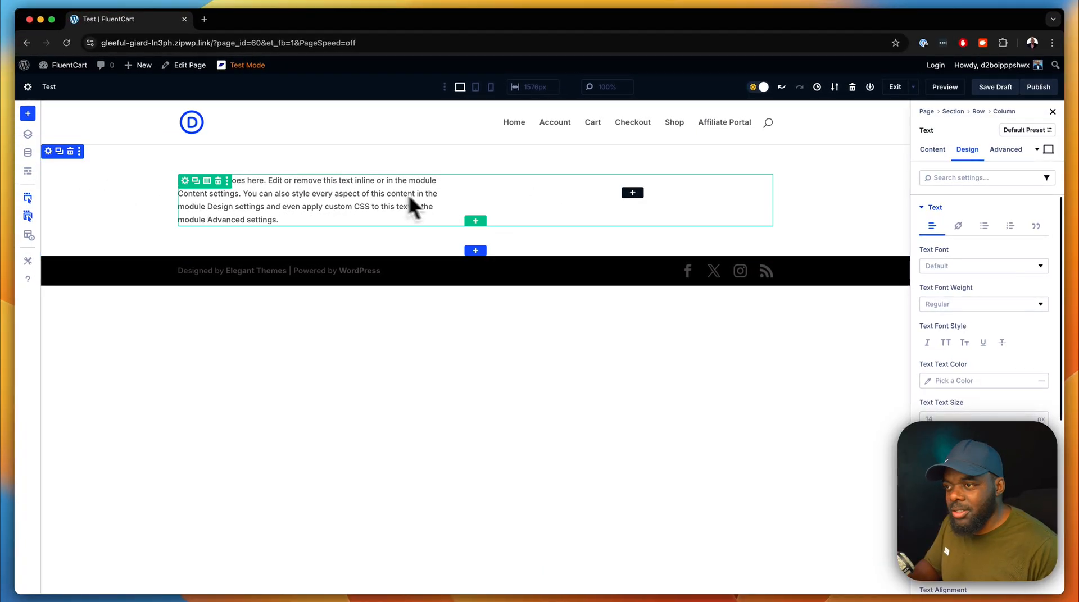
pyautogui.moveTo(533, 228)
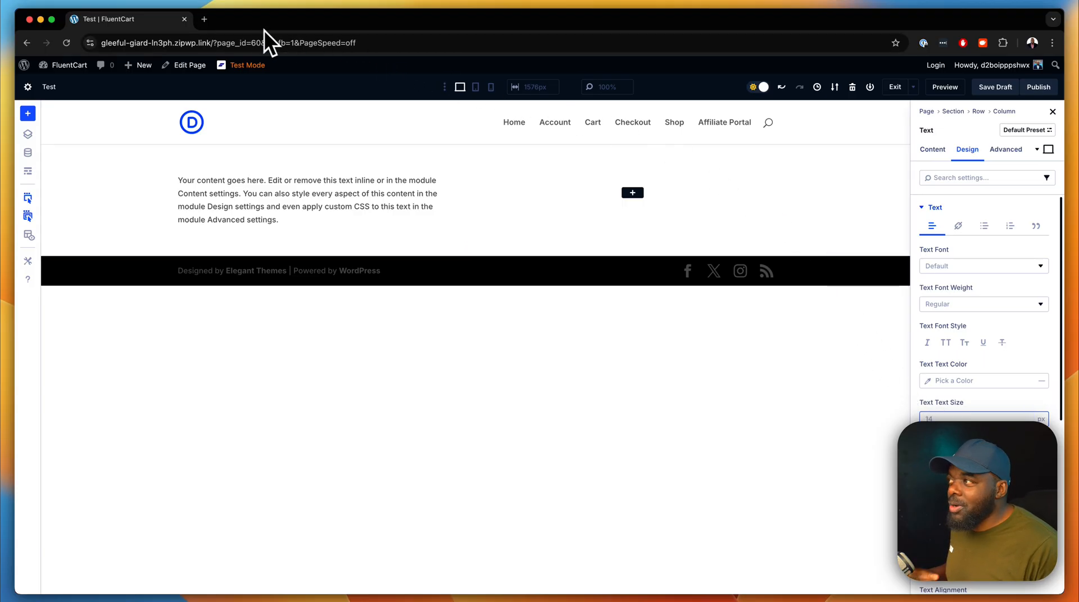
# Step: Visit diviuniversity.com in a new tab, then return to the Test page builder
pyautogui.click(204, 19)
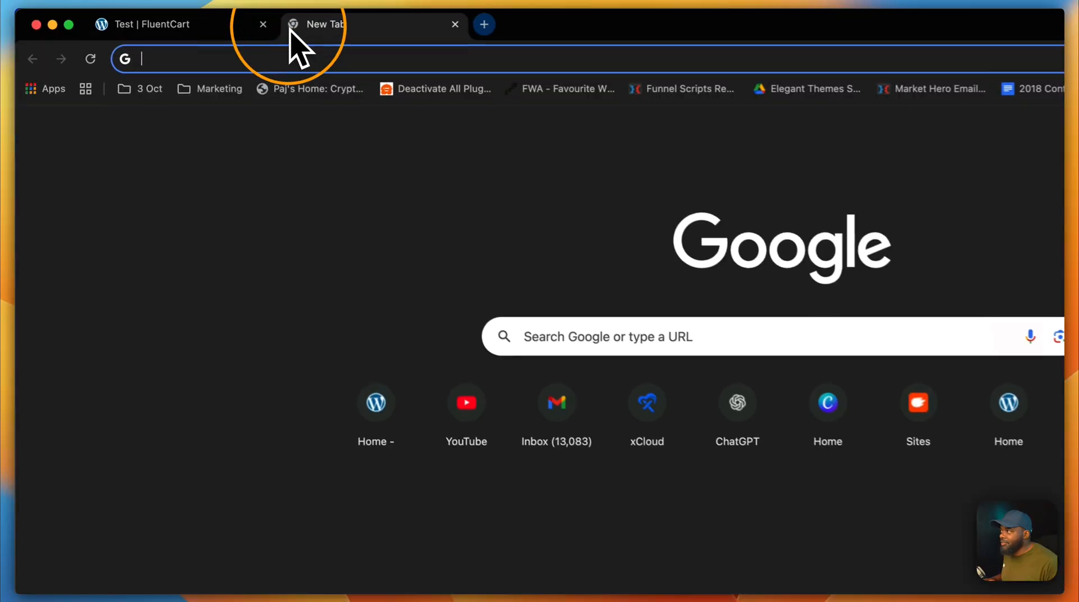
pyautogui.write('diviuniversity.com/portal/courses')
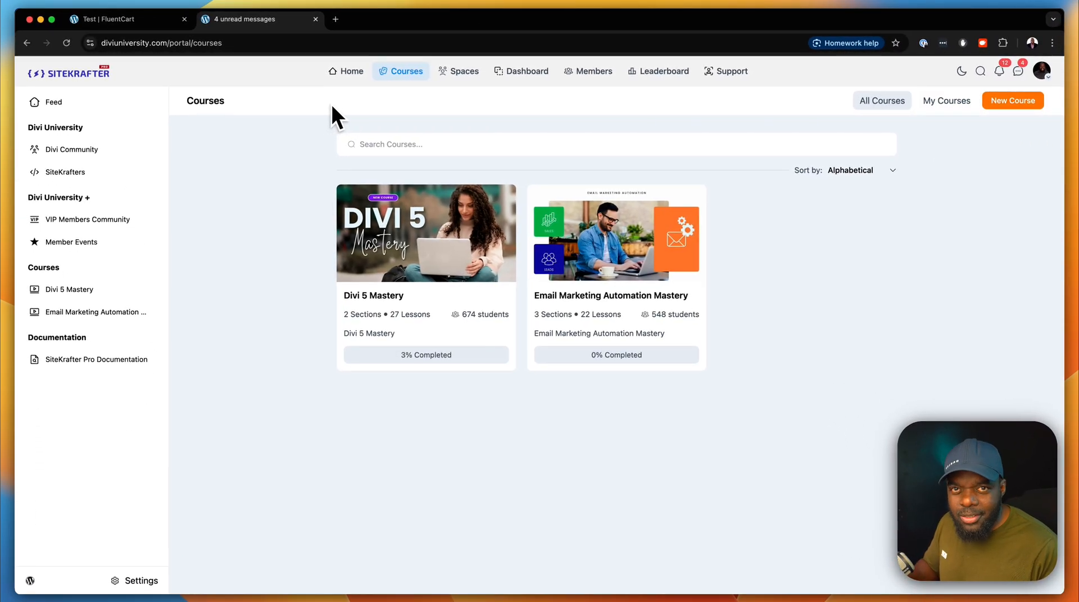
pyautogui.moveTo(464, 333)
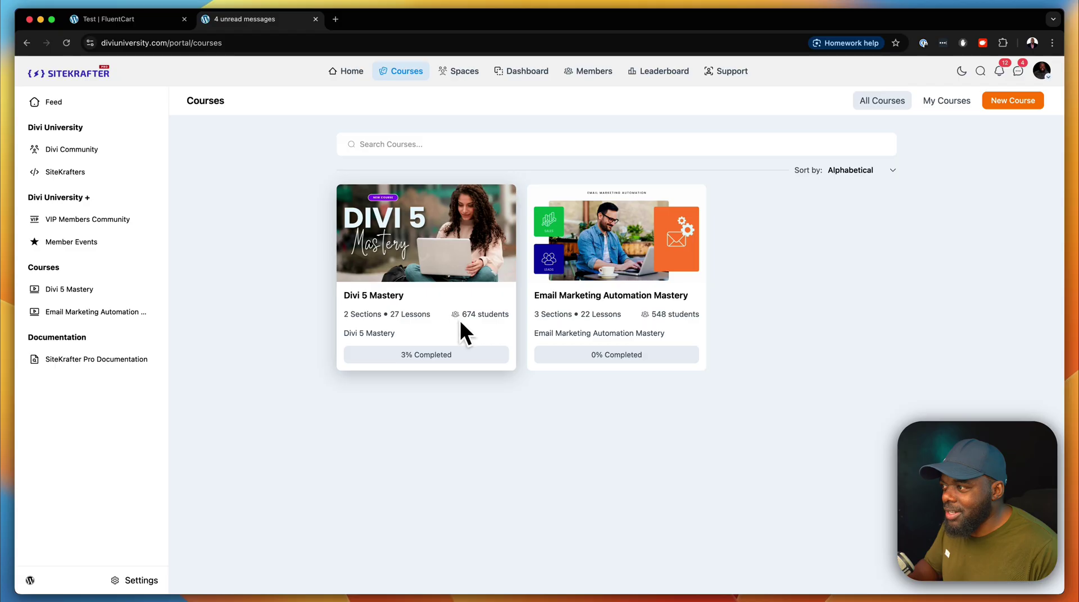
pyautogui.moveTo(473, 337)
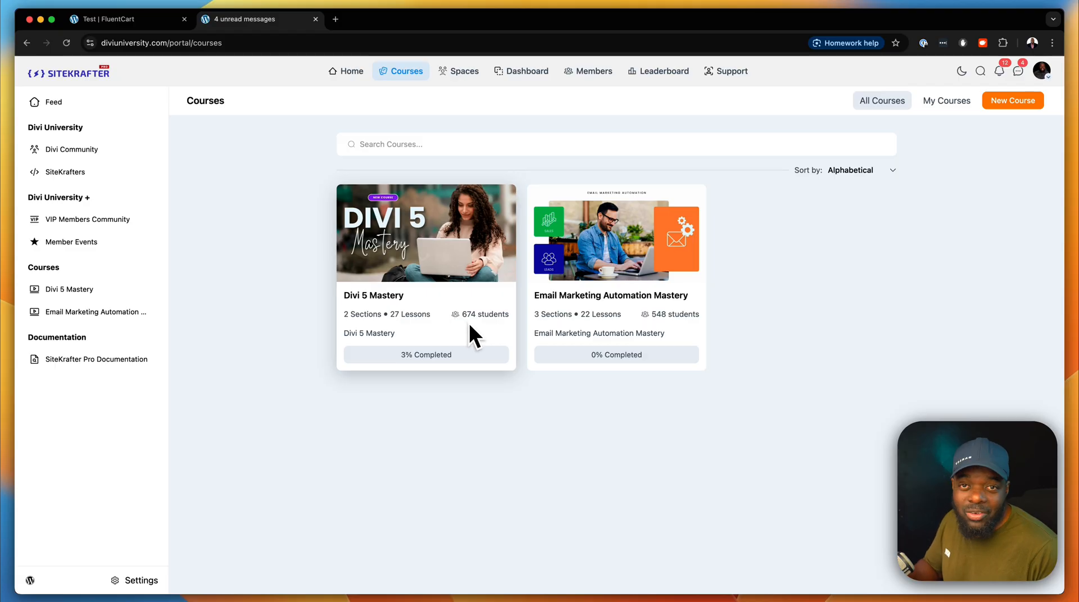
pyautogui.moveTo(489, 353)
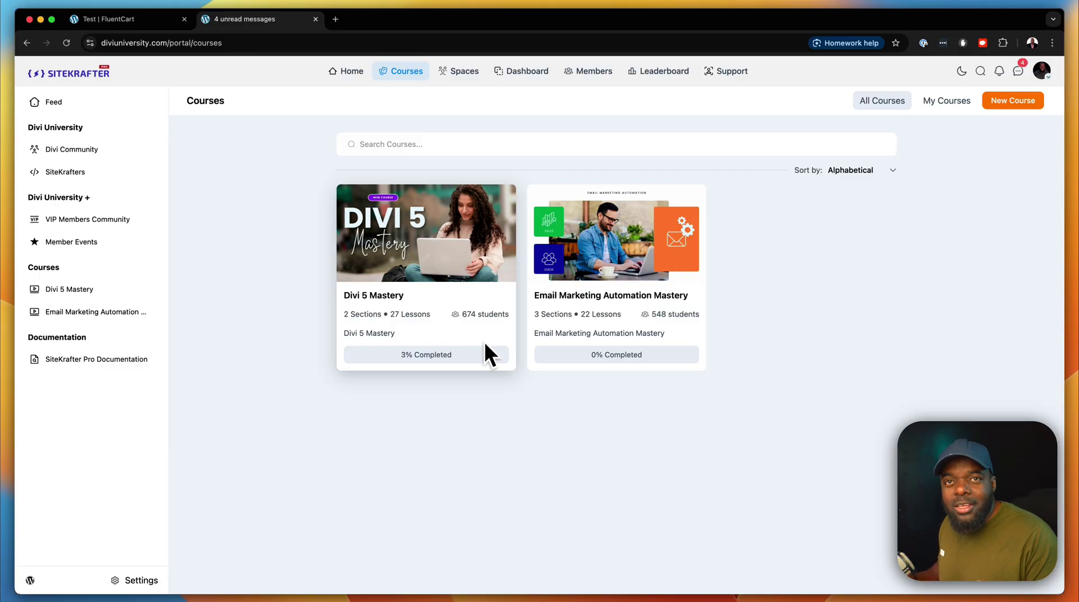
pyautogui.moveTo(484, 342)
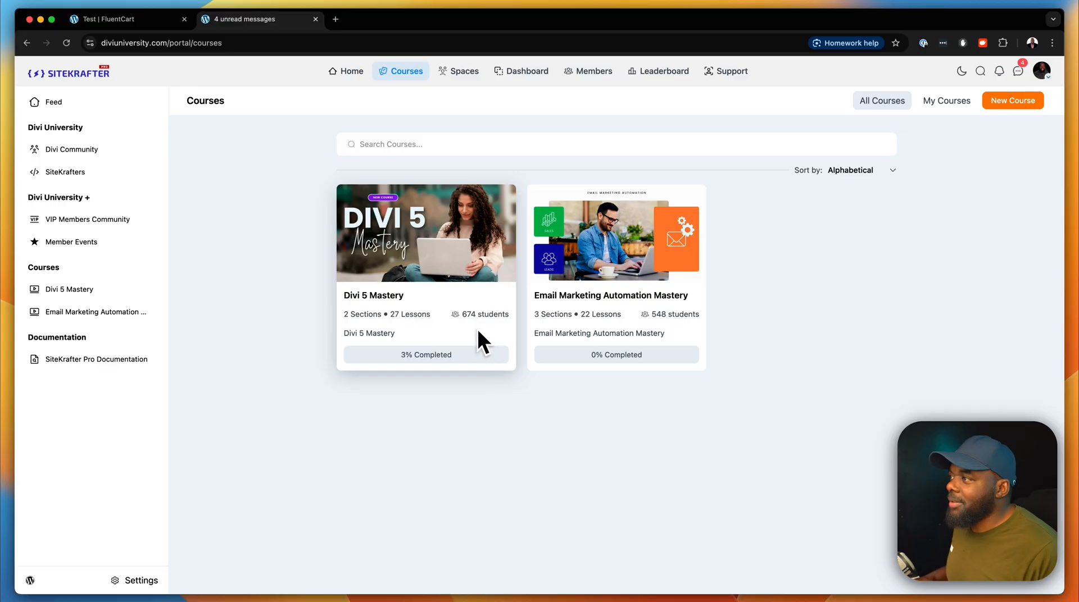
pyautogui.moveTo(471, 337)
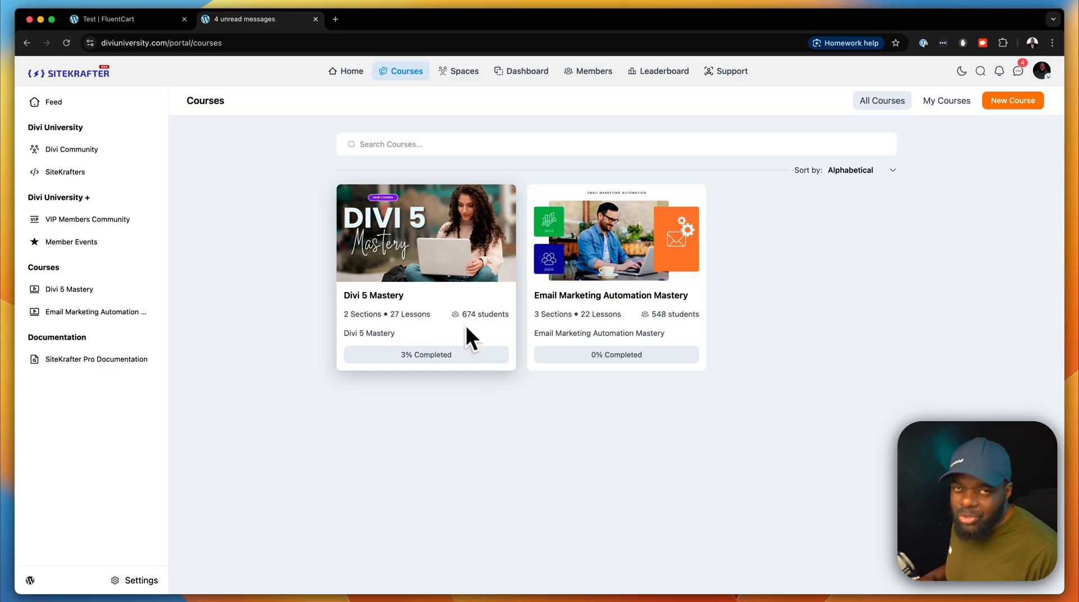
pyautogui.click(123, 19)
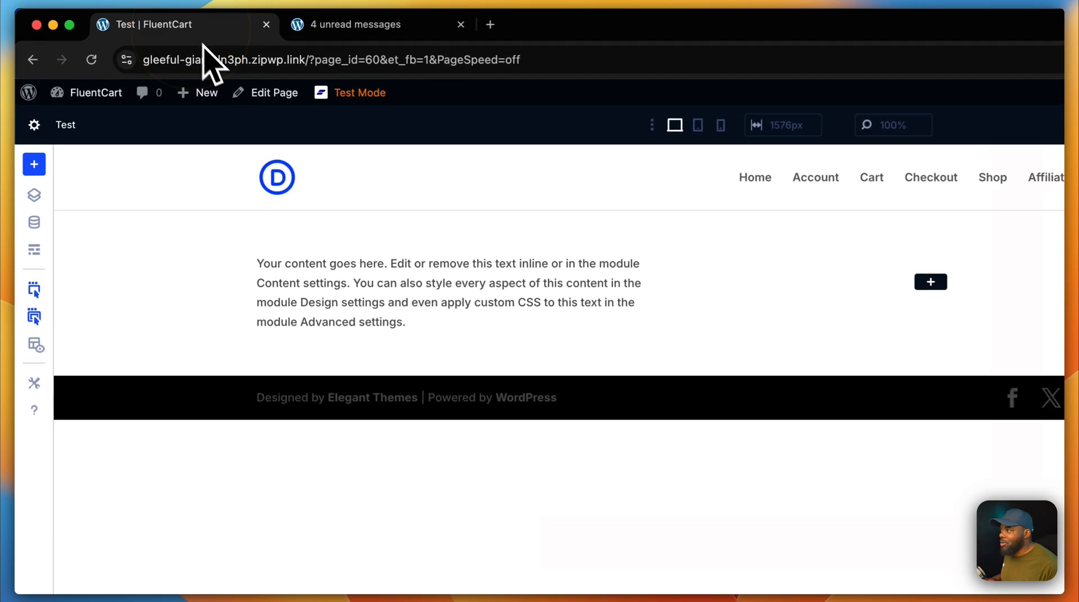
# Step: Open Global Variables and expand the Text, Numbers, Links and Colours sections
pyautogui.click(344, 289)
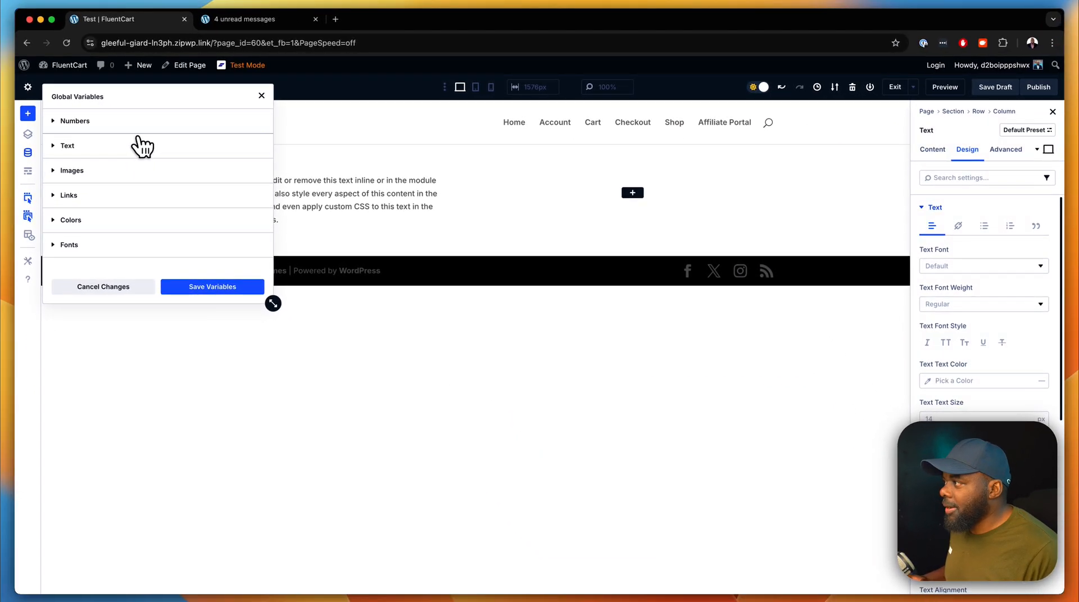
pyautogui.click(67, 146)
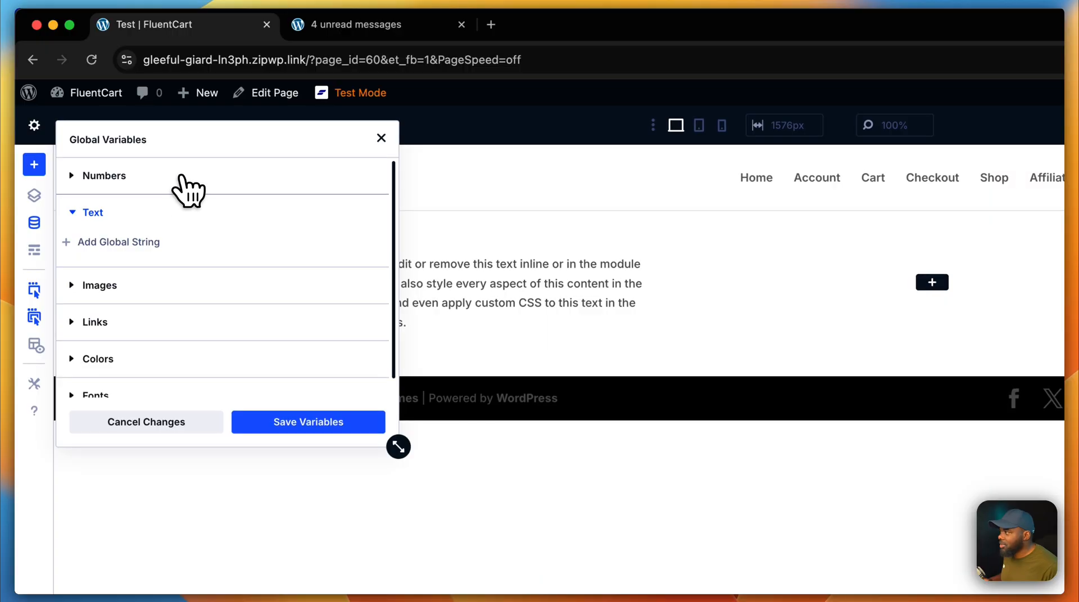
pyautogui.click(104, 175)
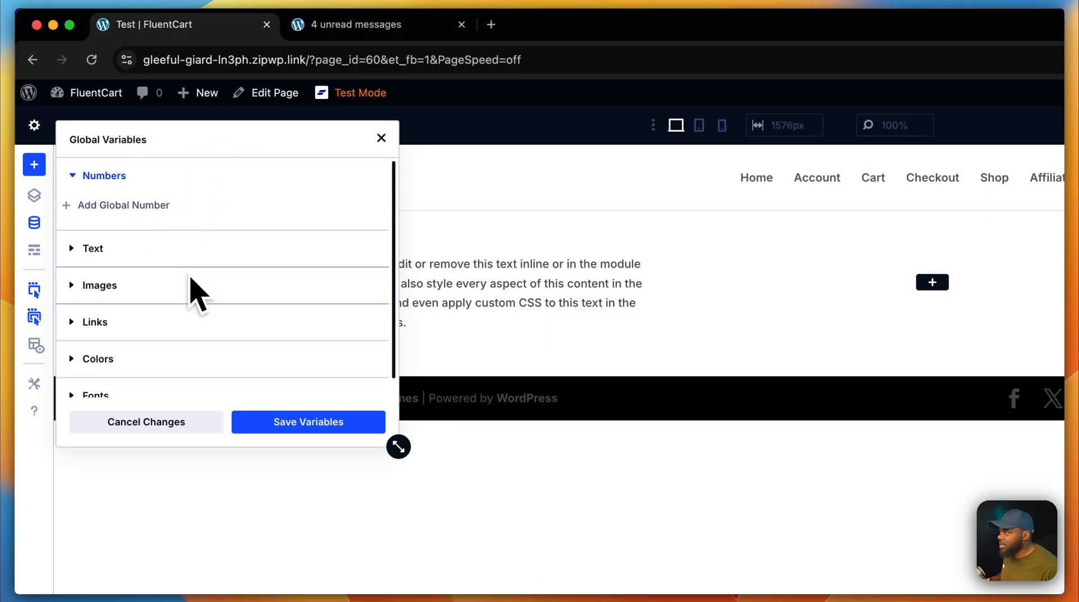
pyautogui.click(94, 321)
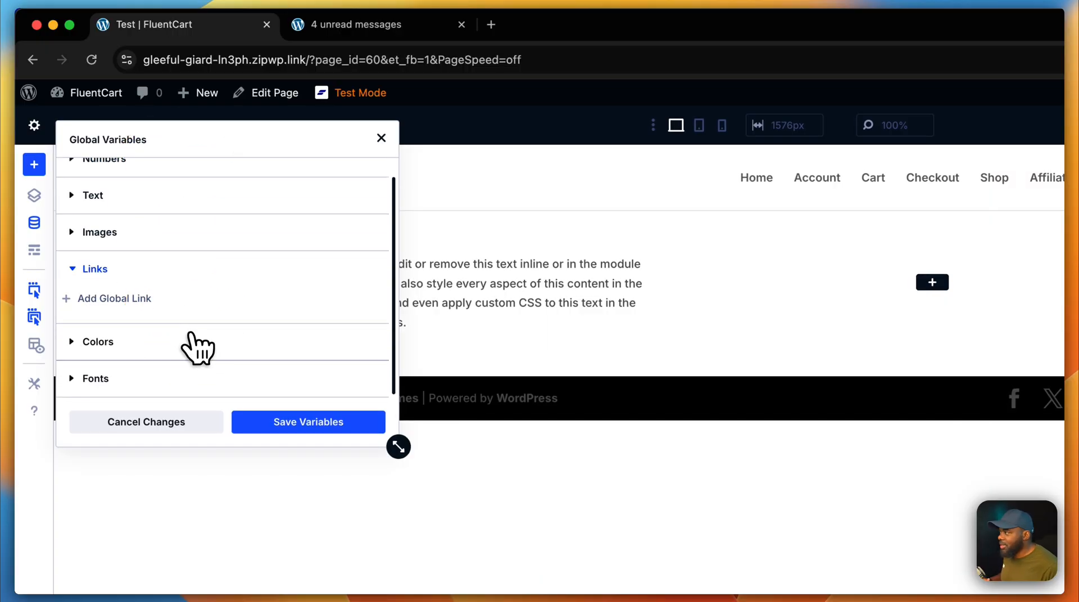
pyautogui.click(97, 342)
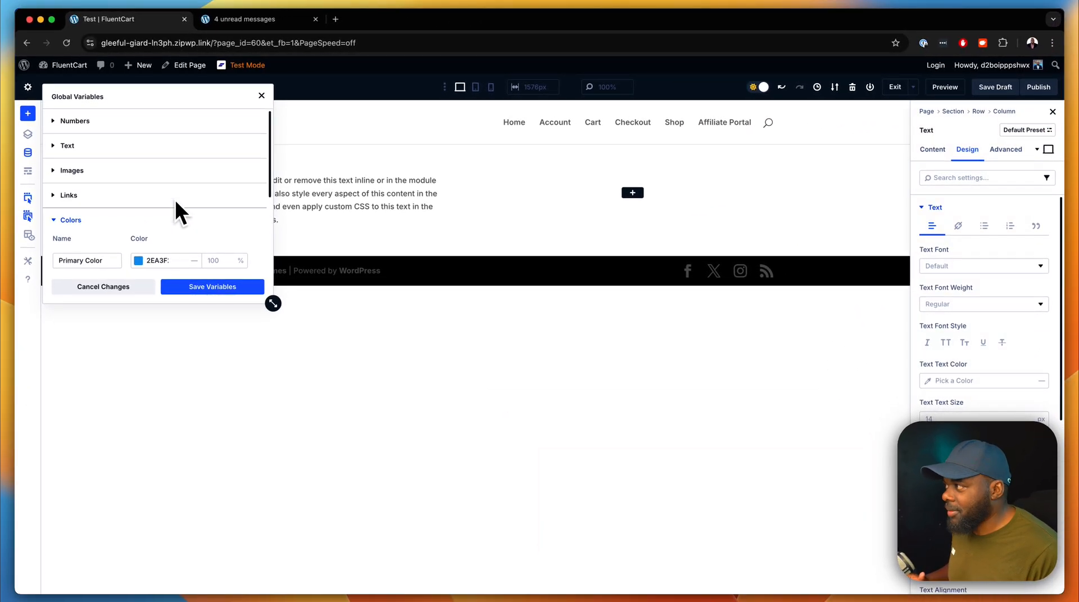
pyautogui.click(75, 120)
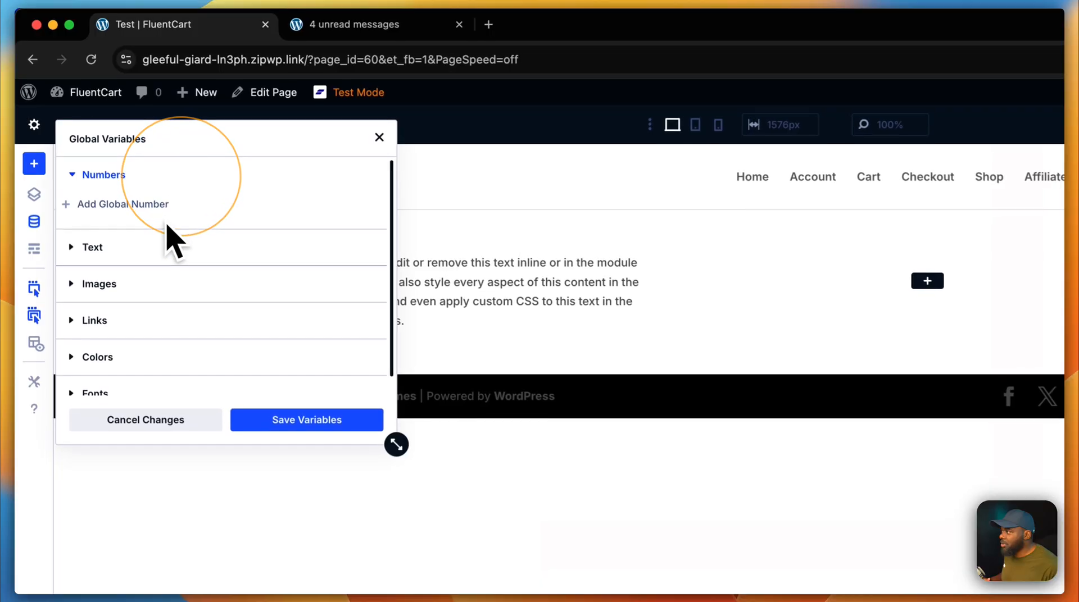
# Step: Add global number 'body text' with a clamp() value, apply site-wide, and close the panel
pyautogui.click(123, 204)
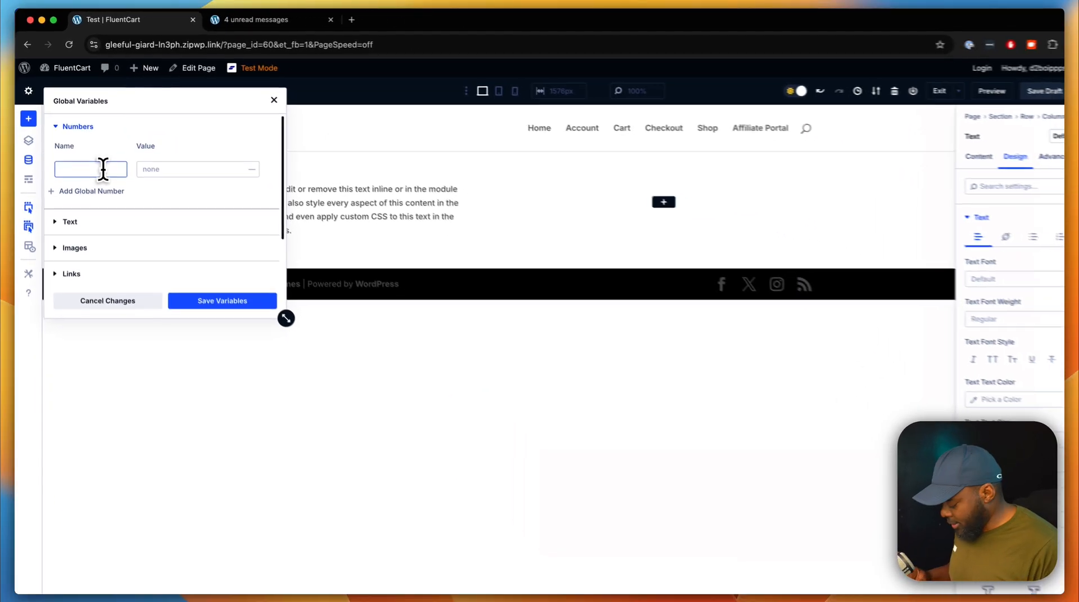
pyautogui.write('bo')
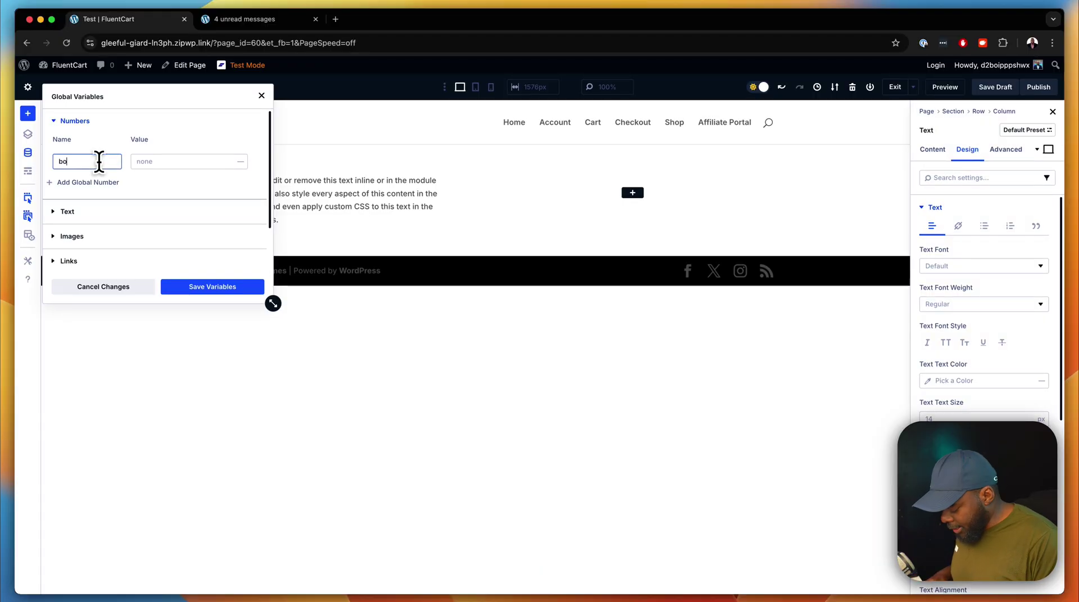
pyautogui.write('dy text')
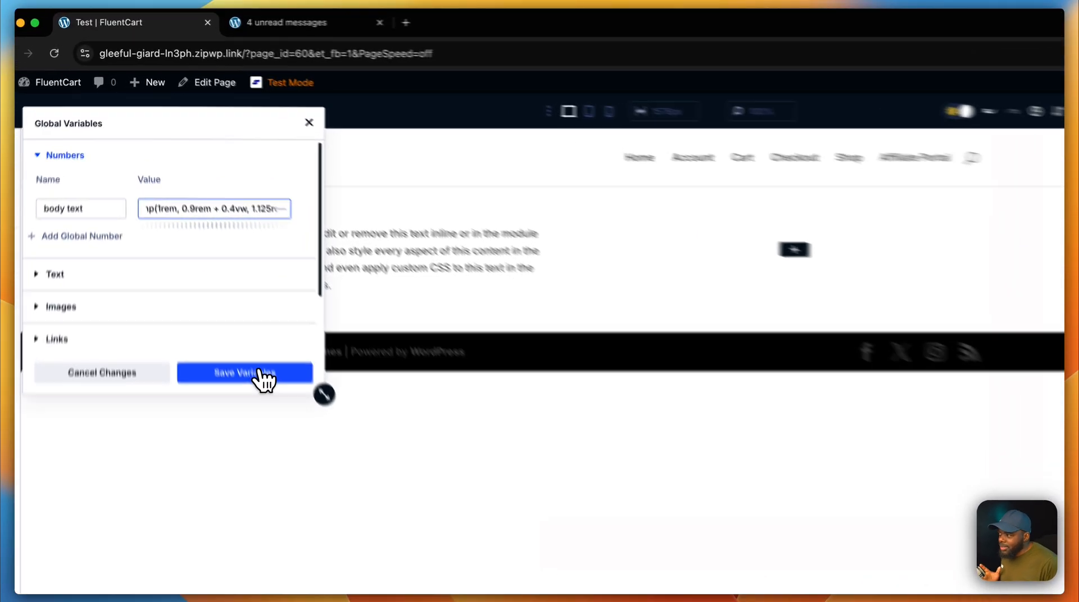
pyautogui.click(245, 372)
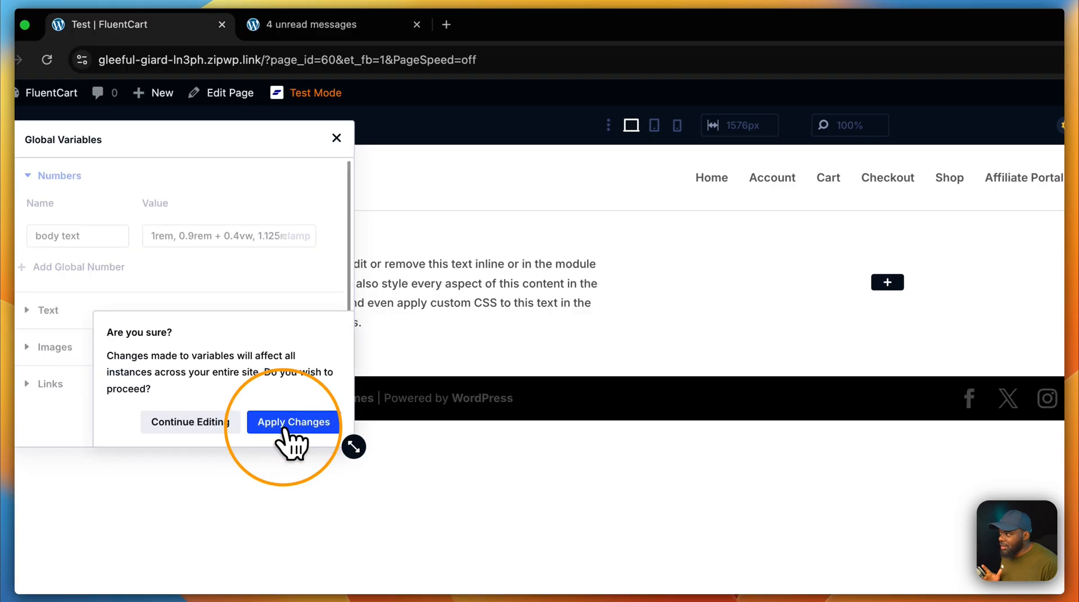
pyautogui.click(292, 422)
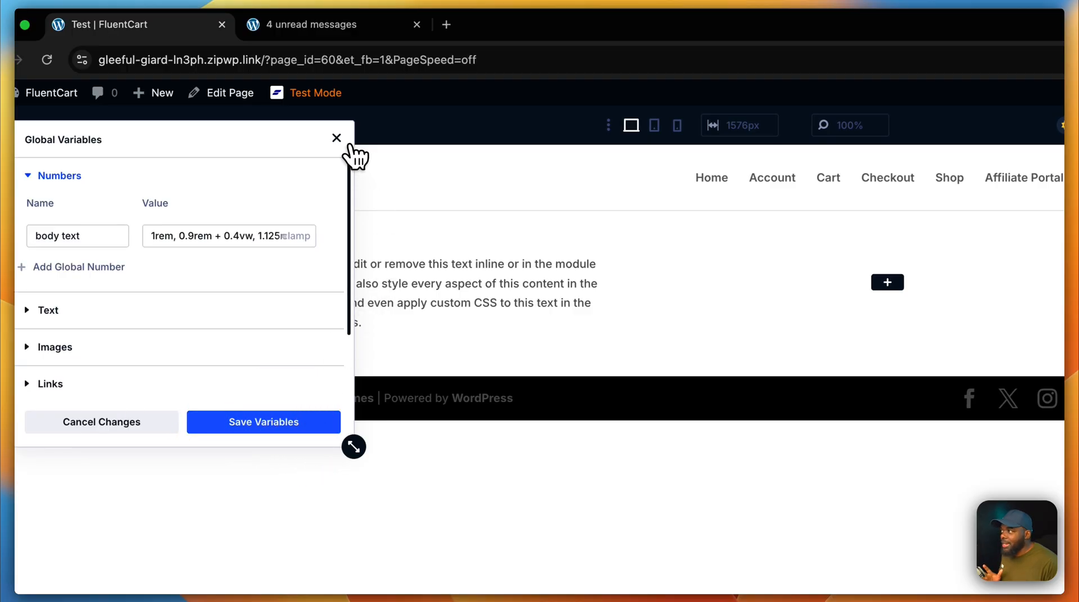
pyautogui.click(337, 138)
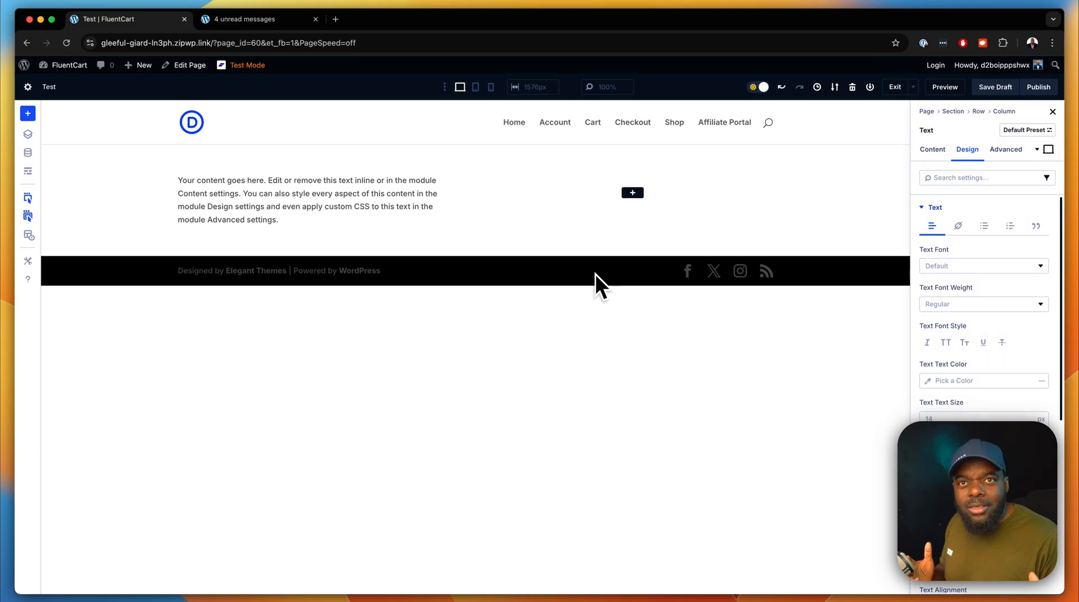
pyautogui.moveTo(798, 245)
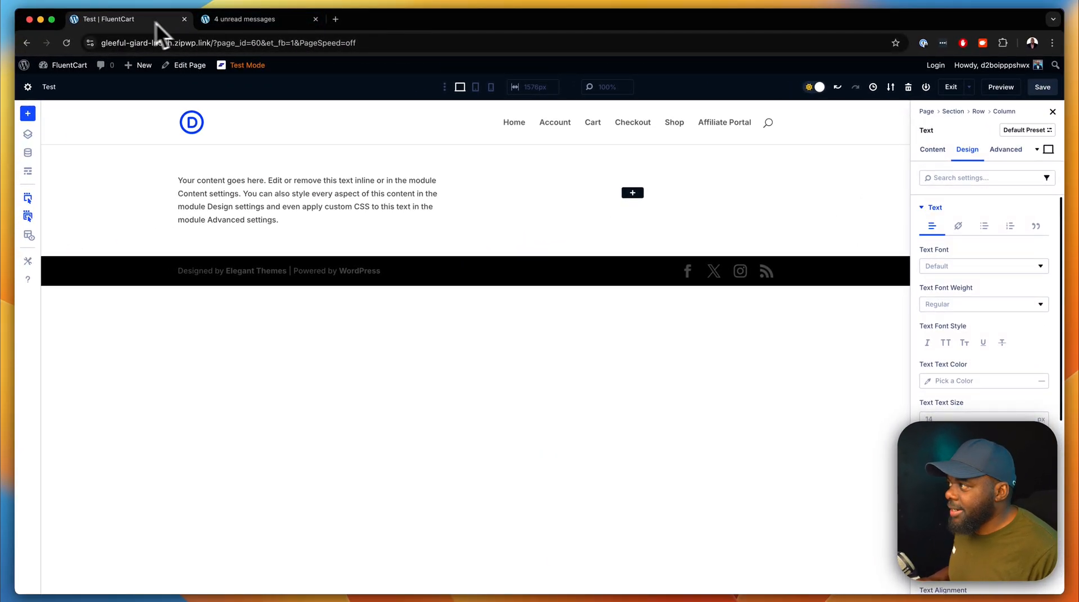
# Step: Link the Text module's text size to the 'body text' global number
pyautogui.click(66, 42)
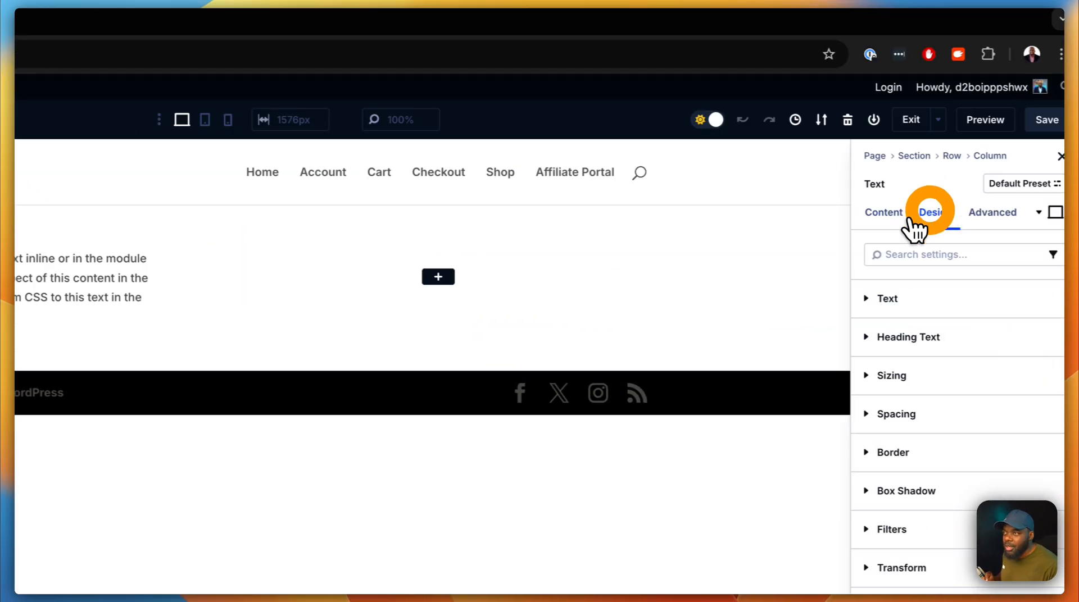
pyautogui.click(886, 297)
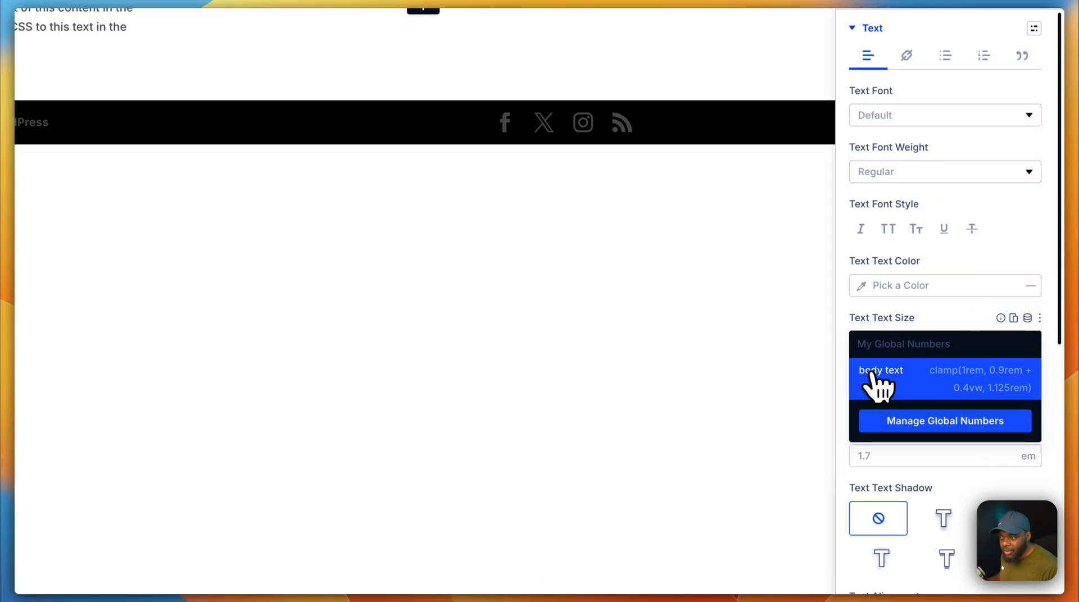
pyautogui.click(879, 370)
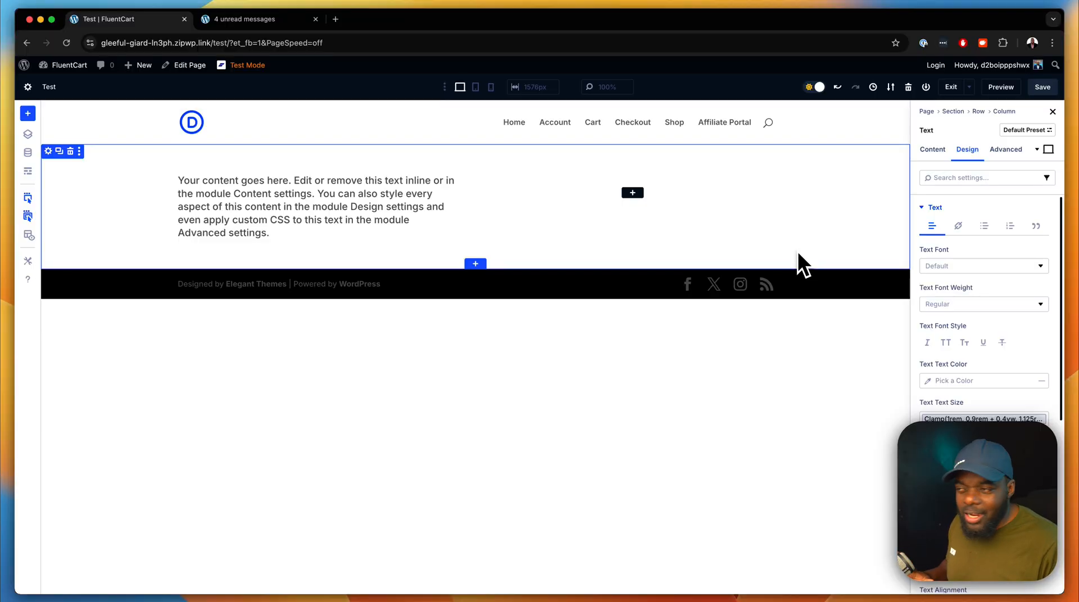
pyautogui.moveTo(798, 254)
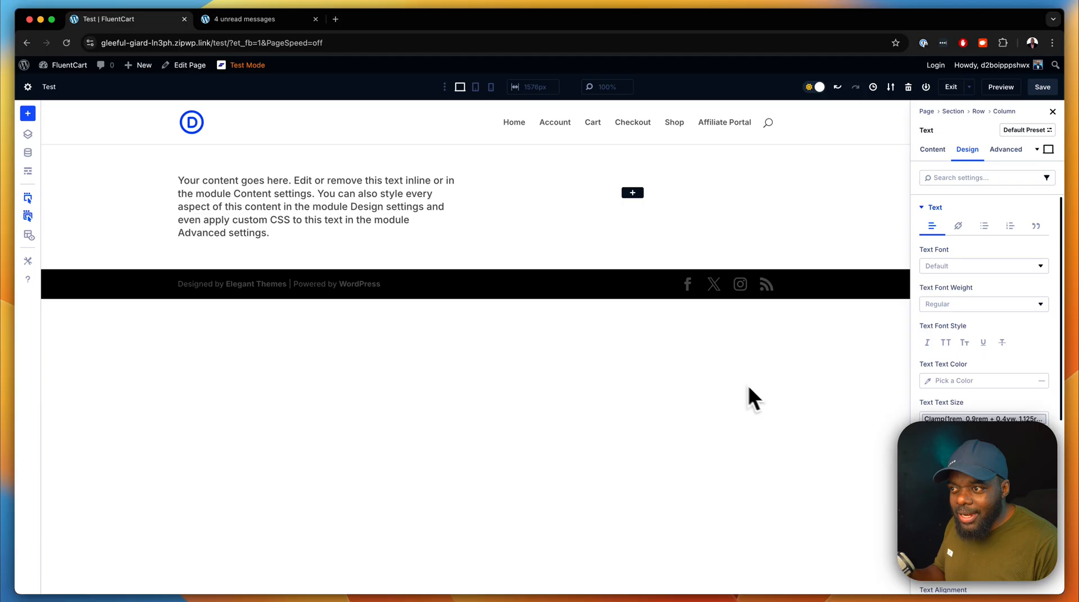
pyautogui.moveTo(669, 362)
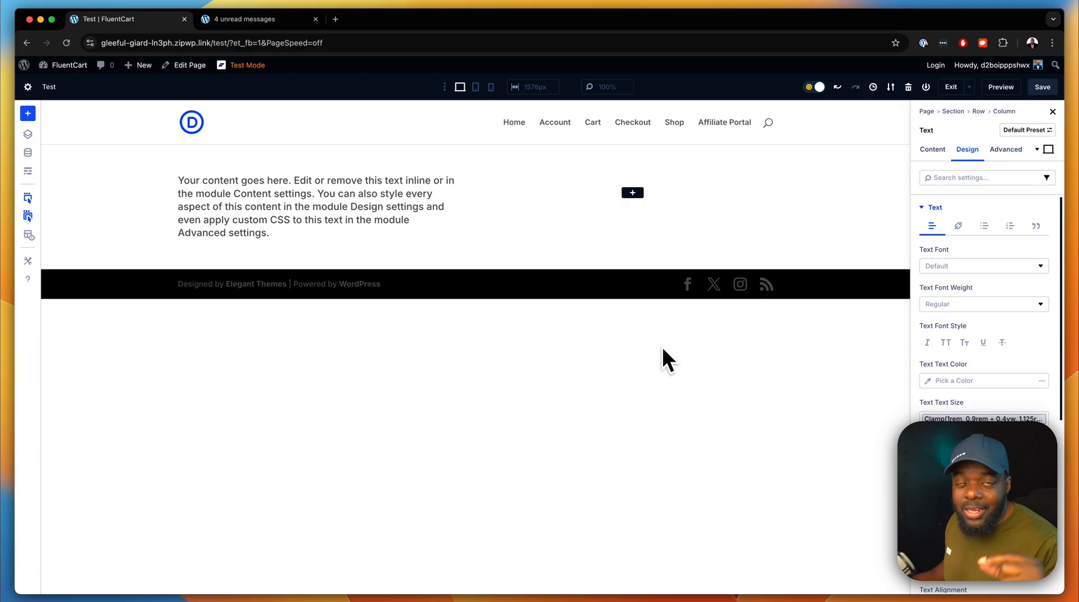
pyautogui.moveTo(646, 345)
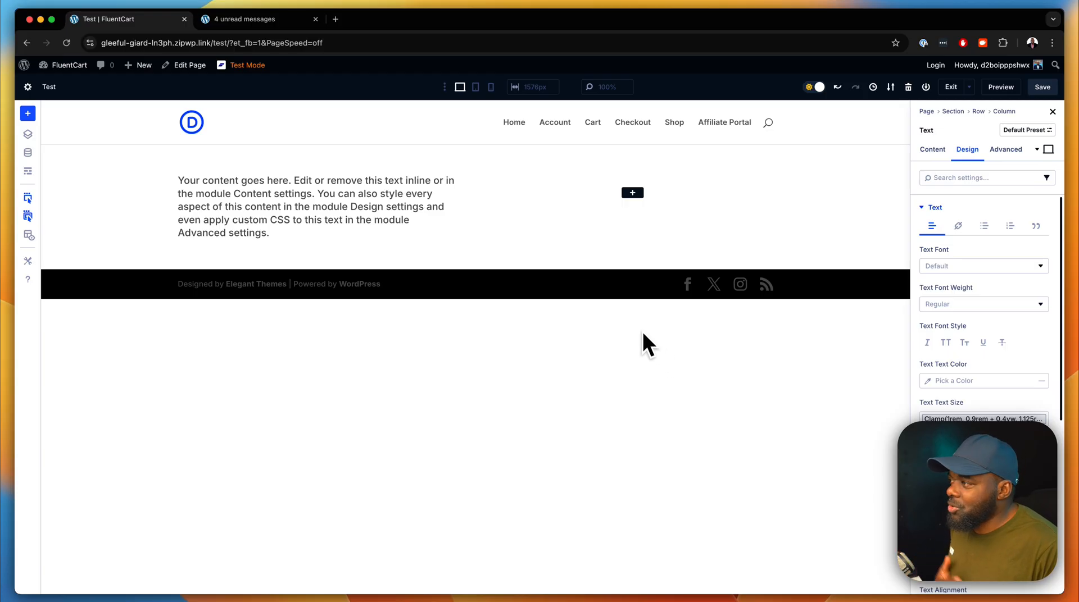
pyautogui.moveTo(310, 203)
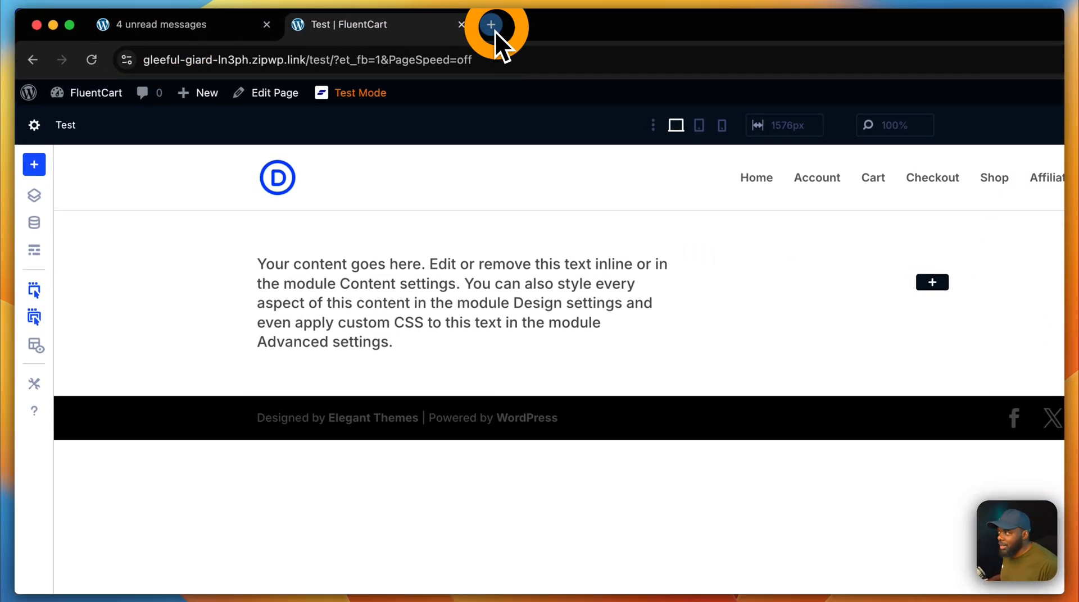
# Step: Generate a colour palette on coolors.co in a new tab, then return to the Test page
pyautogui.click(491, 24)
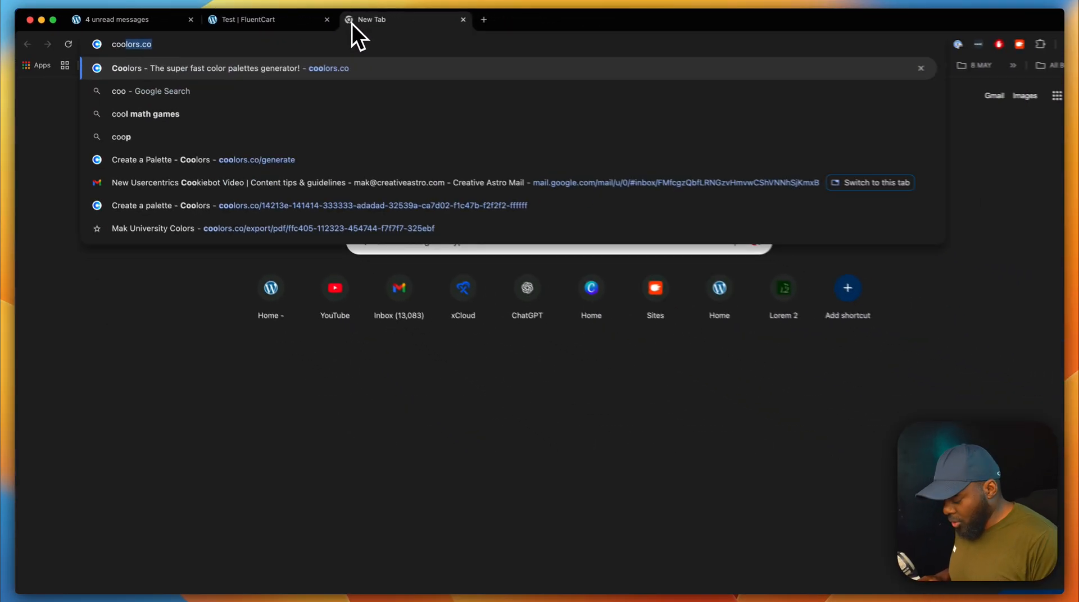
pyautogui.click(229, 68)
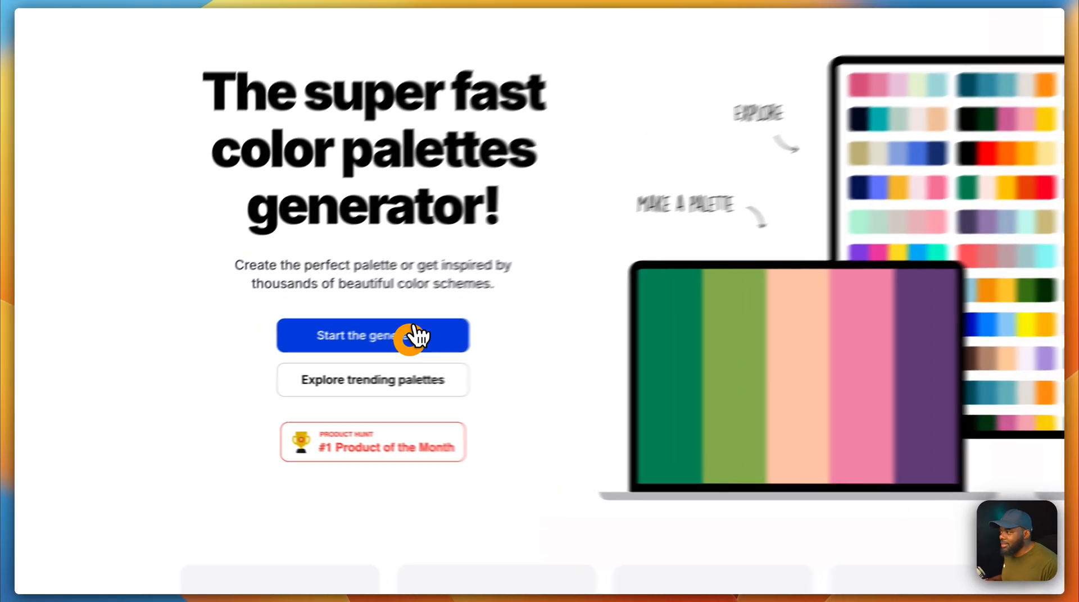
pyautogui.click(372, 336)
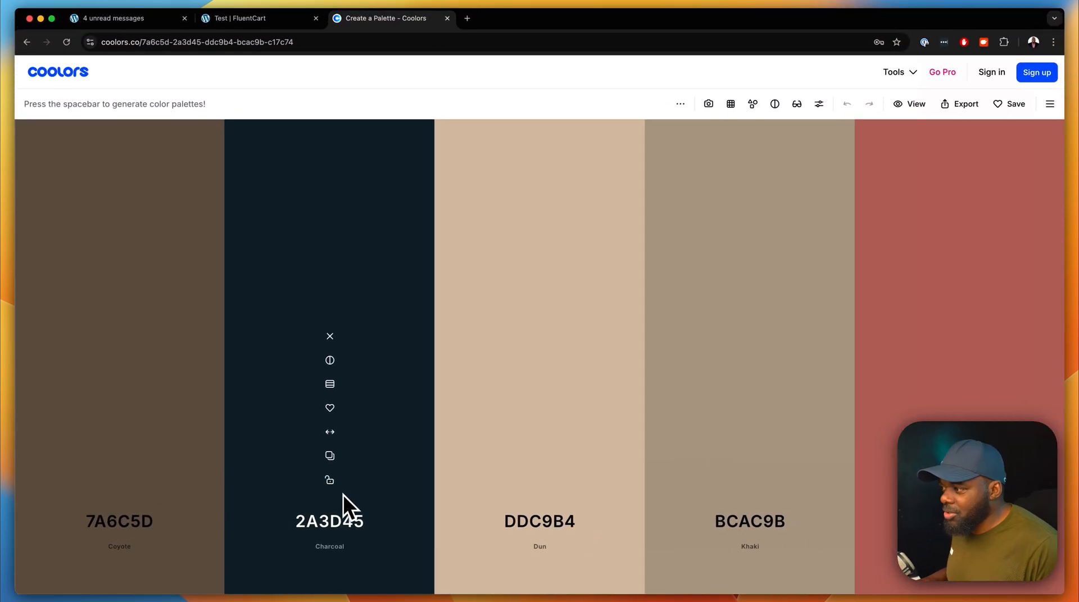
pyautogui.moveTo(332, 456)
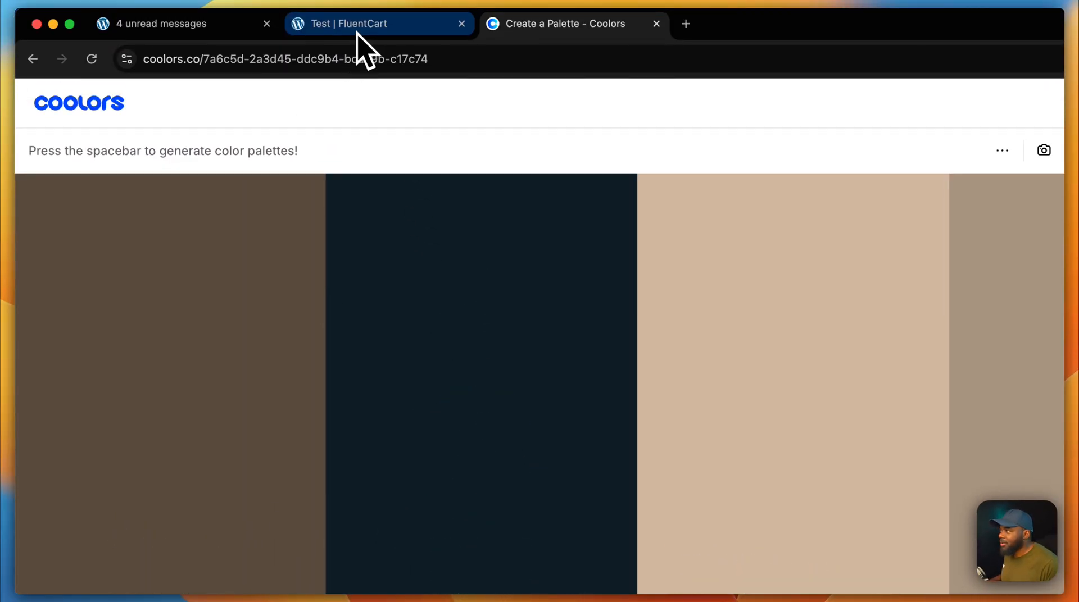
pyautogui.click(380, 24)
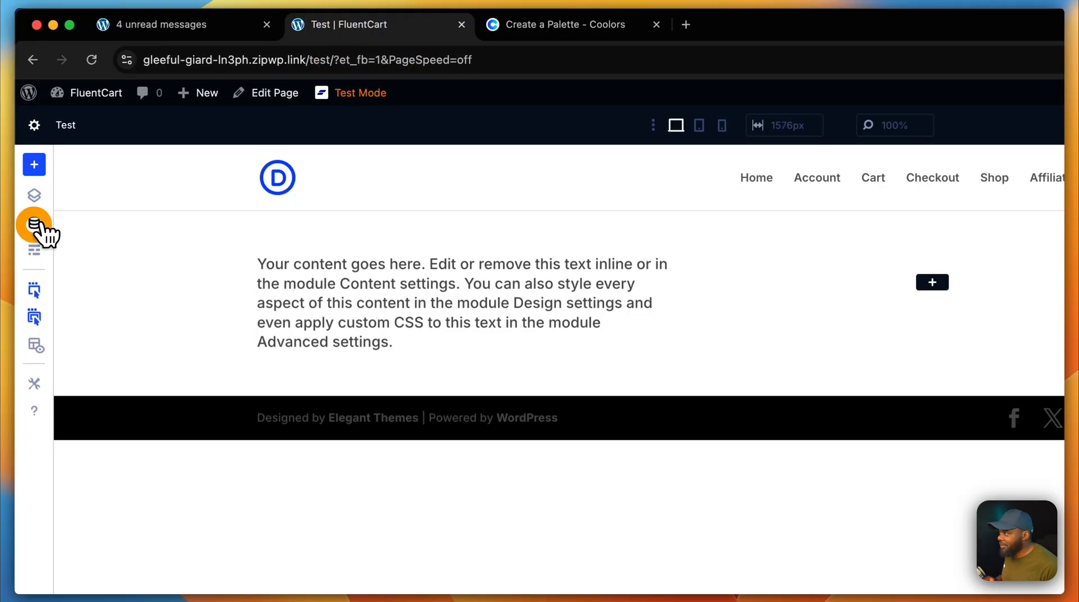
# Step: Set the global colour C17C74, save and apply it site-wide, then save the page
pyautogui.click(34, 223)
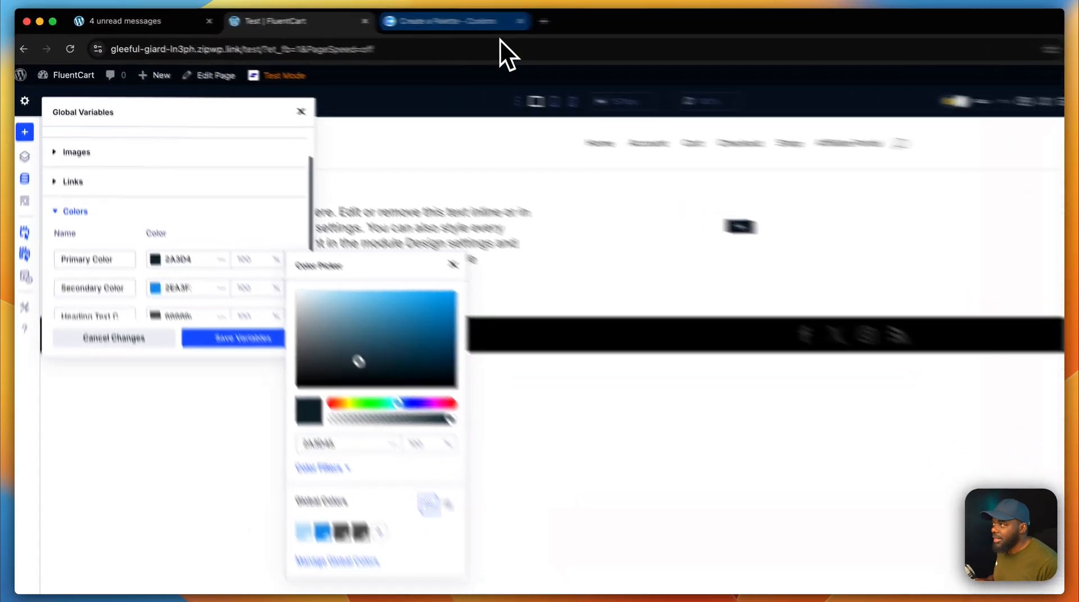
pyautogui.click(452, 20)
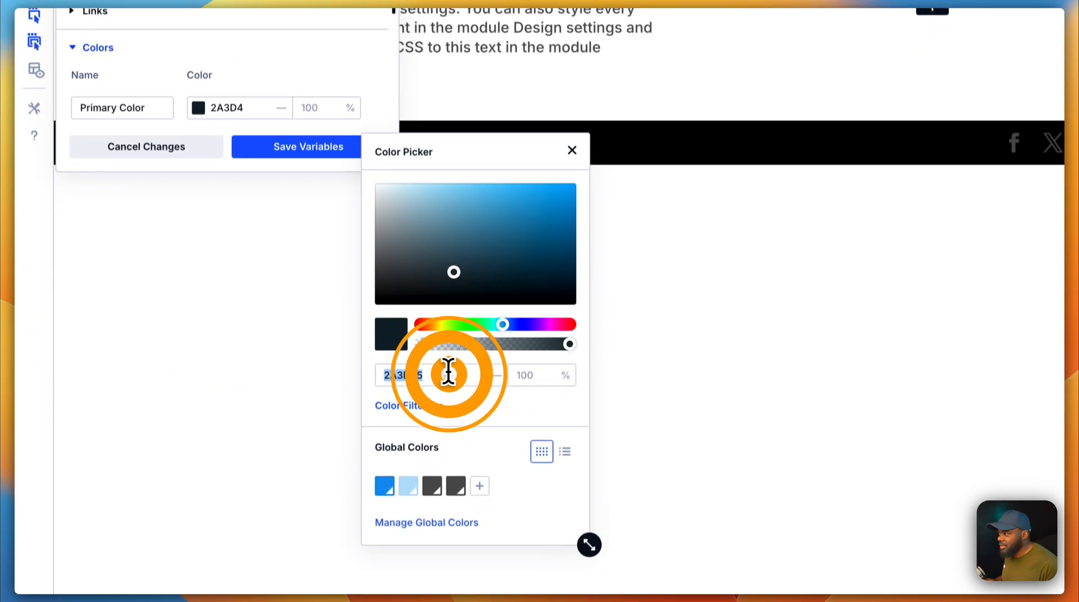
pyautogui.write('C17C74')
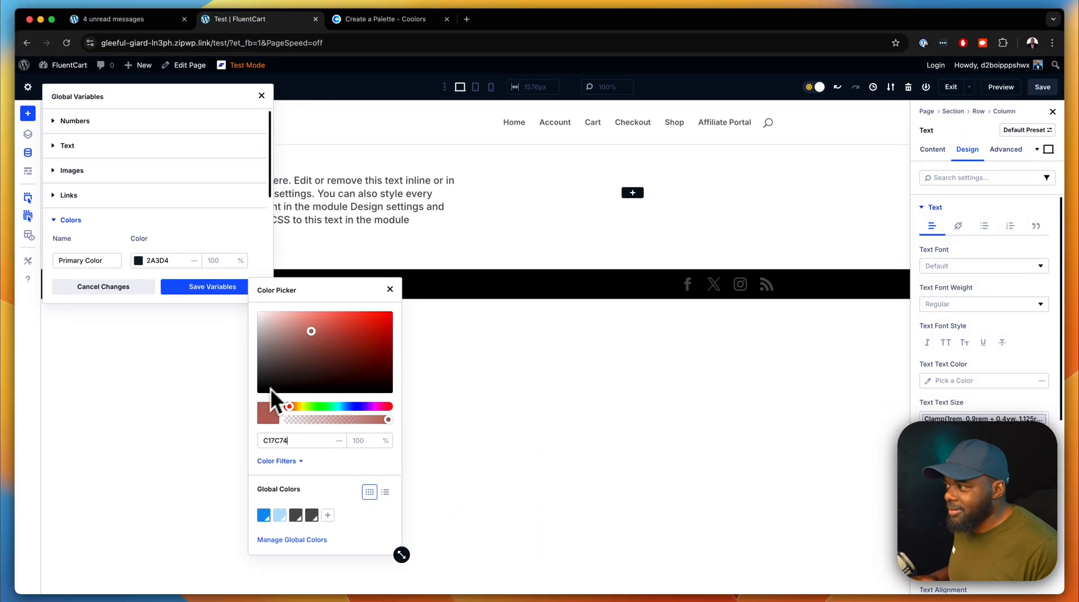
pyautogui.click(204, 287)
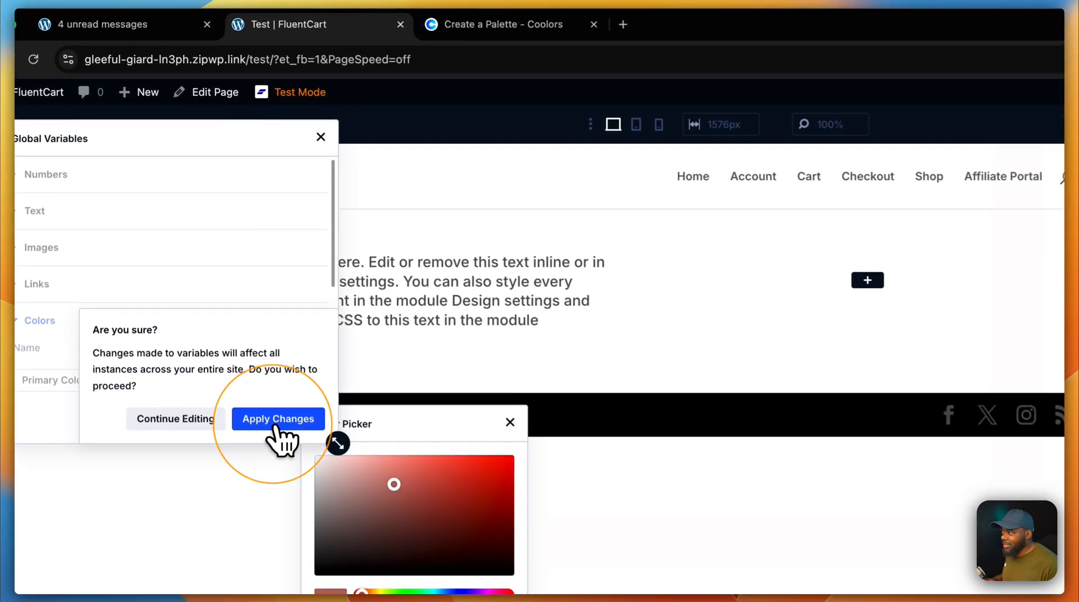
pyautogui.click(279, 419)
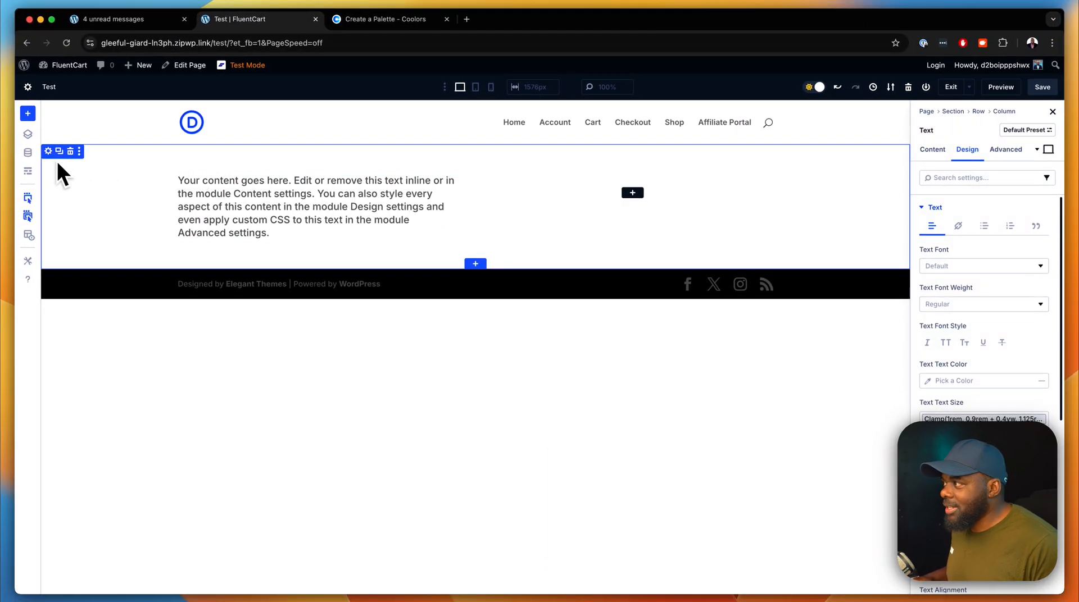
pyautogui.moveTo(868, 136)
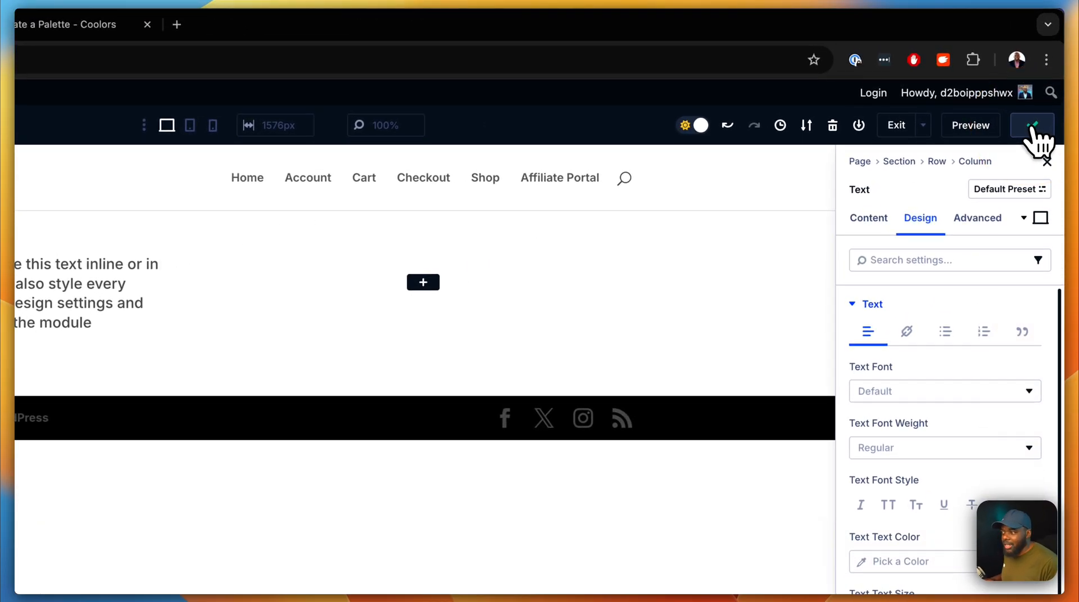
pyautogui.click(1032, 125)
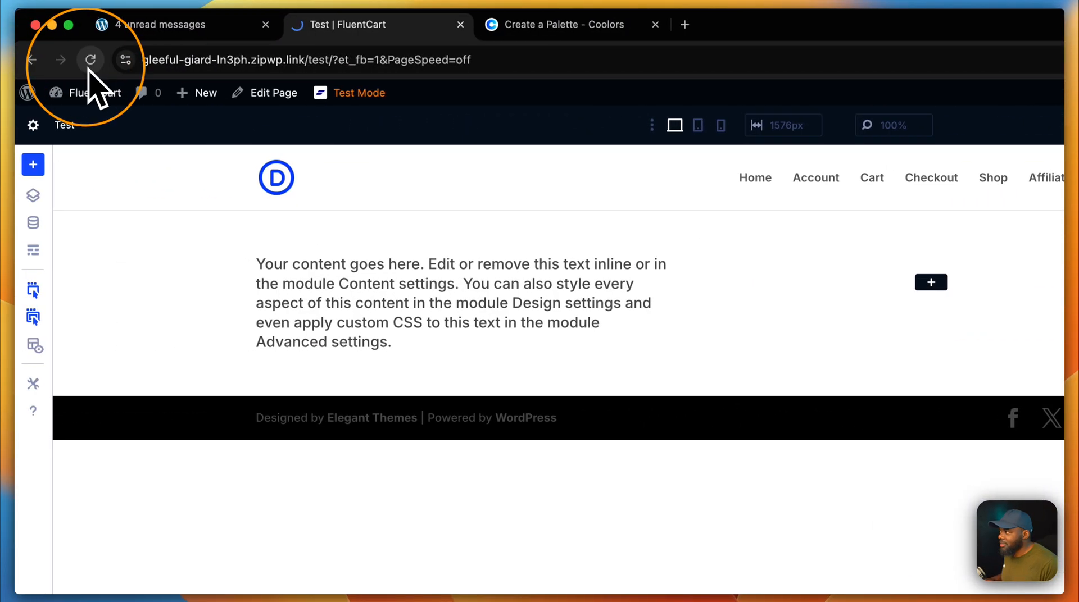
# Step: Reload the page and give the section the global Primary Color background
pyautogui.click(90, 60)
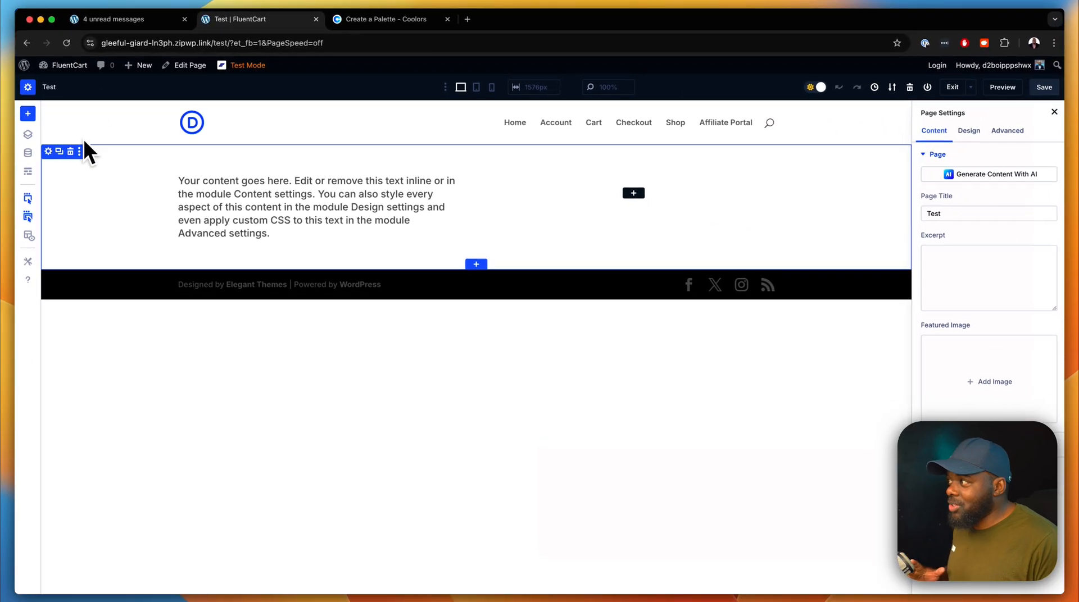
pyautogui.moveTo(60, 152)
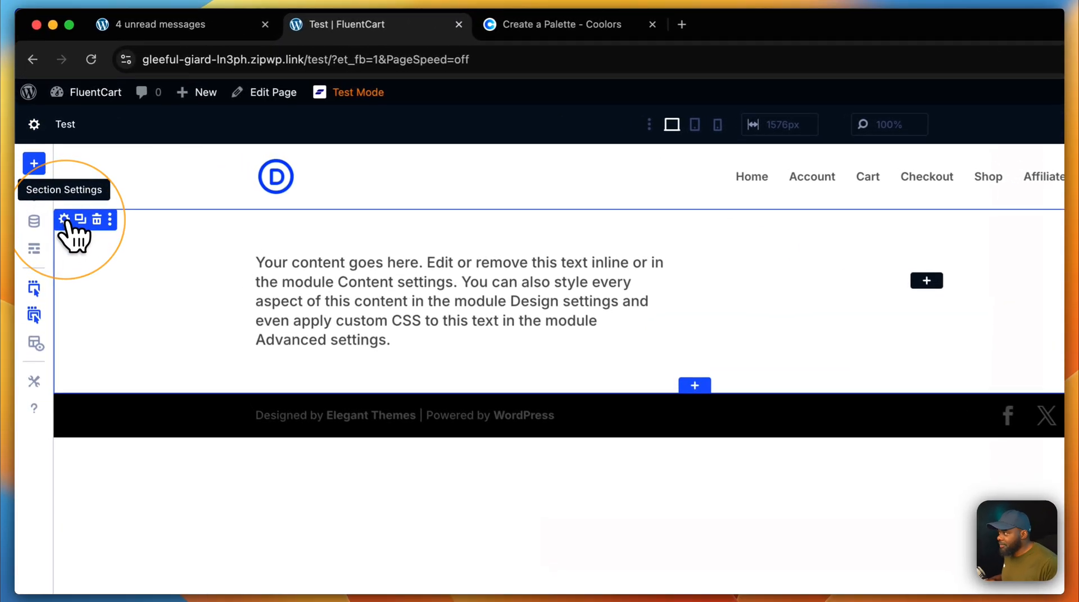
pyautogui.click(63, 220)
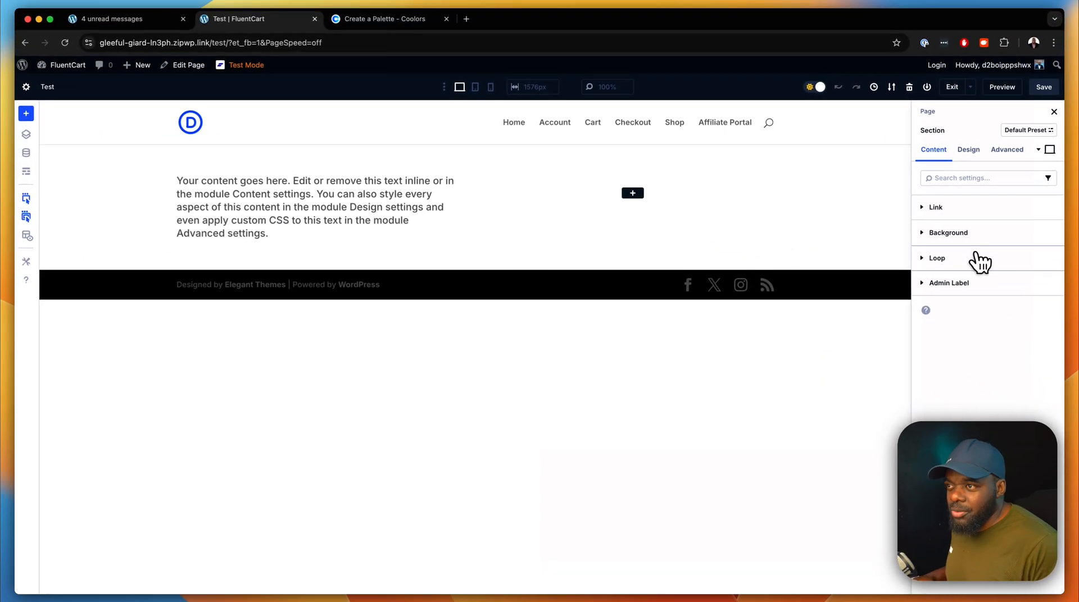
pyautogui.click(948, 232)
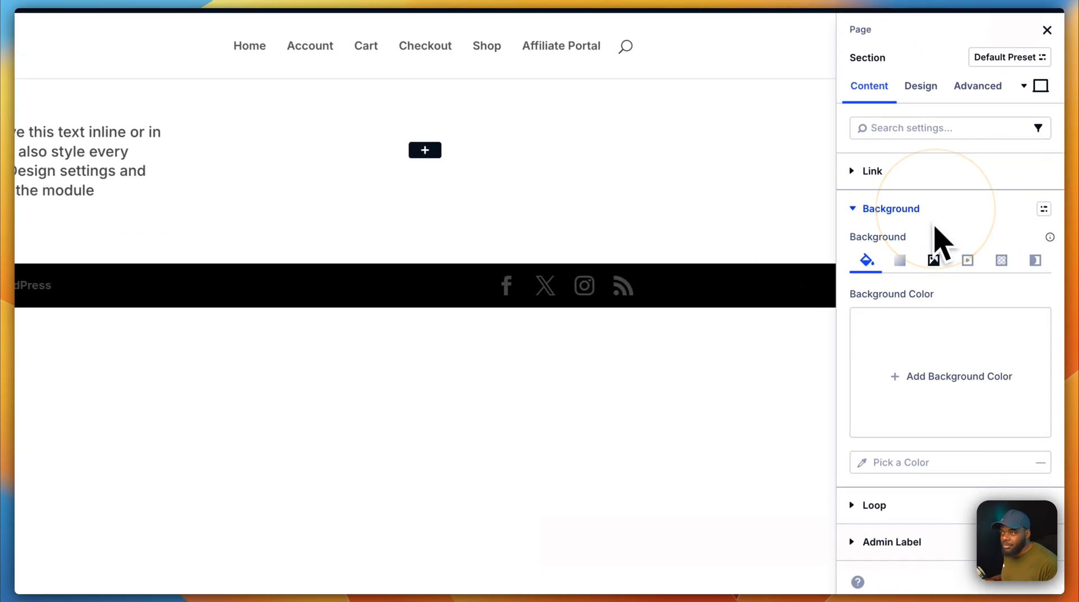
pyautogui.click(949, 376)
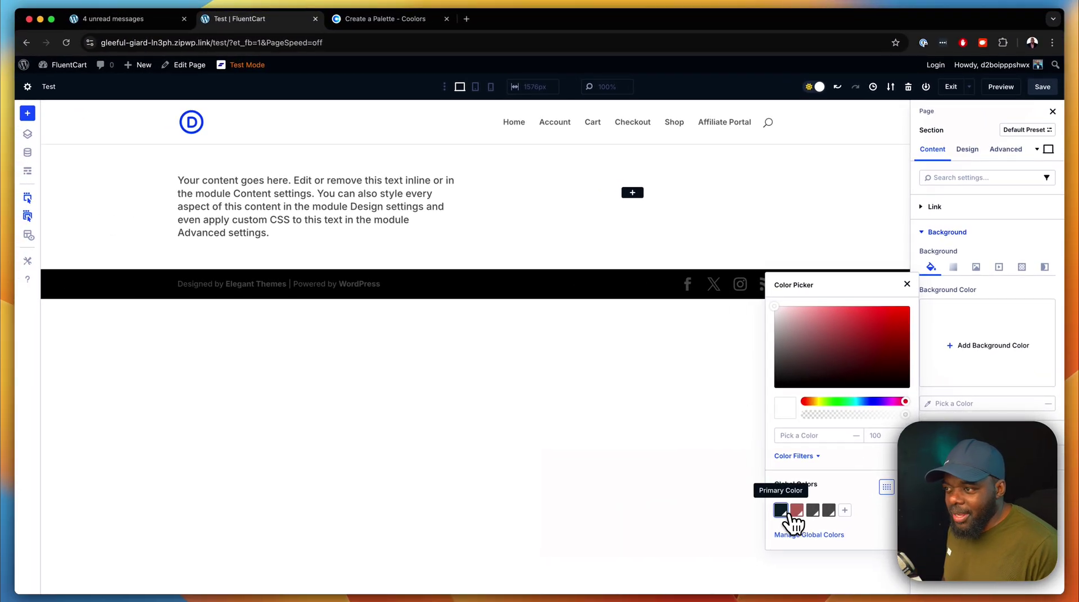
pyautogui.click(781, 510)
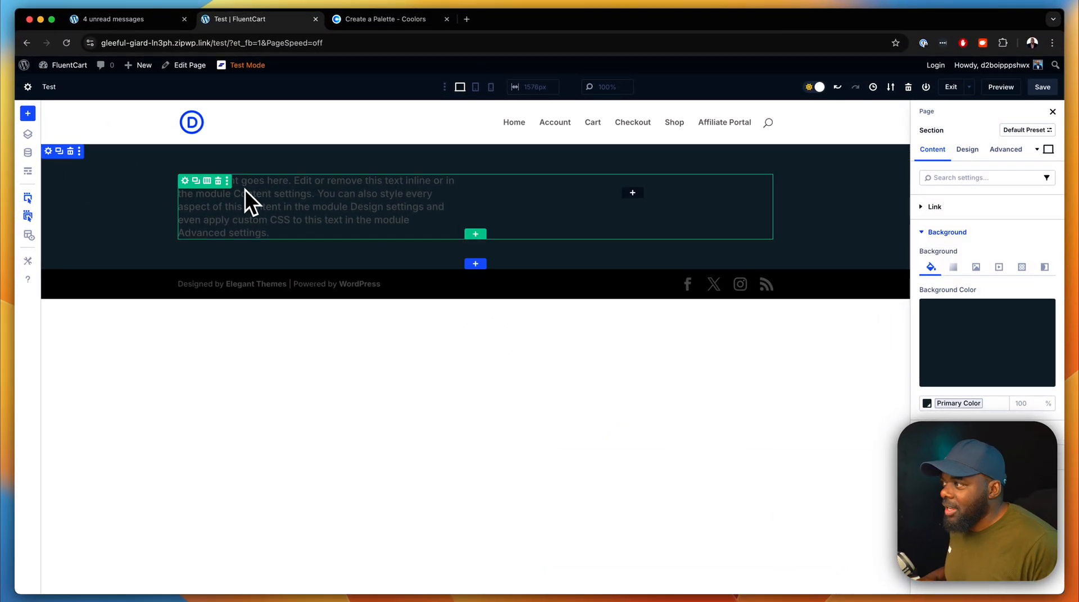
pyautogui.moveTo(306, 192)
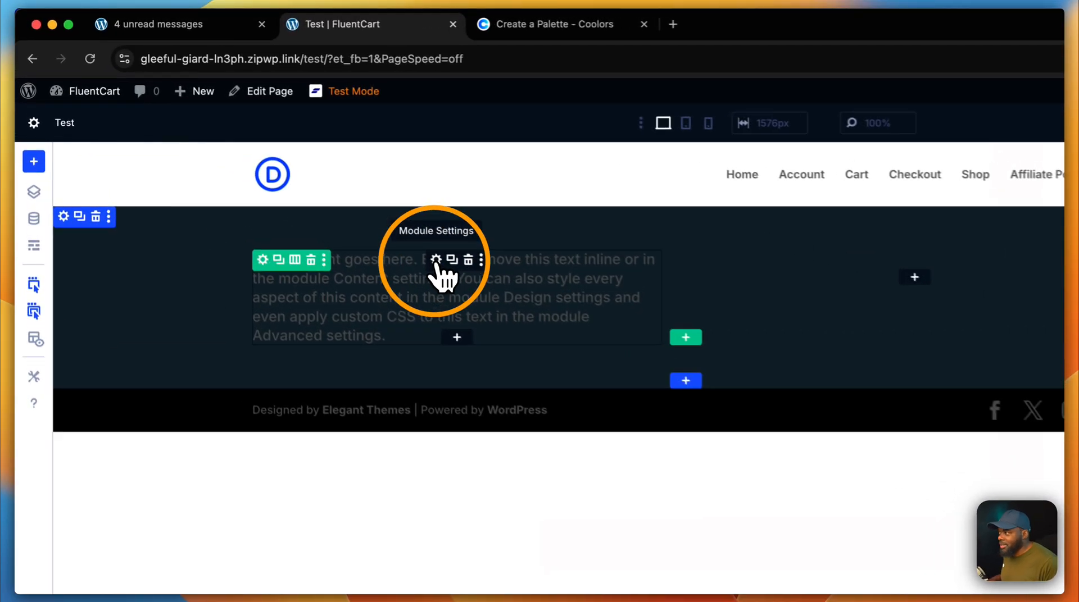
pyautogui.click(435, 260)
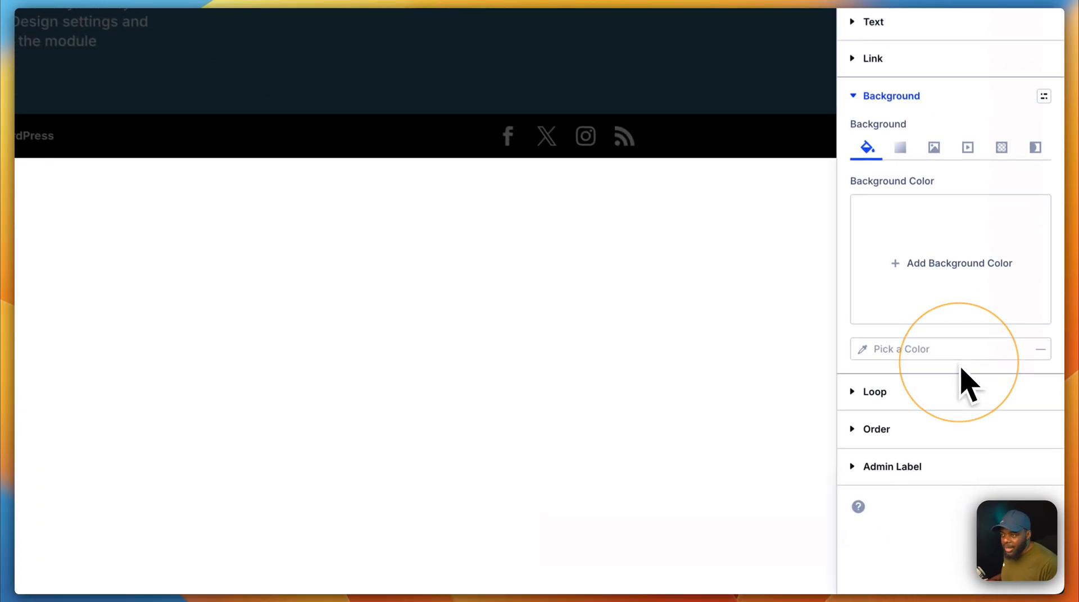
# Step: Give the text module the reddish C17C74 global colour as its background
pyautogui.click(932, 349)
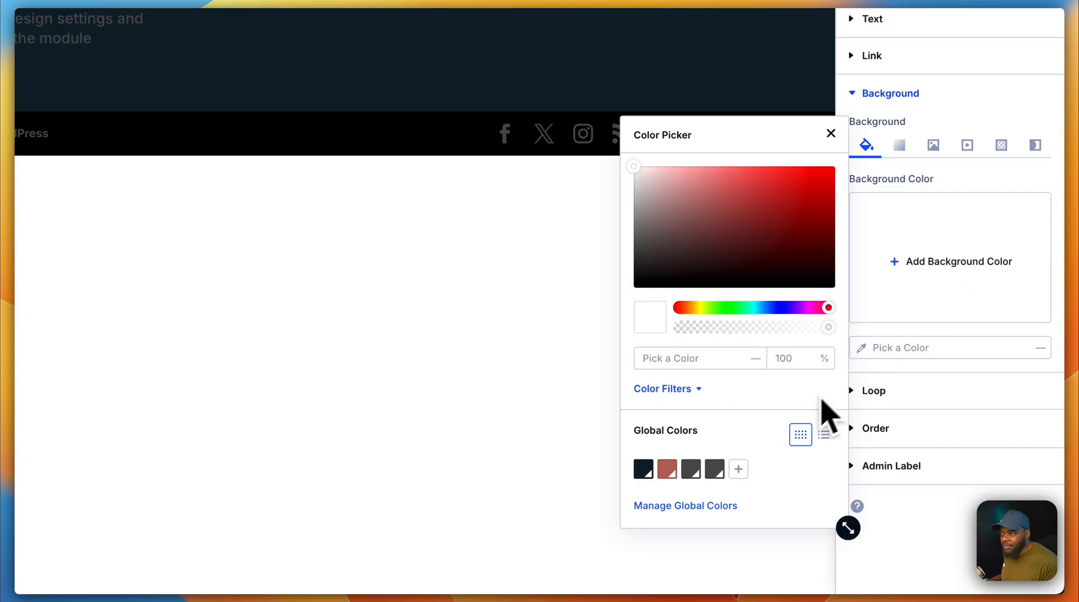
pyautogui.click(666, 468)
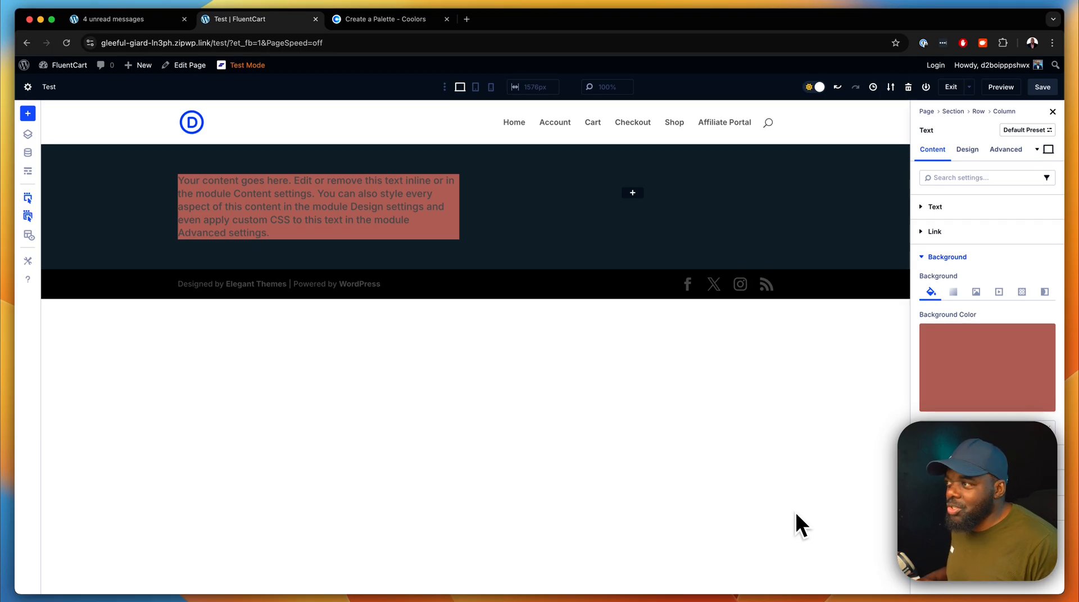
pyautogui.moveTo(928, 410)
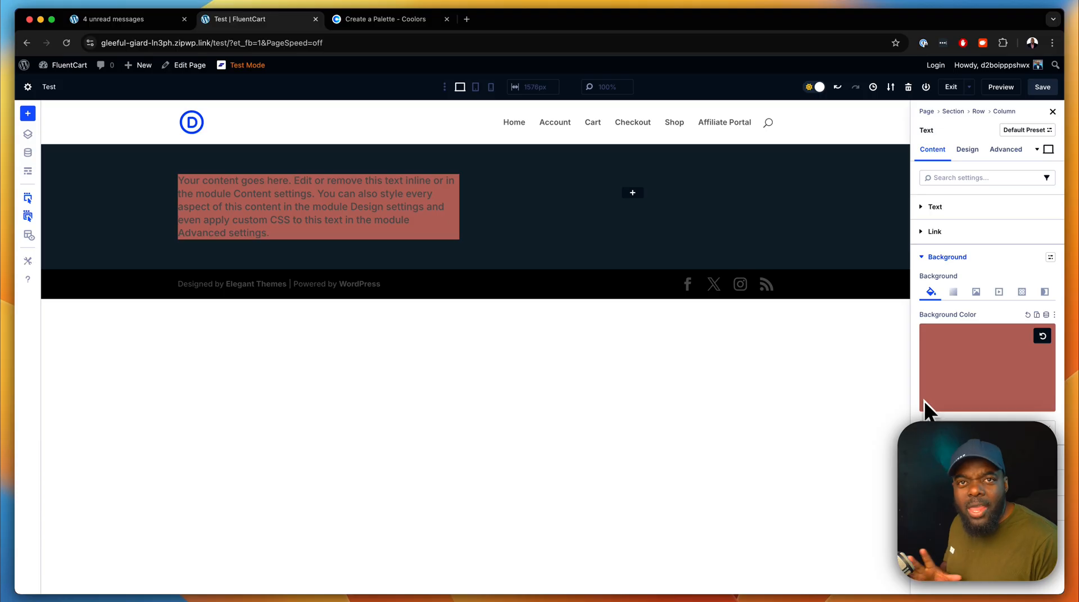
pyautogui.moveTo(632, 203)
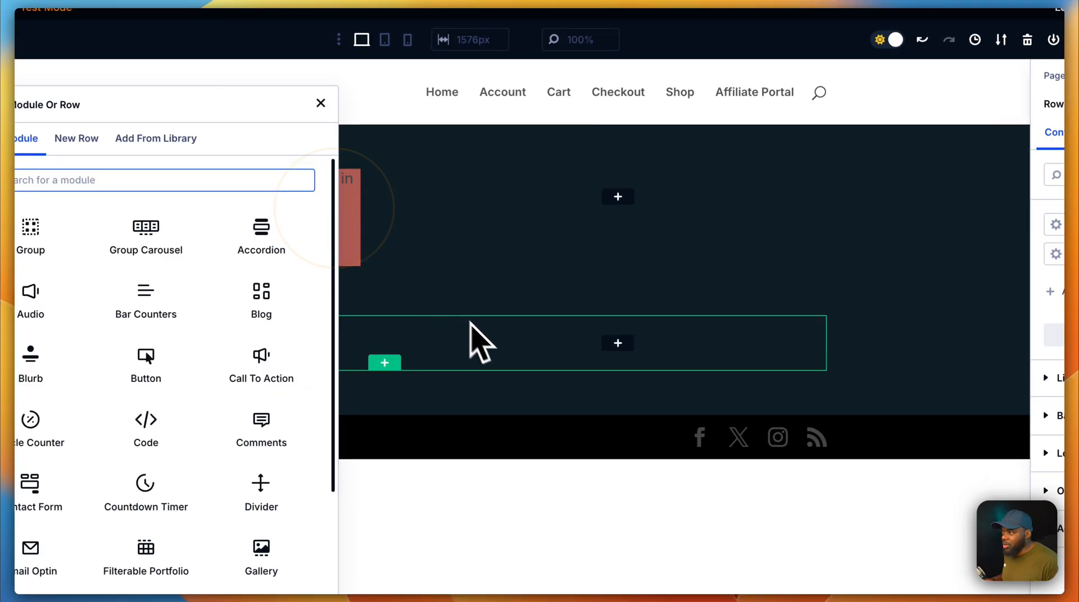
pyautogui.moveTo(739, 386)
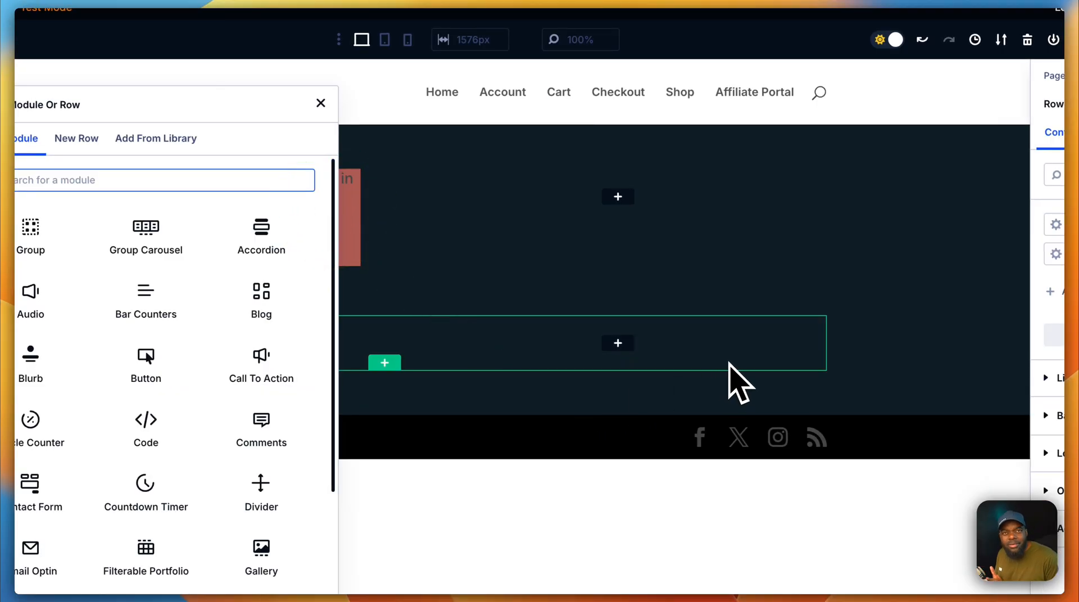
# Step: Add a two-column row and save a new global number 'heading 1' with a clamp value
pyautogui.click(319, 103)
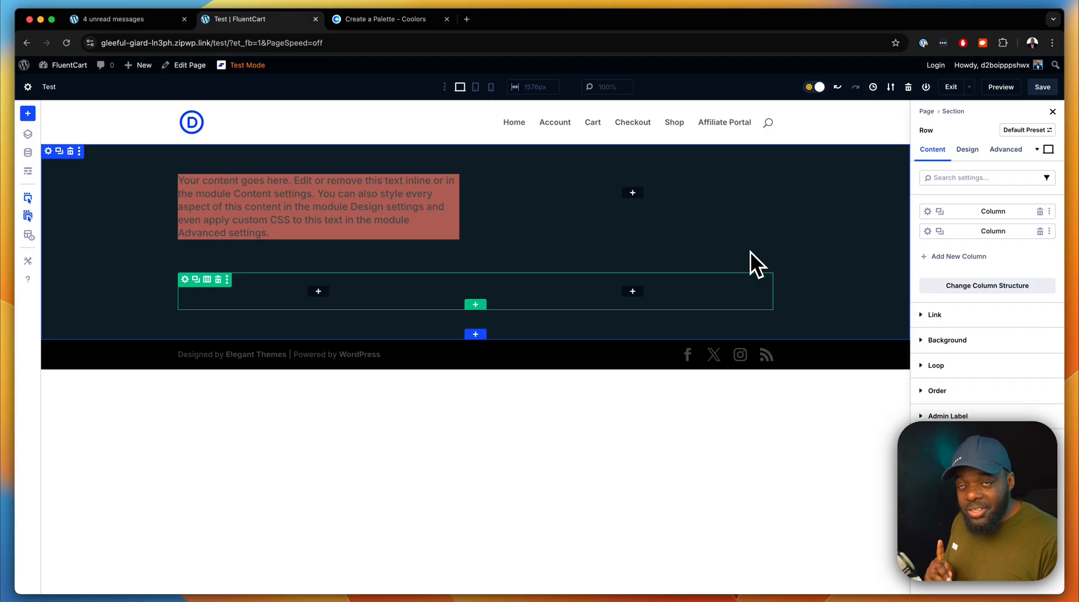
pyautogui.moveTo(58, 166)
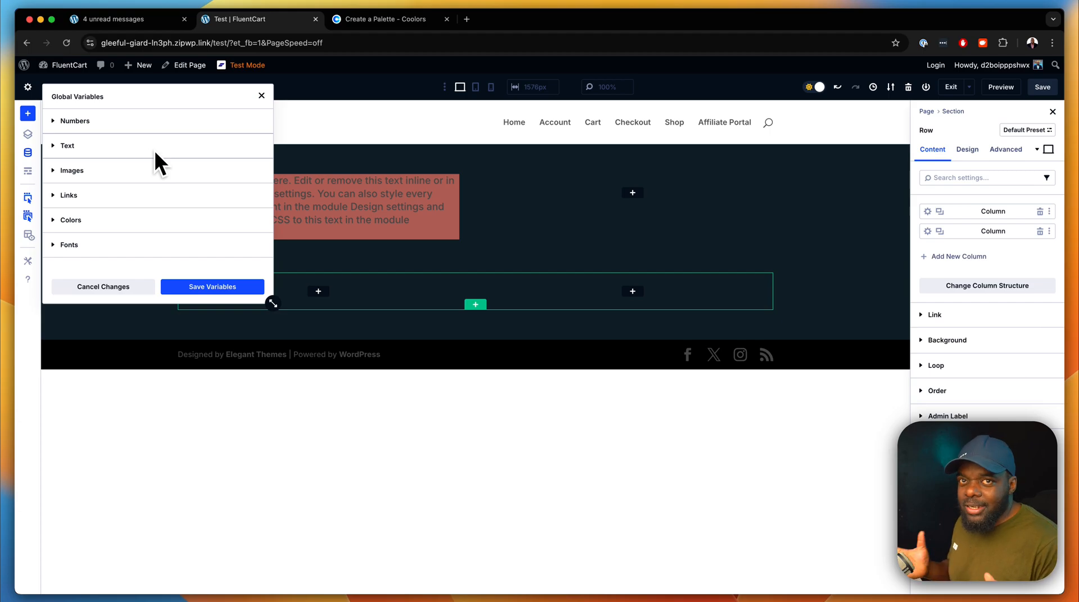
pyautogui.moveTo(159, 162)
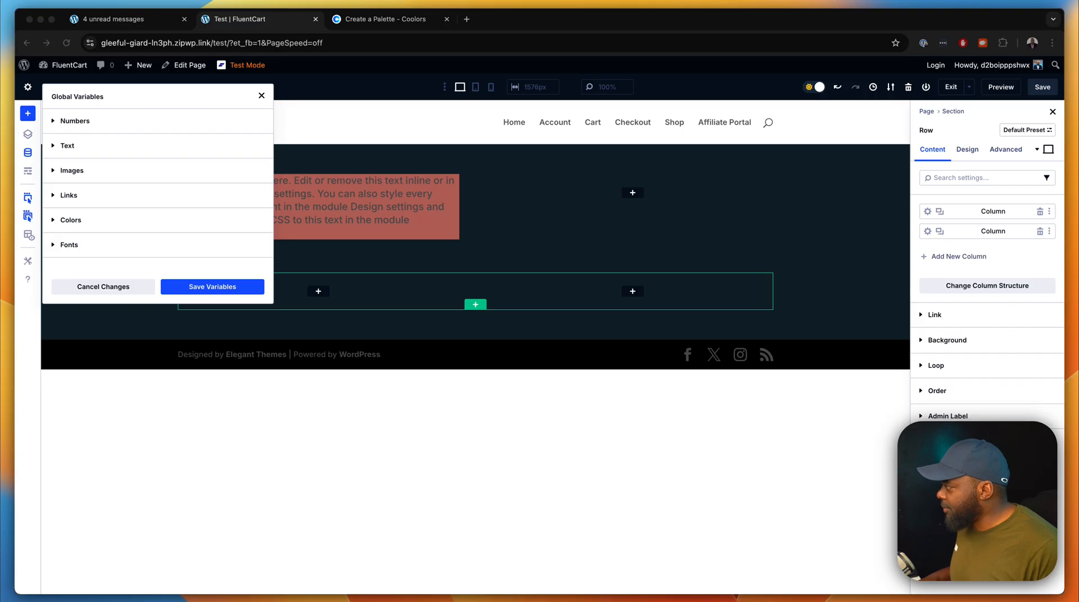
pyautogui.press('cmd+c')
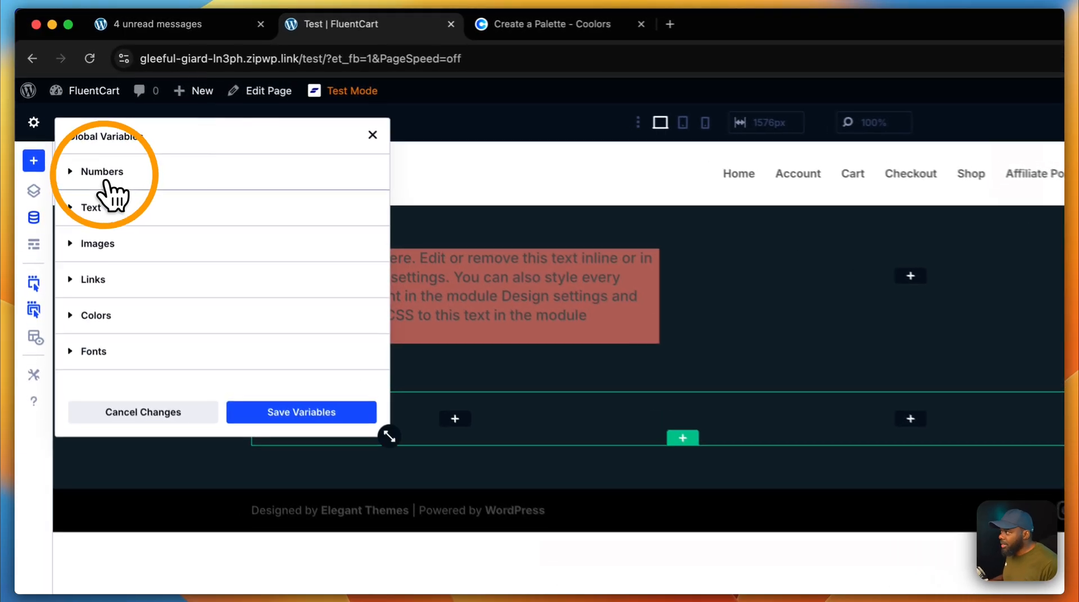
pyautogui.click(102, 171)
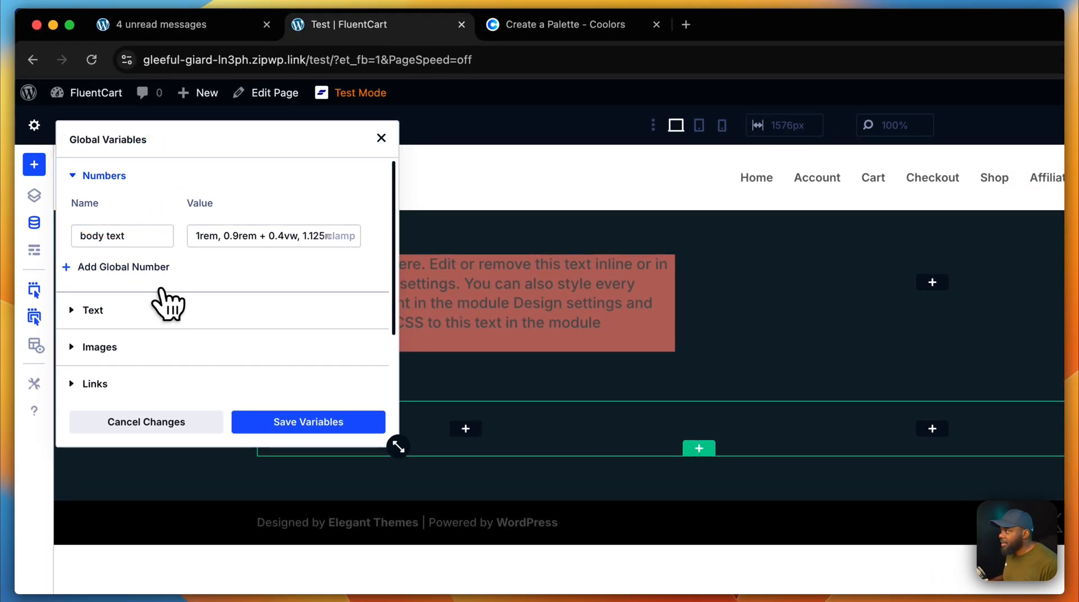
pyautogui.click(125, 267)
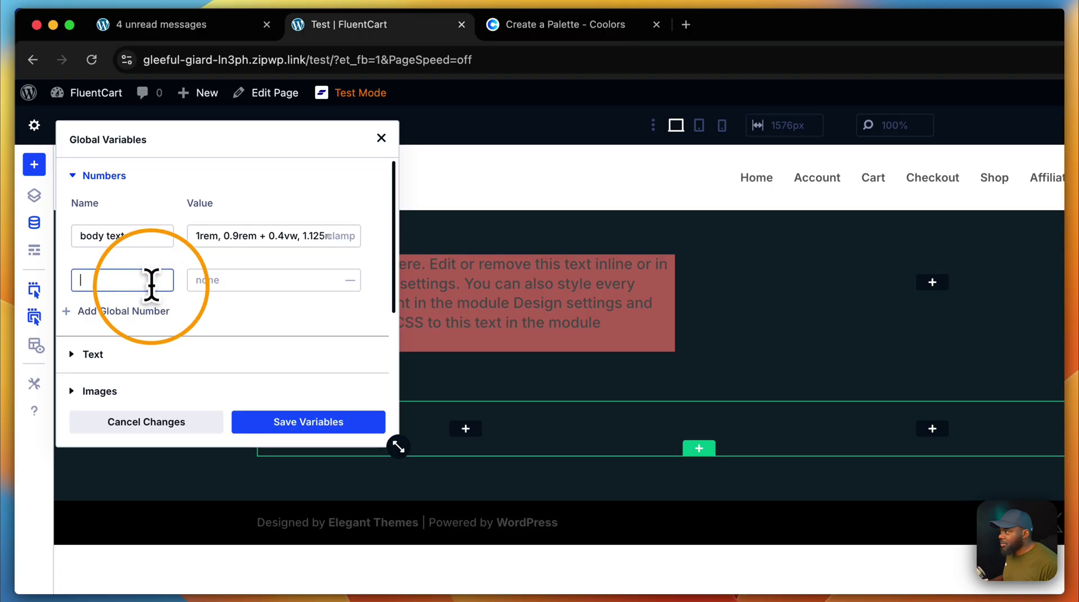
pyautogui.write('heading 1')
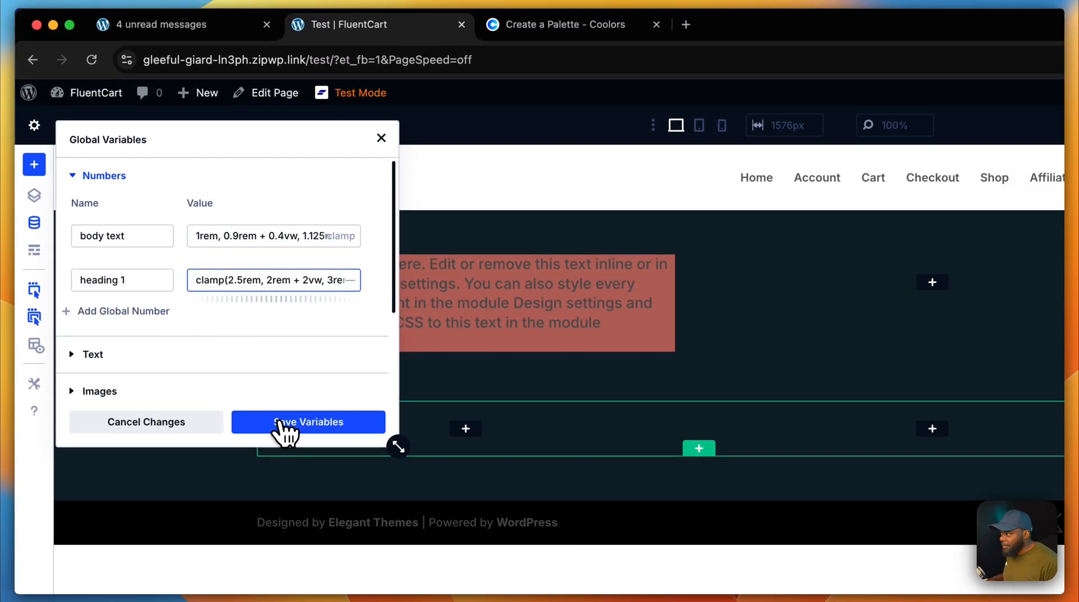
pyautogui.click(308, 422)
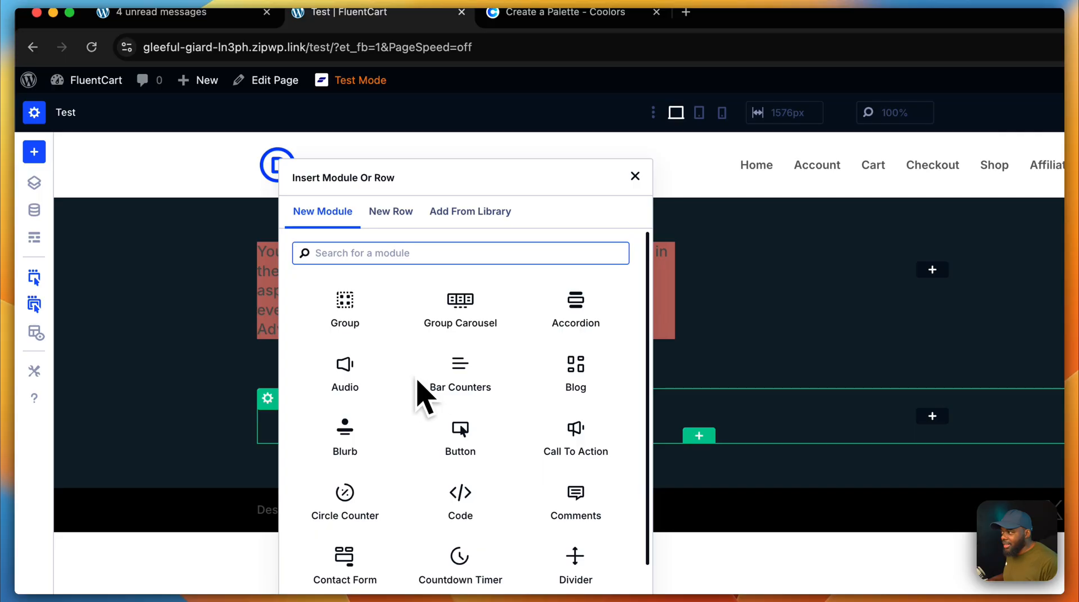
# Step: Add a Heading module to the new row
pyautogui.write('head')
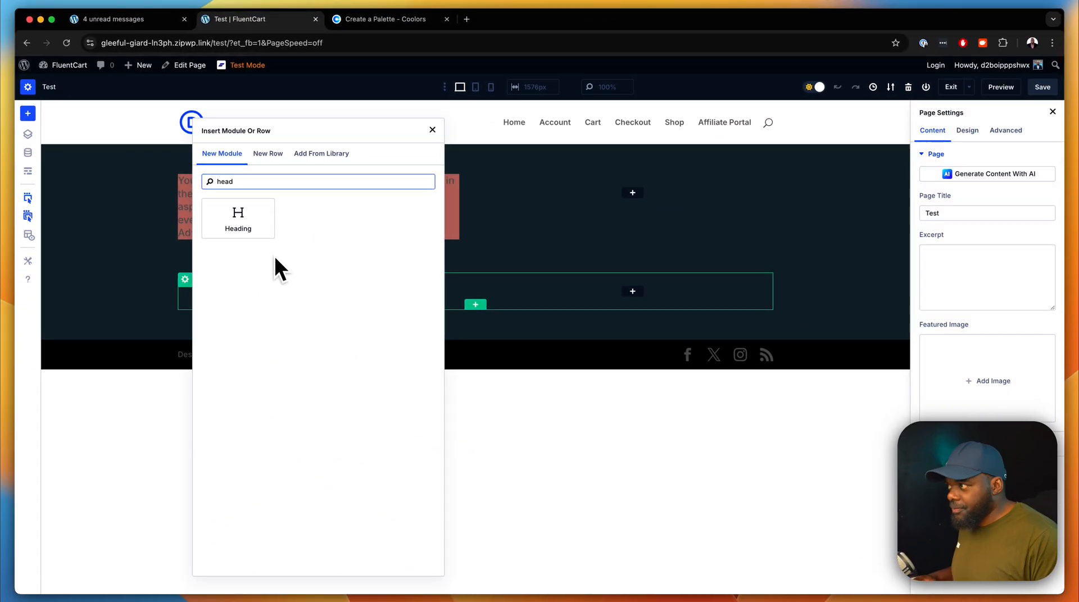
pyautogui.click(237, 218)
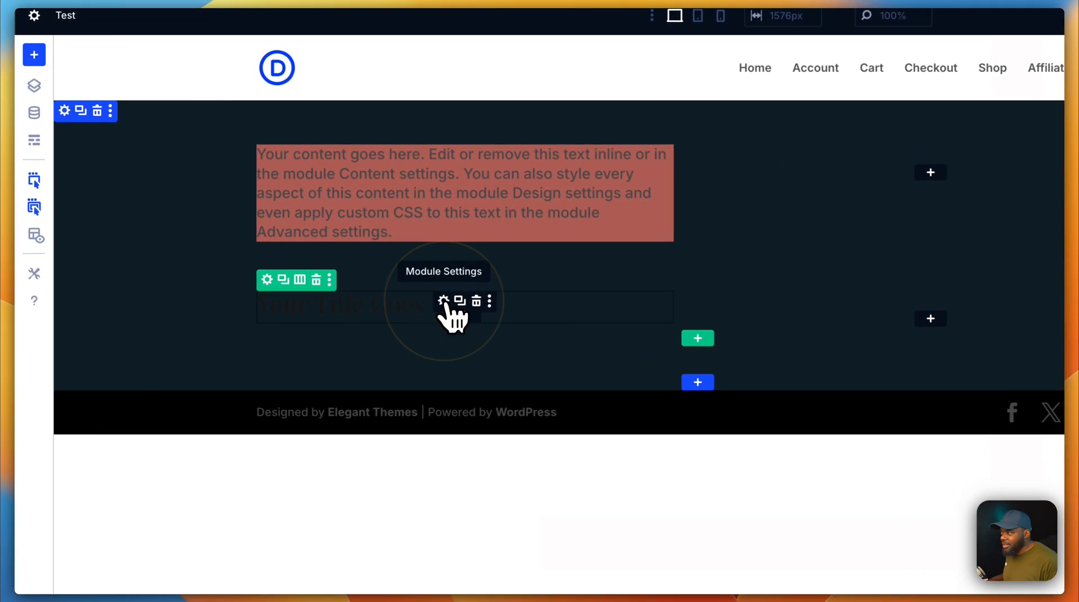
pyautogui.click(444, 302)
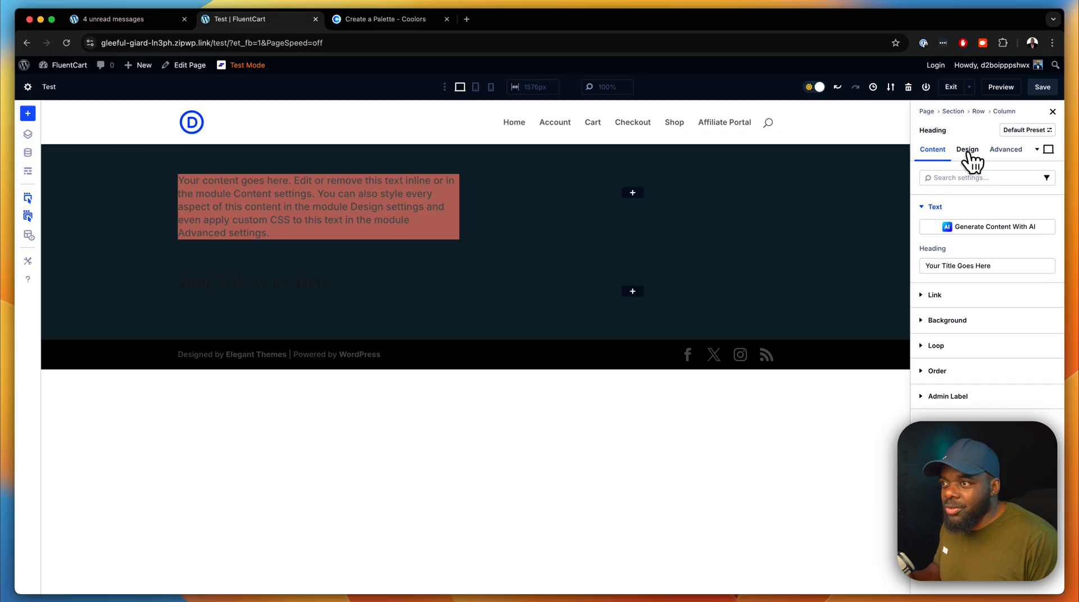
# Step: Color the heading text with the Secondary Color global swatch
pyautogui.click(967, 150)
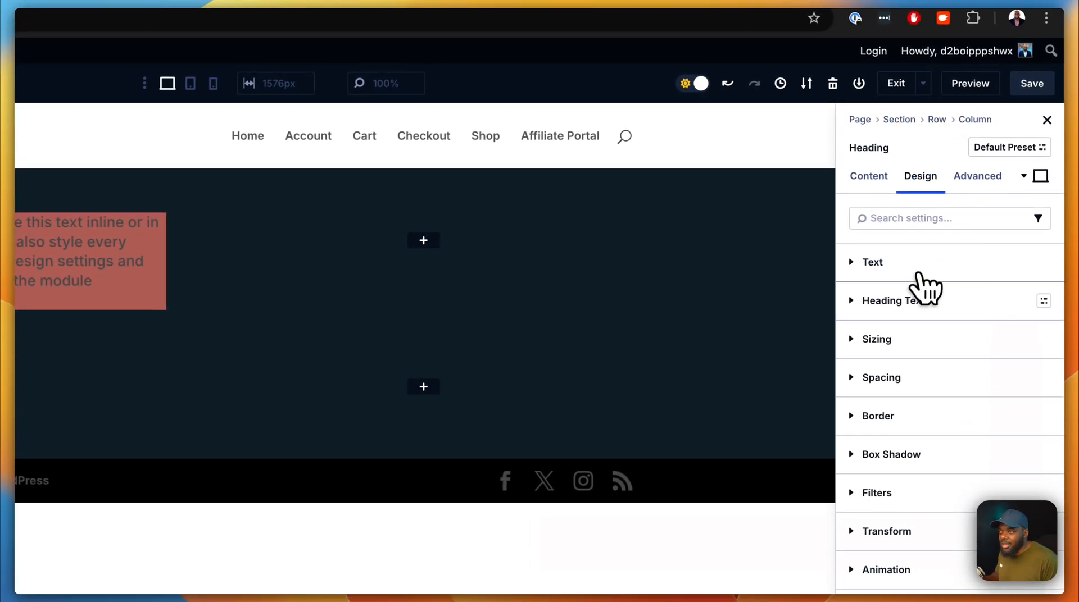
pyautogui.click(894, 301)
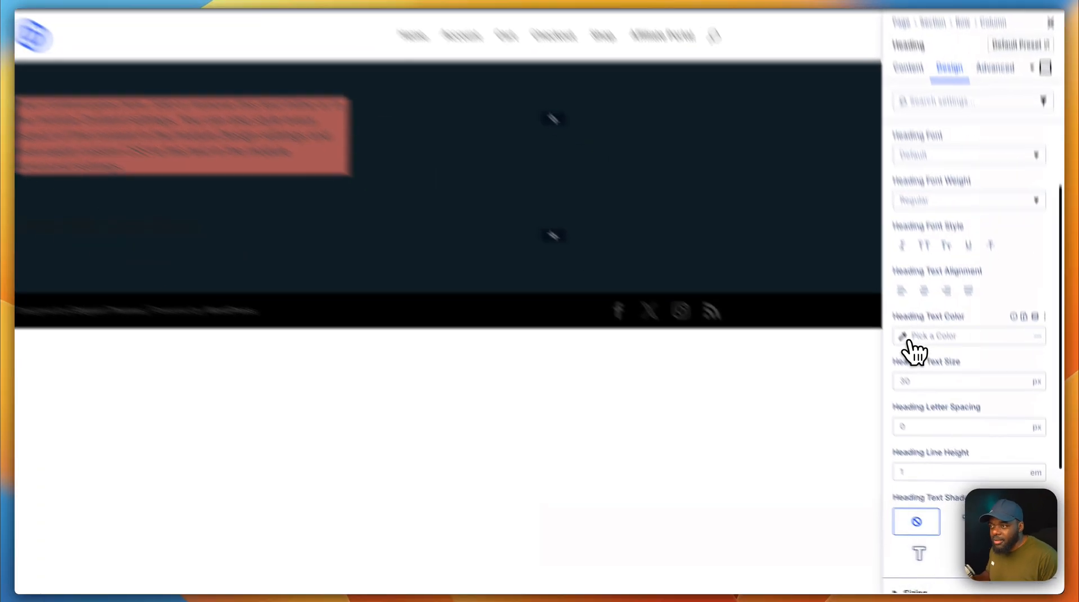
pyautogui.click(963, 336)
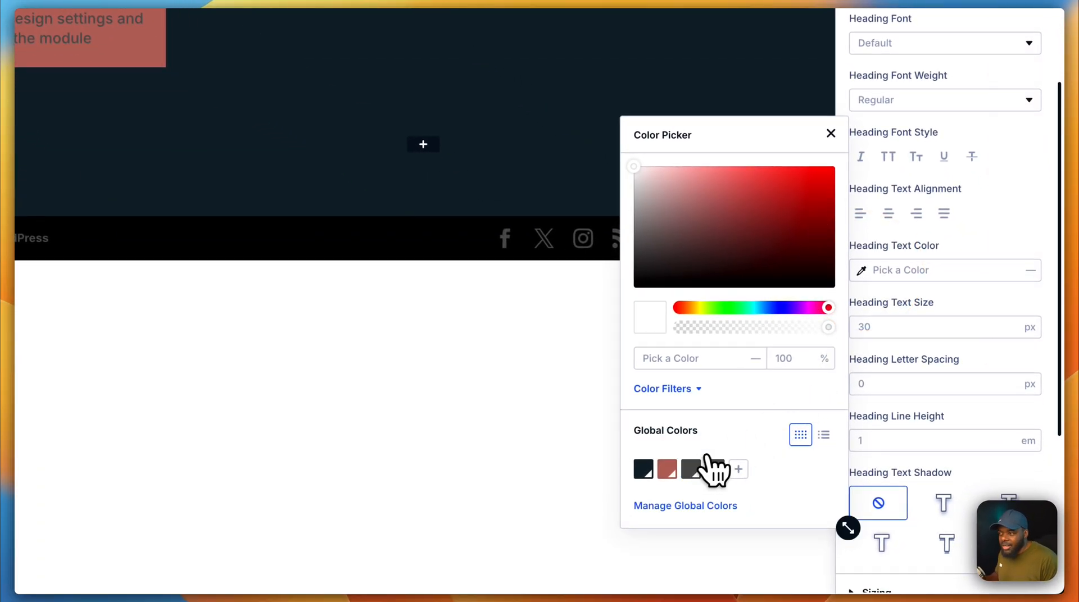
pyautogui.click(666, 470)
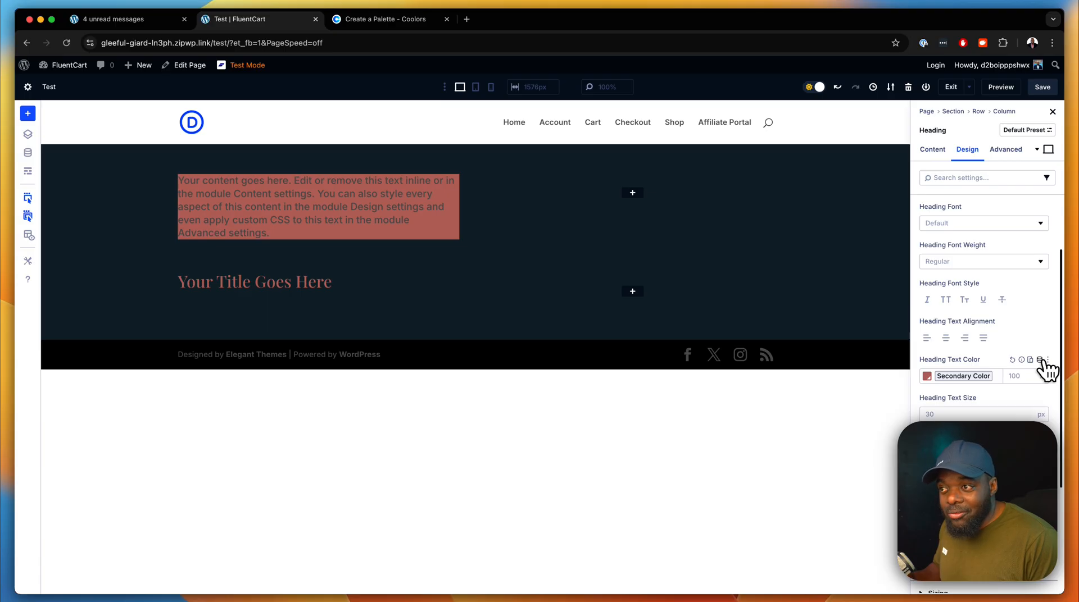
pyautogui.click(1043, 361)
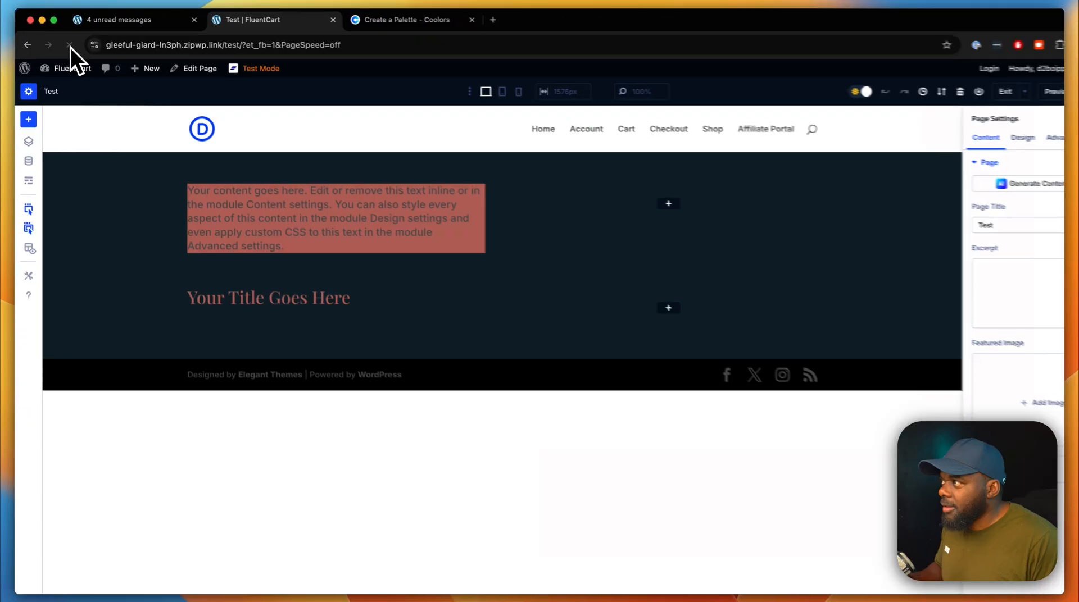
# Step: Hard-reload the page and expand the title heading's Heading Text design options
pyautogui.press('cmd+shift+r')
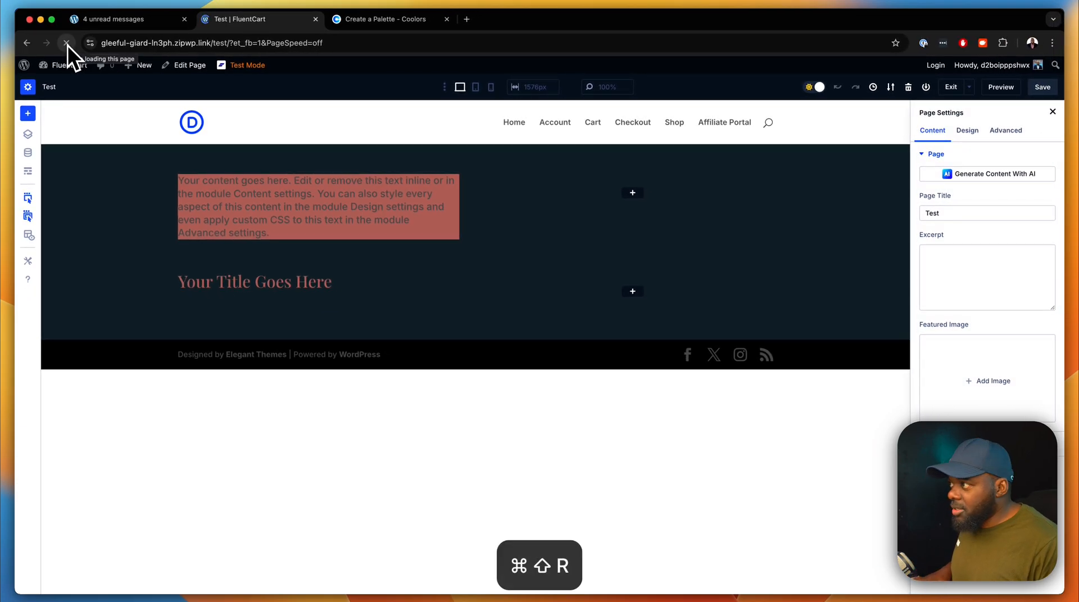
pyautogui.press('cmd+shift+r')
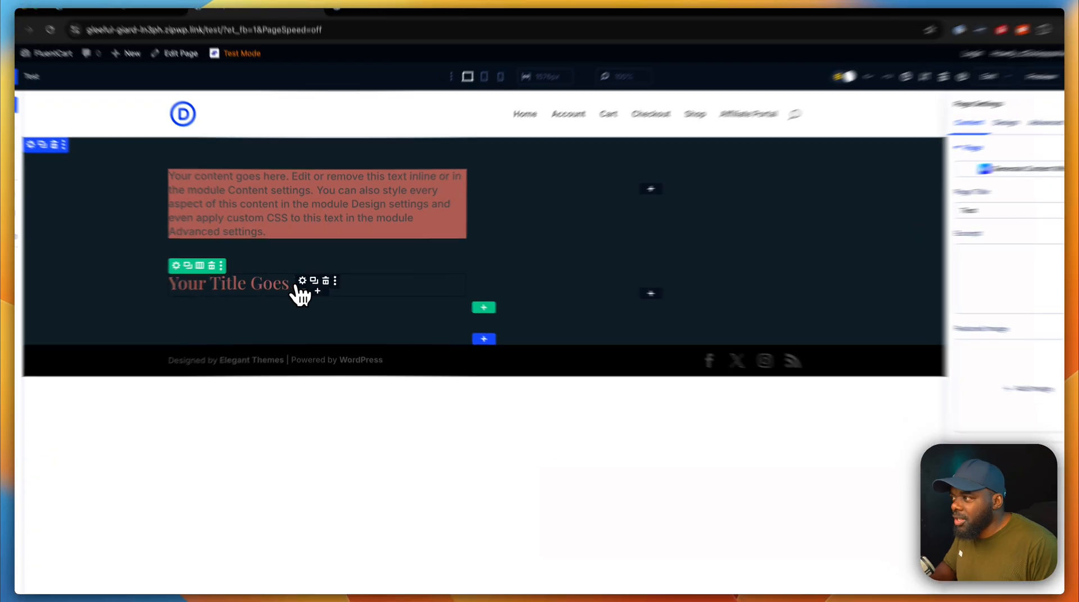
pyautogui.click(301, 281)
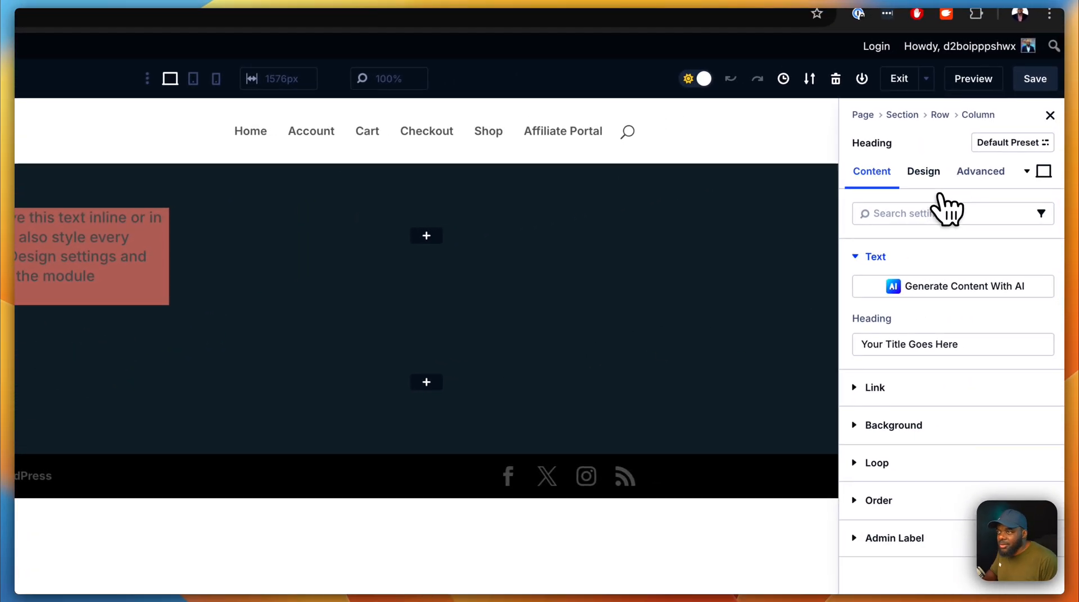
pyautogui.click(922, 171)
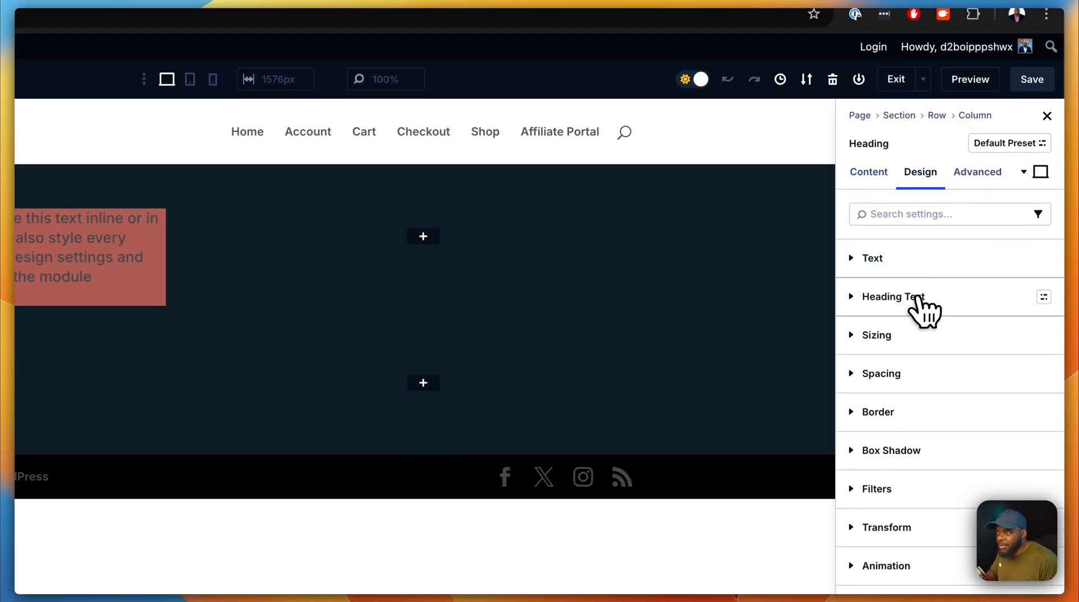
pyautogui.click(893, 296)
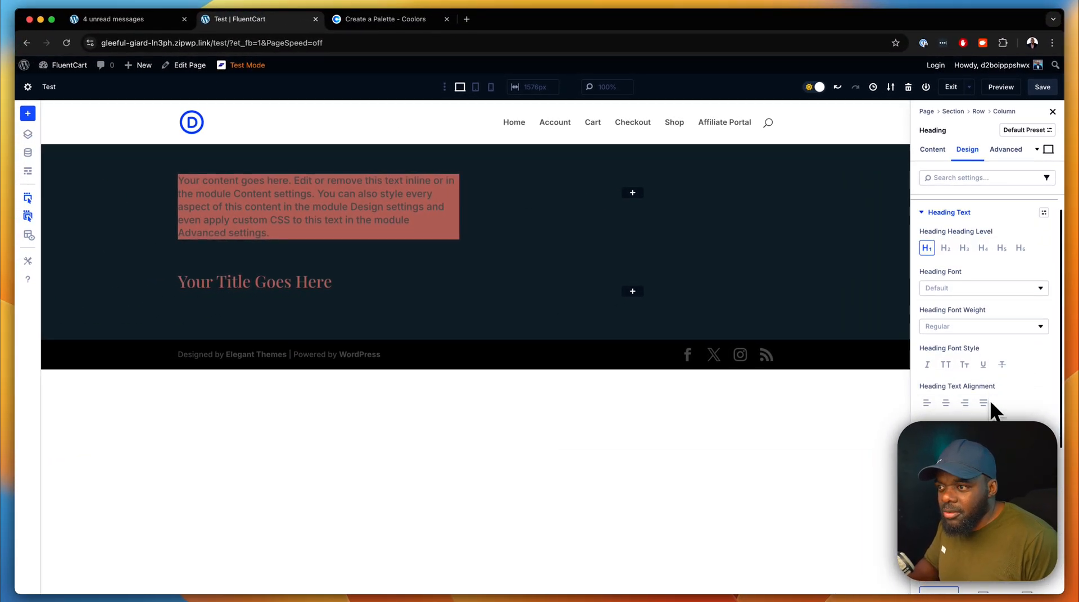
pyautogui.scroll(-3)
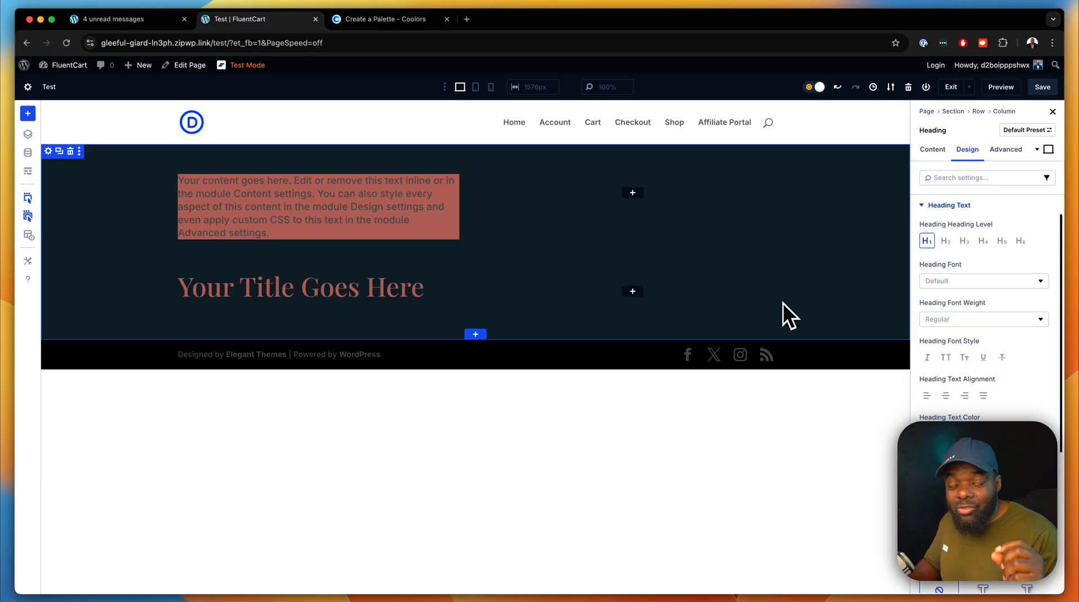
pyautogui.moveTo(451, 301)
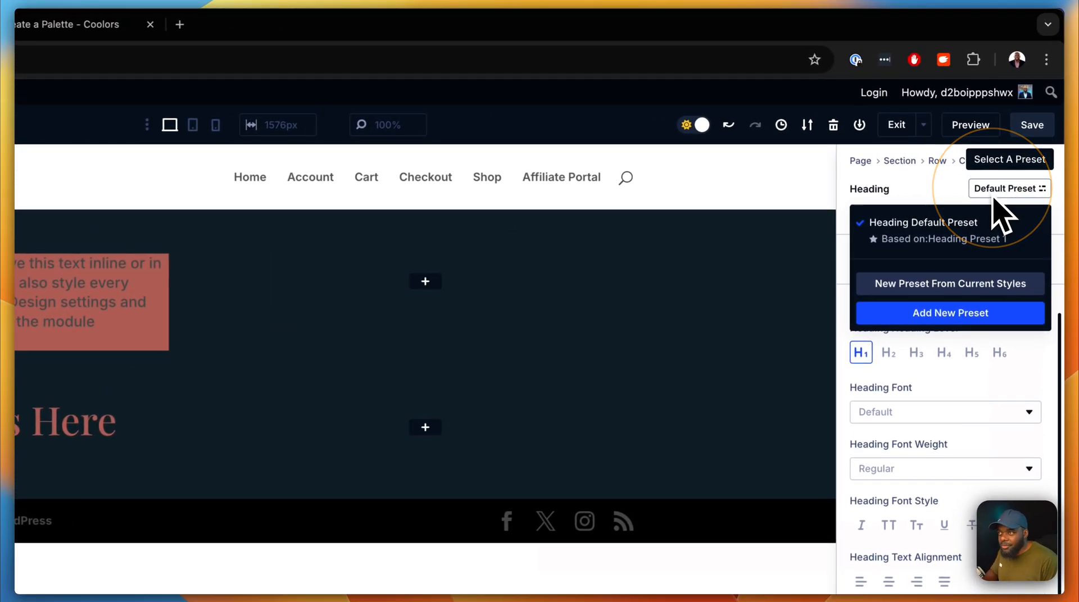
# Step: Create a preset from the title heading's current styles and name it 'heading 1'
pyautogui.click(949, 313)
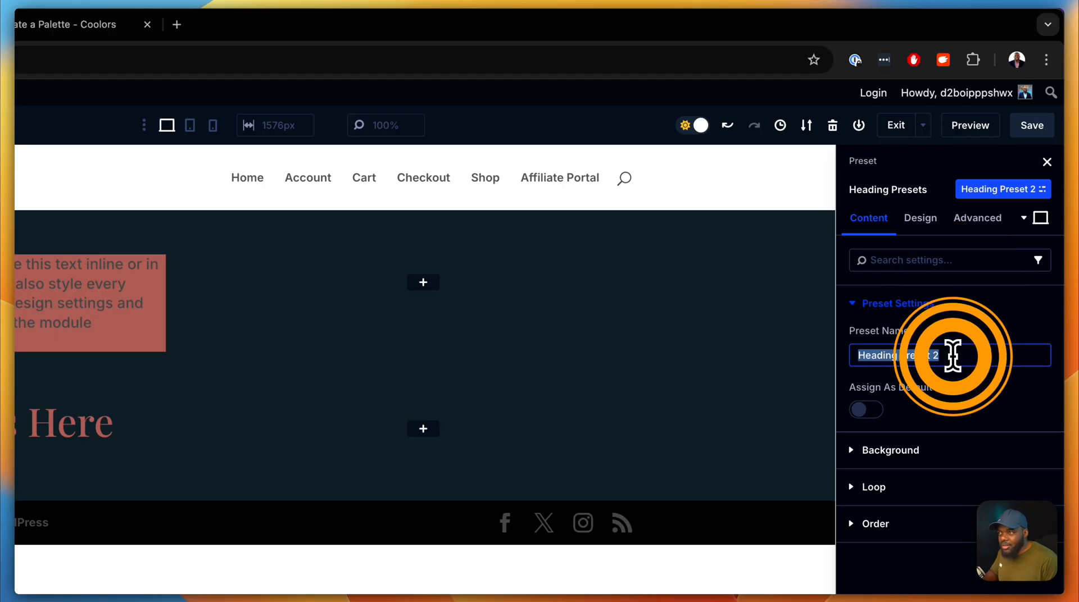
pyautogui.write('heading 1')
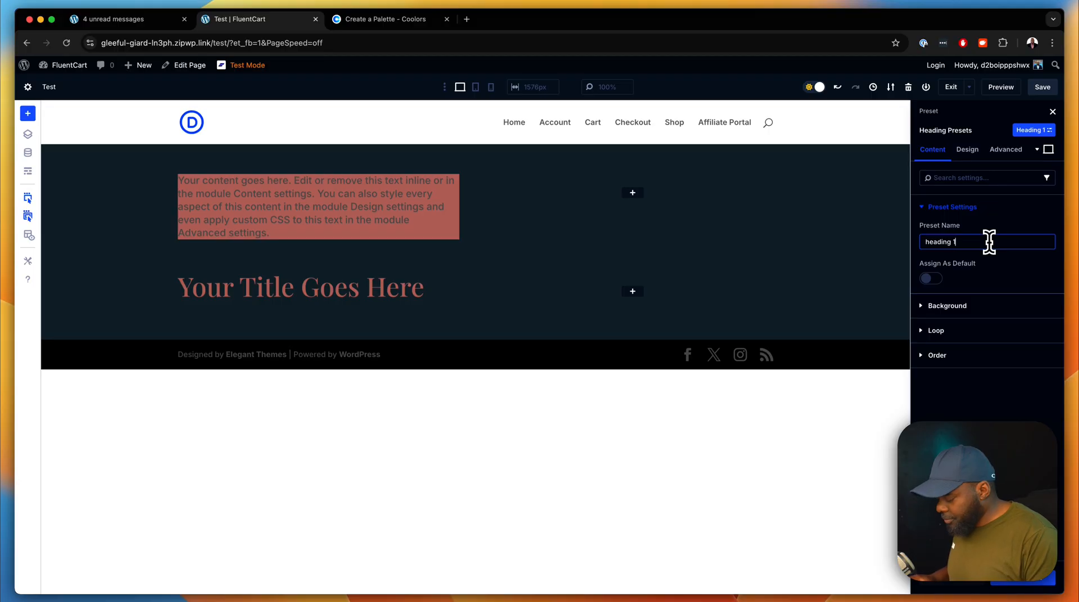
pyautogui.moveTo(989, 269)
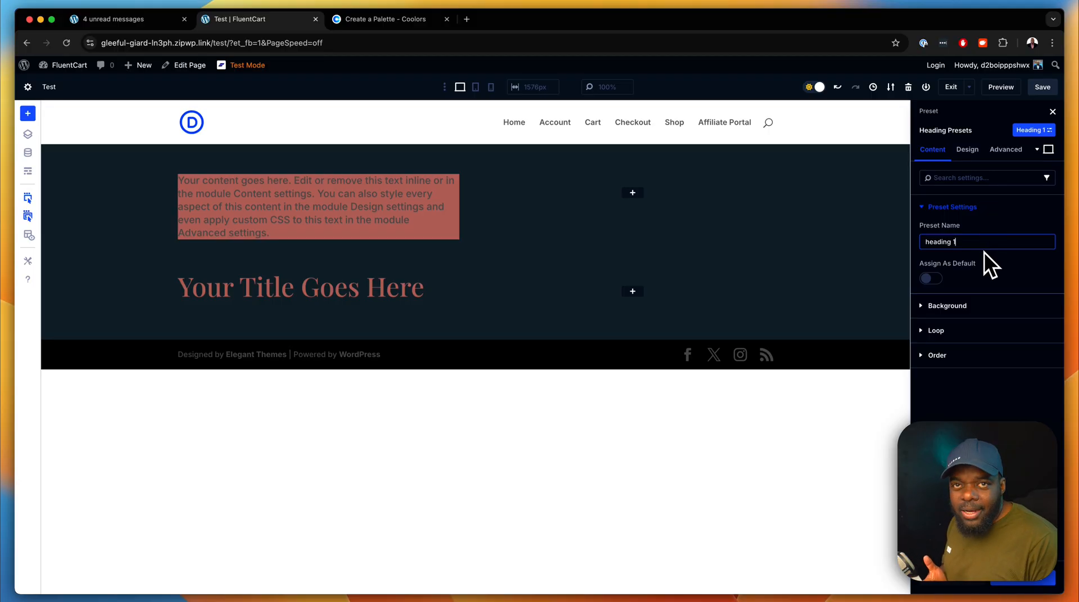
pyautogui.click(931, 279)
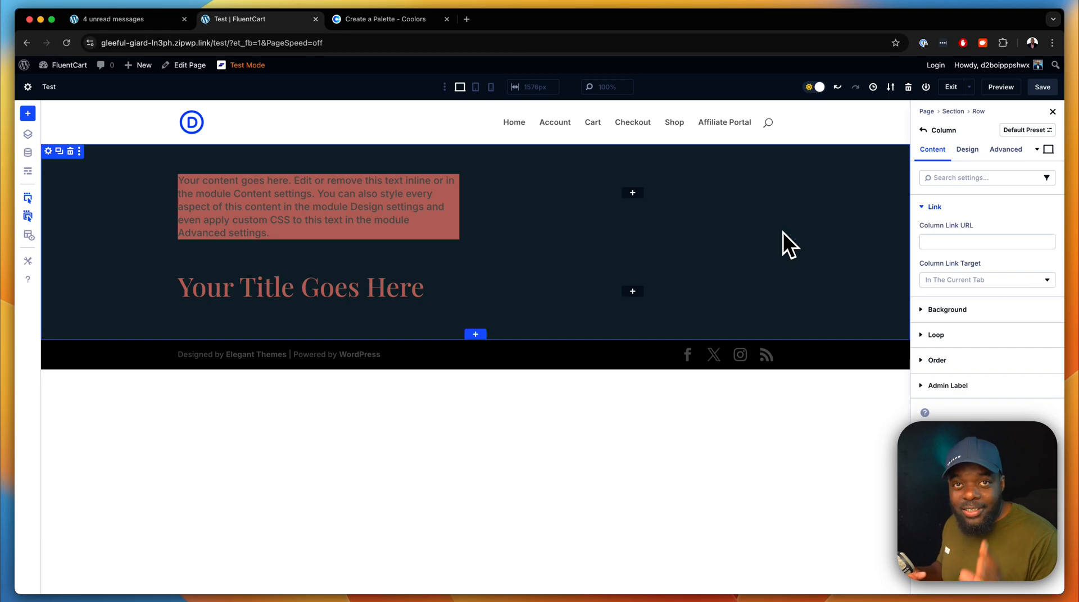
pyautogui.moveTo(647, 207)
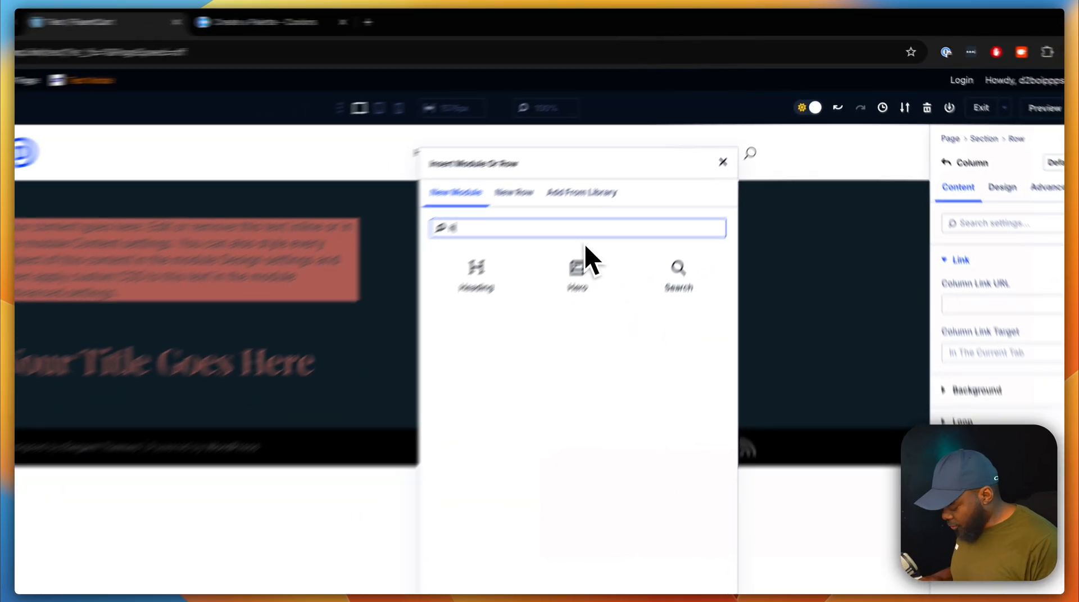
# Step: Insert a second Heading module into the right column by searching 'heading'
pyautogui.write('heading')
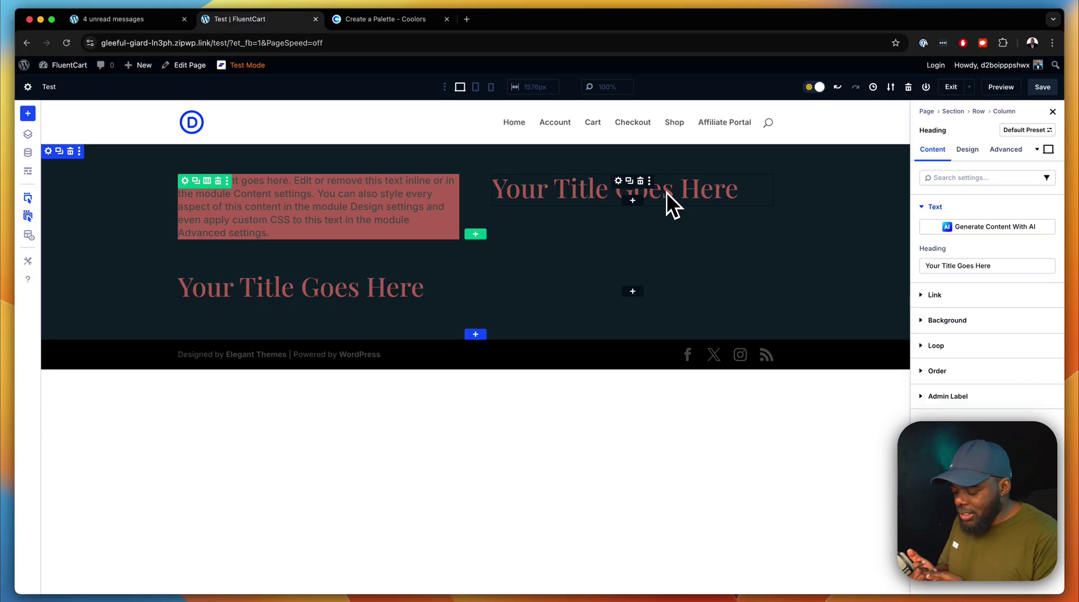
pyautogui.click(28, 216)
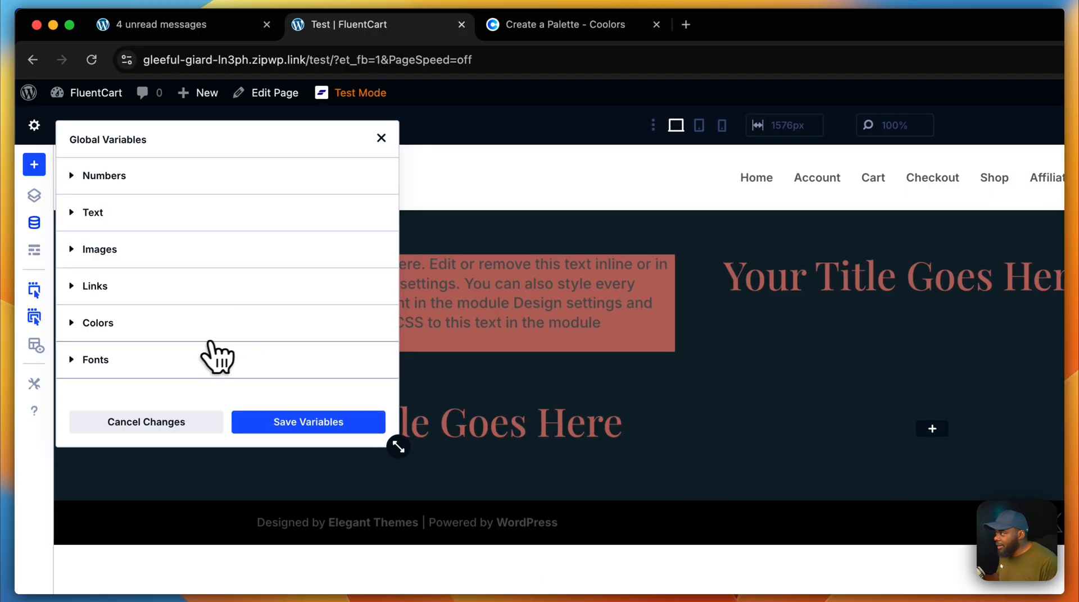
# Step: Expand Fonts and Numbers to review Playfair Display and the clamp-based sizes
pyautogui.click(94, 360)
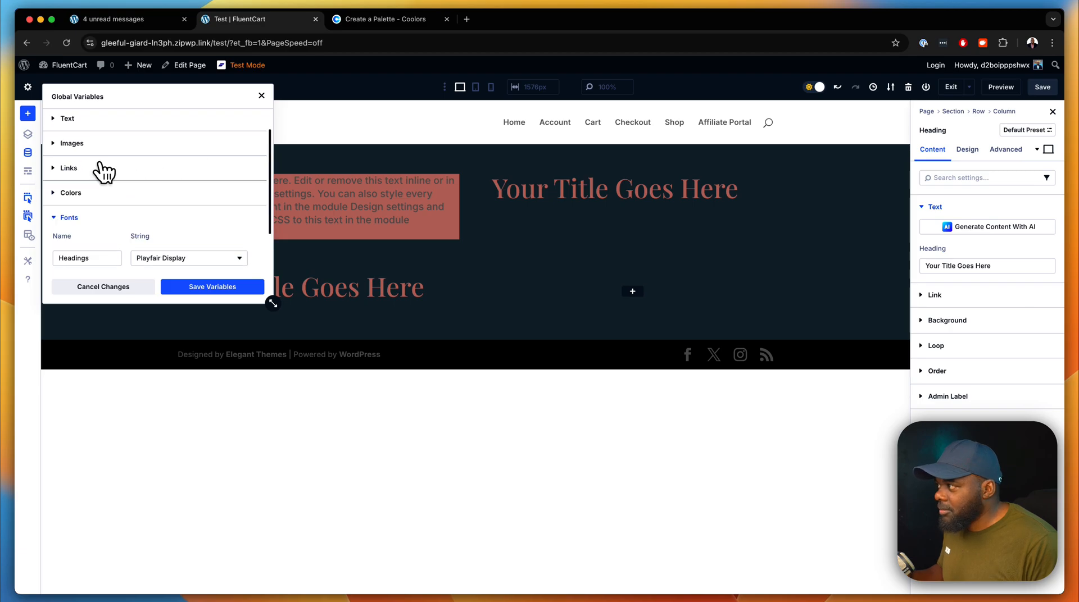
pyautogui.click(70, 192)
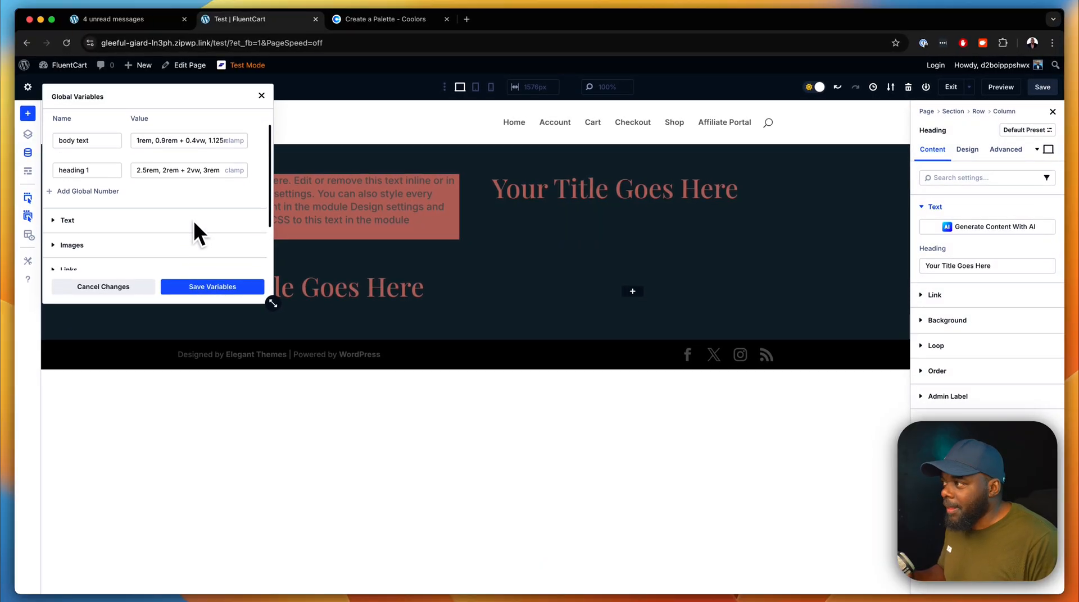
pyautogui.scroll(-3)
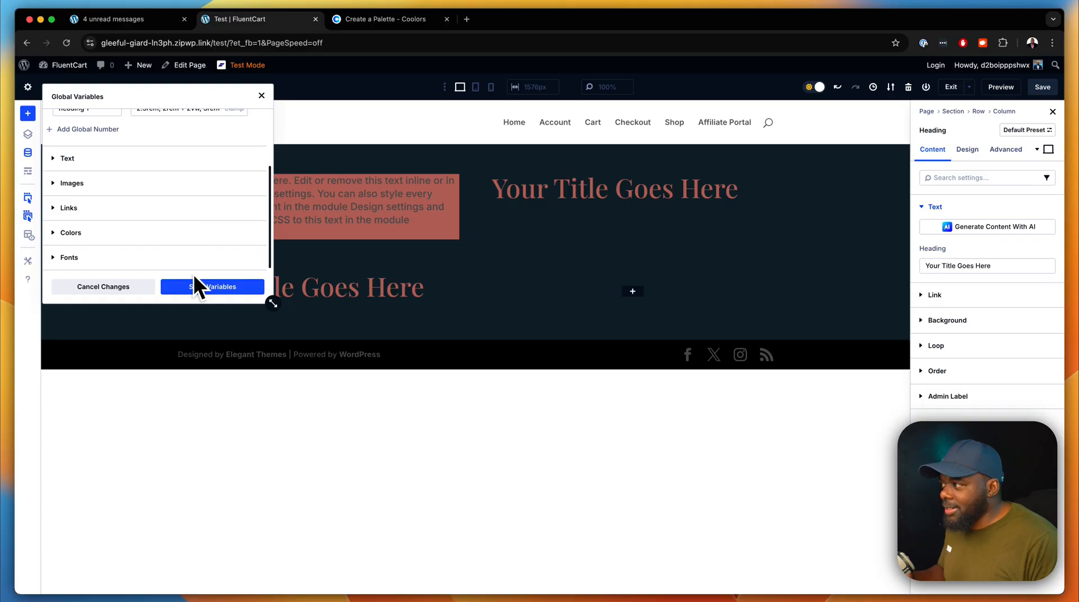
pyautogui.moveTo(144, 268)
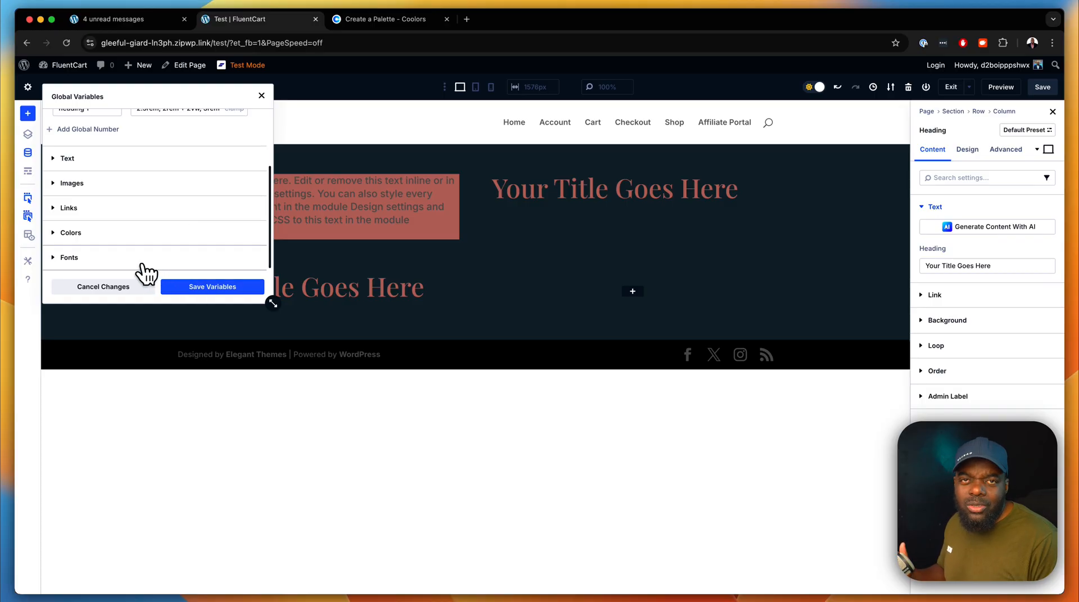
# Step: Try new Primary and Secondary colours, then cancel the changes and close the panel
pyautogui.click(71, 232)
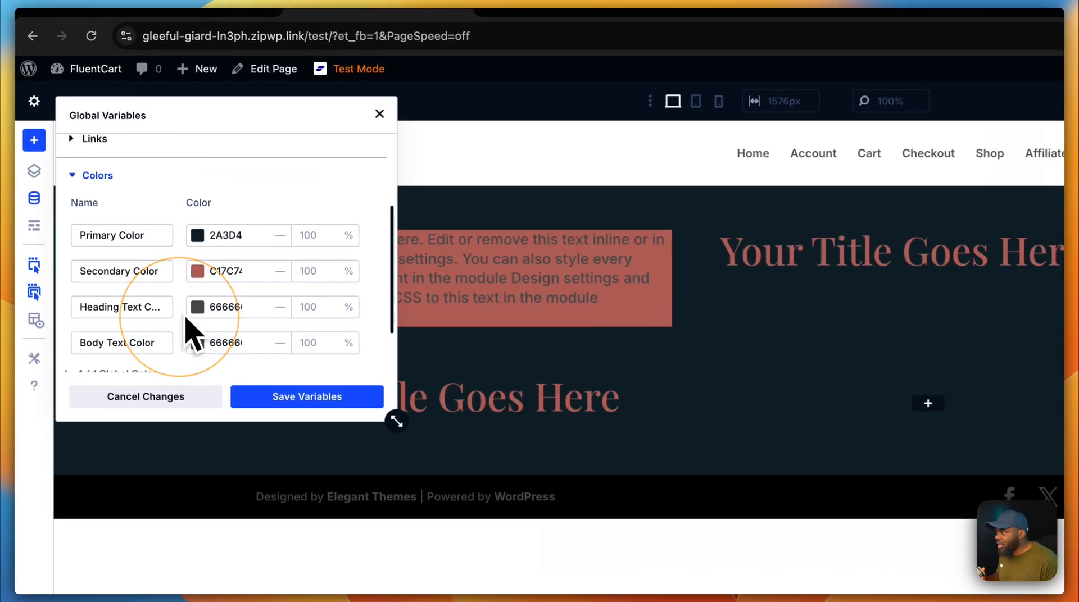
pyautogui.click(198, 236)
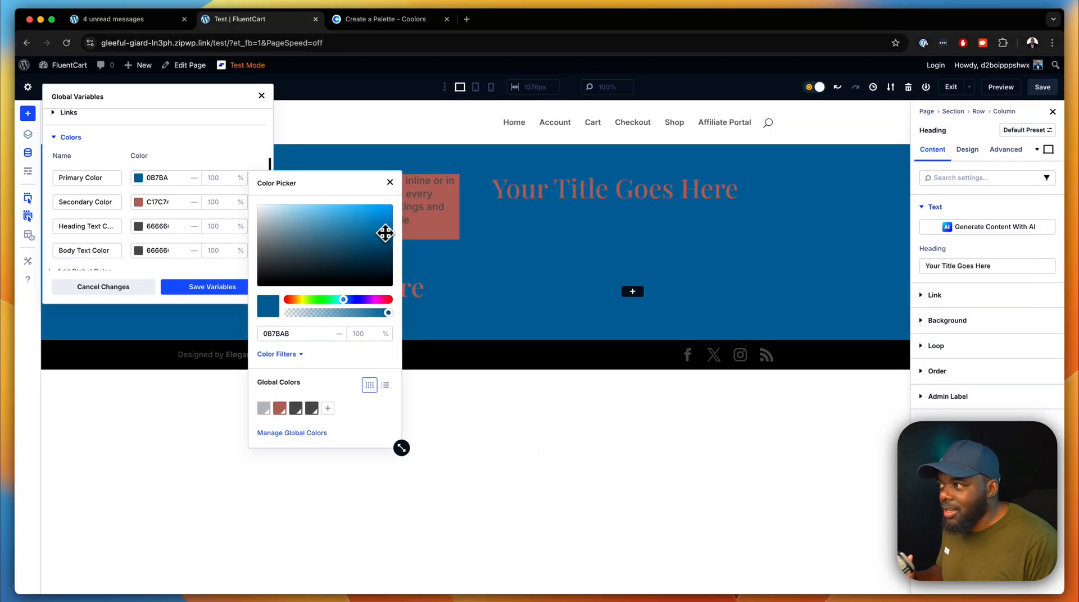
pyautogui.moveTo(386, 231); pyautogui.dragTo(386, 239)
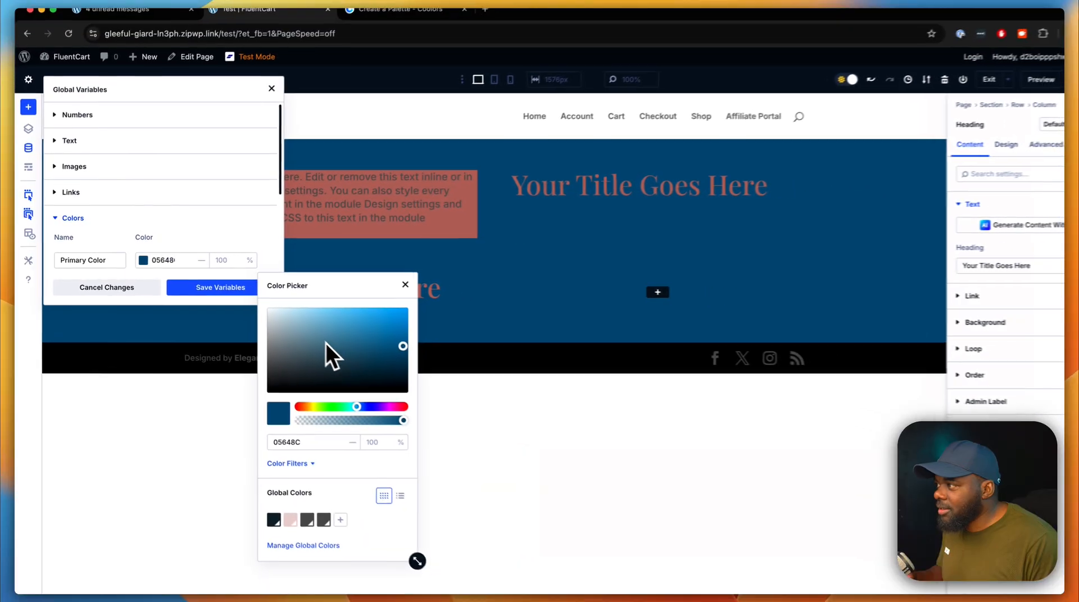
pyautogui.click(212, 217)
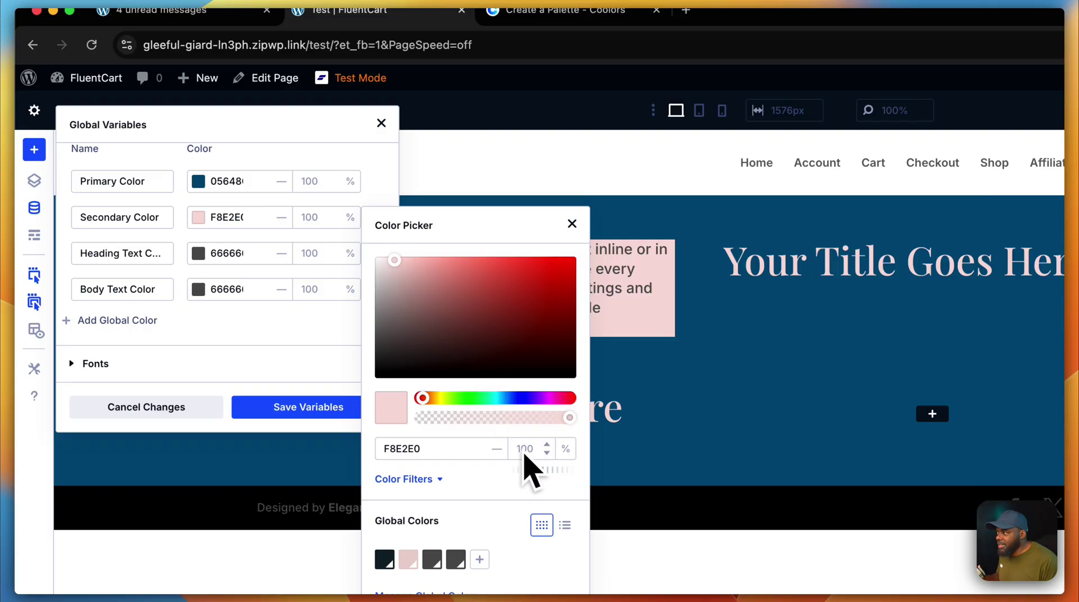
pyautogui.click(572, 224)
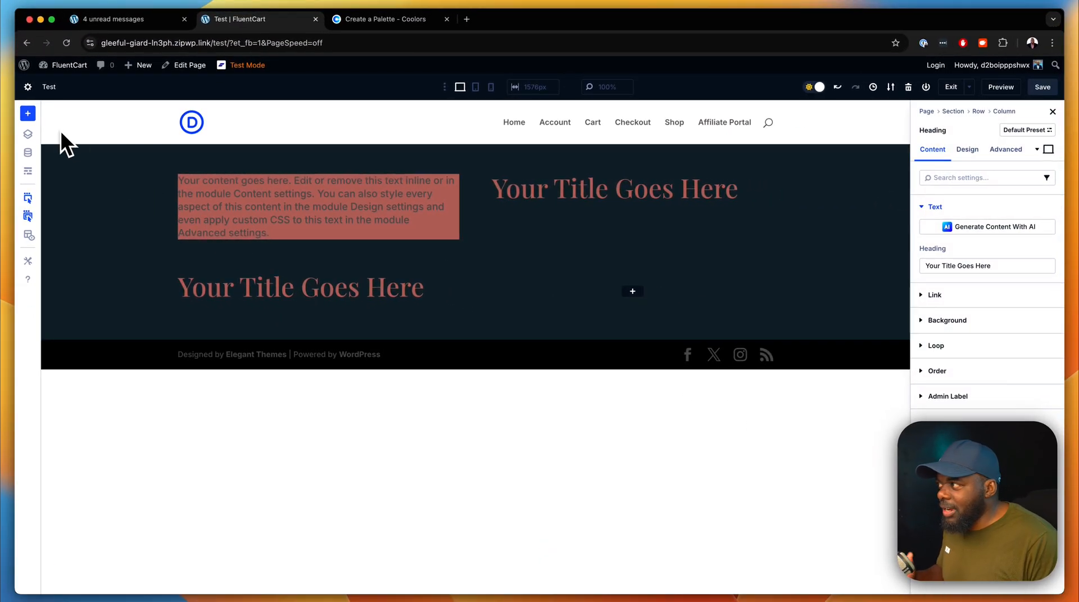
pyautogui.moveTo(631, 586)
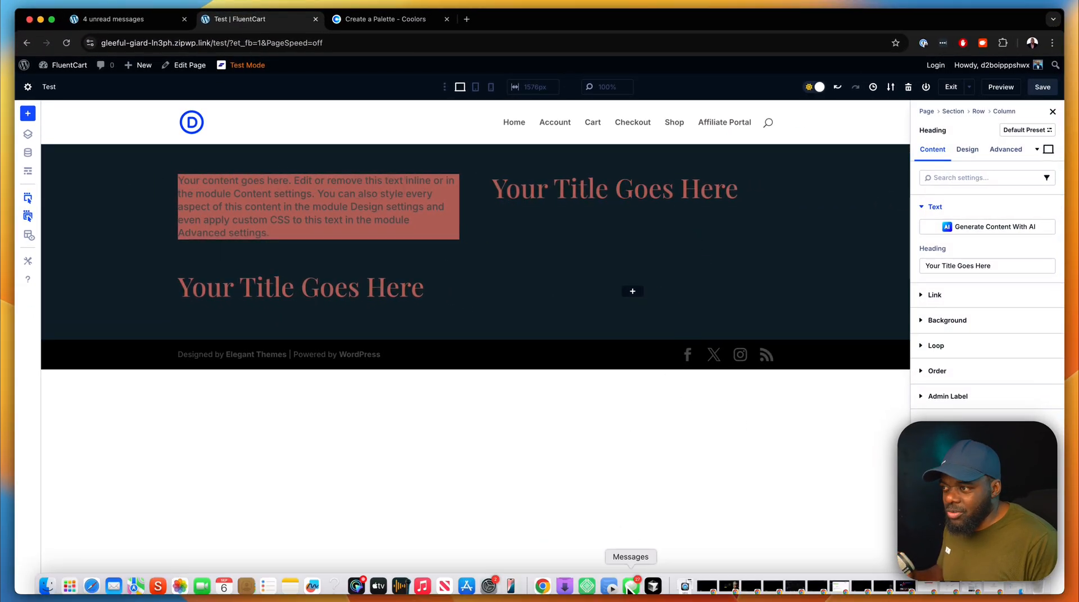
pyautogui.moveTo(705, 456)
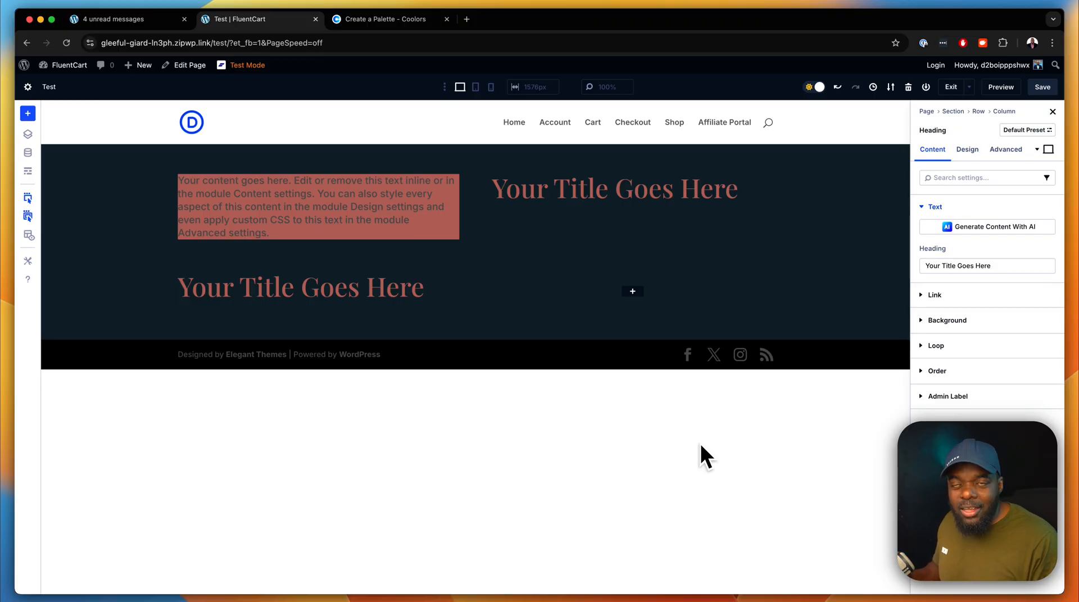
pyautogui.moveTo(714, 462)
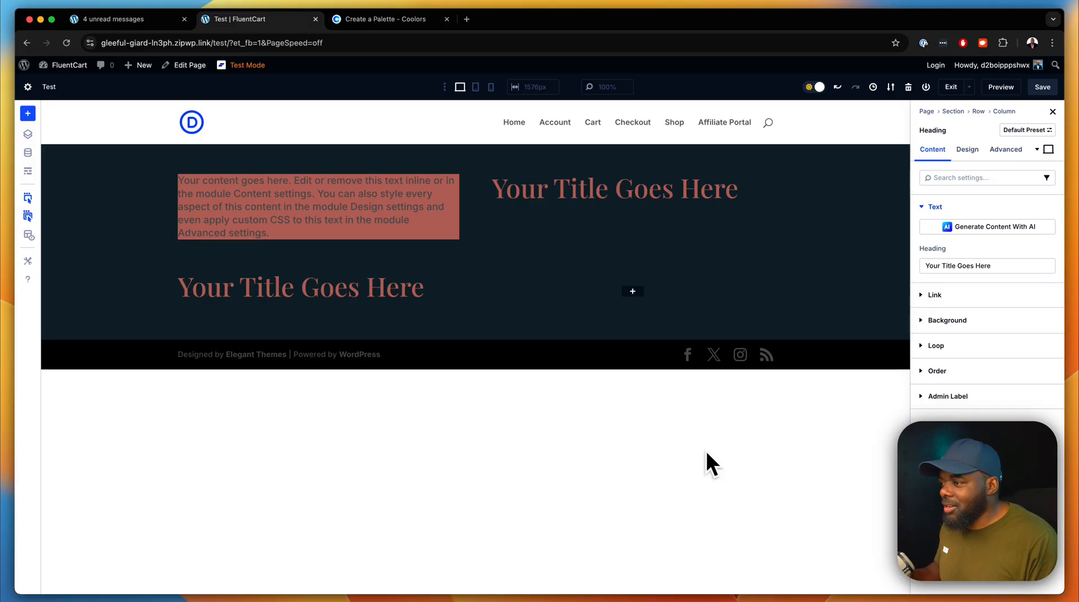
pyautogui.moveTo(712, 544)
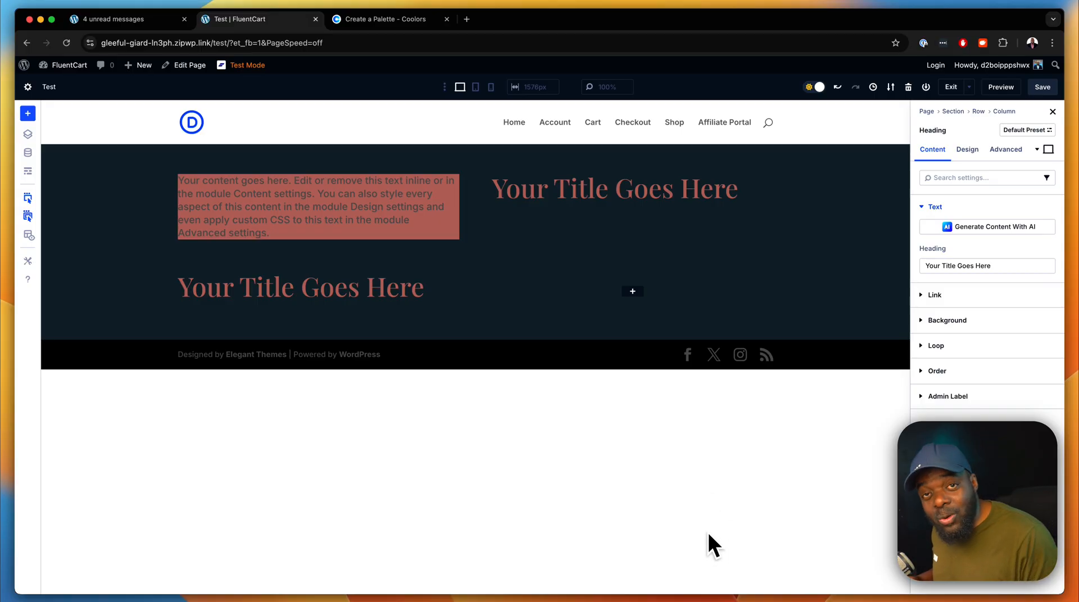